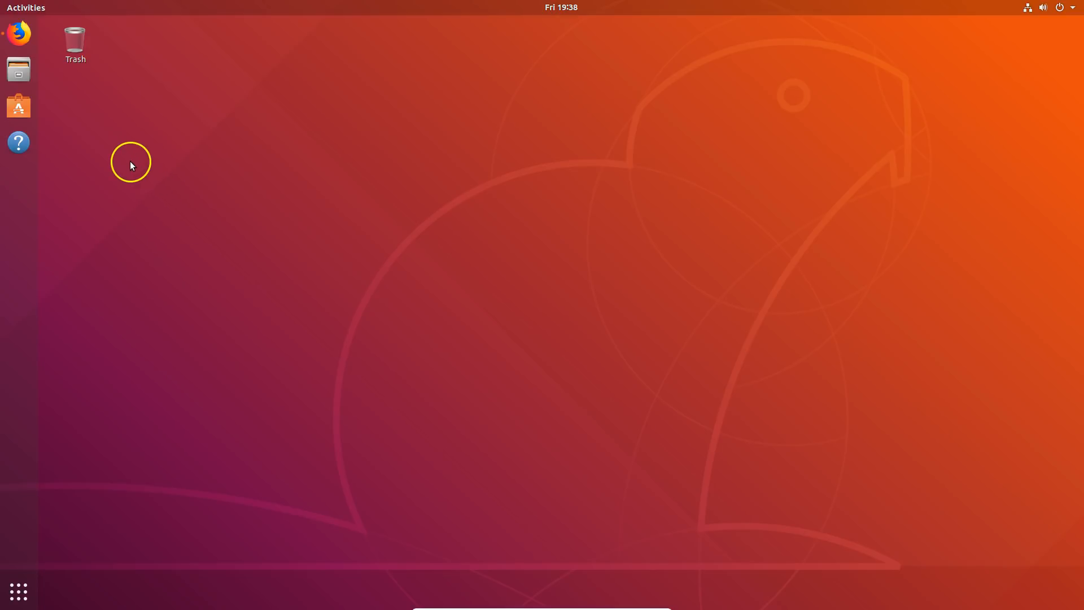
mouse_move(170, 260)
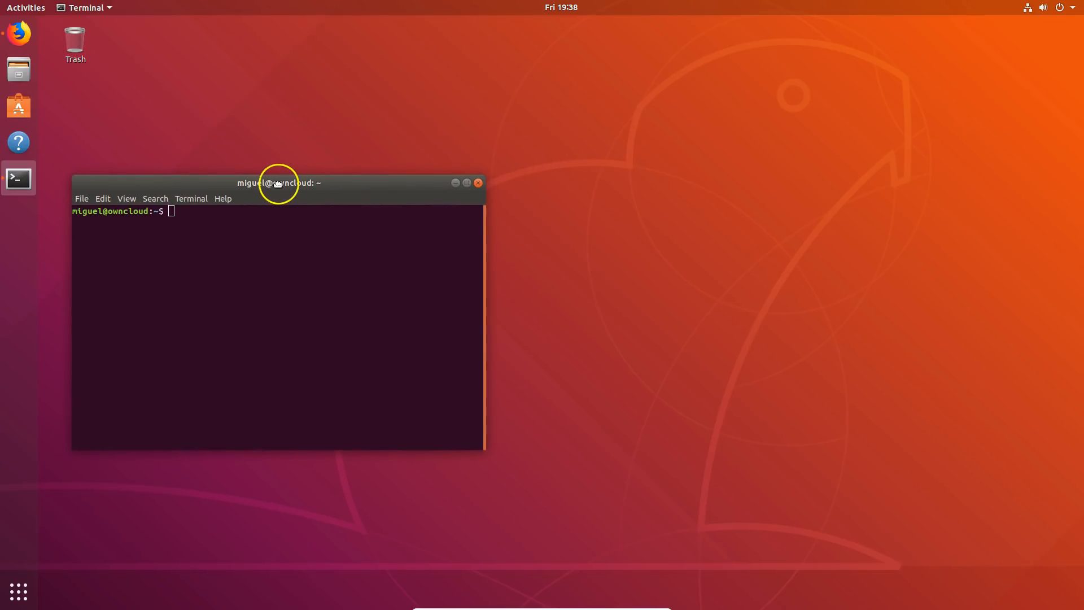
Launch Firefox from the dock and refocus the Terminal window beside it
click(18, 33)
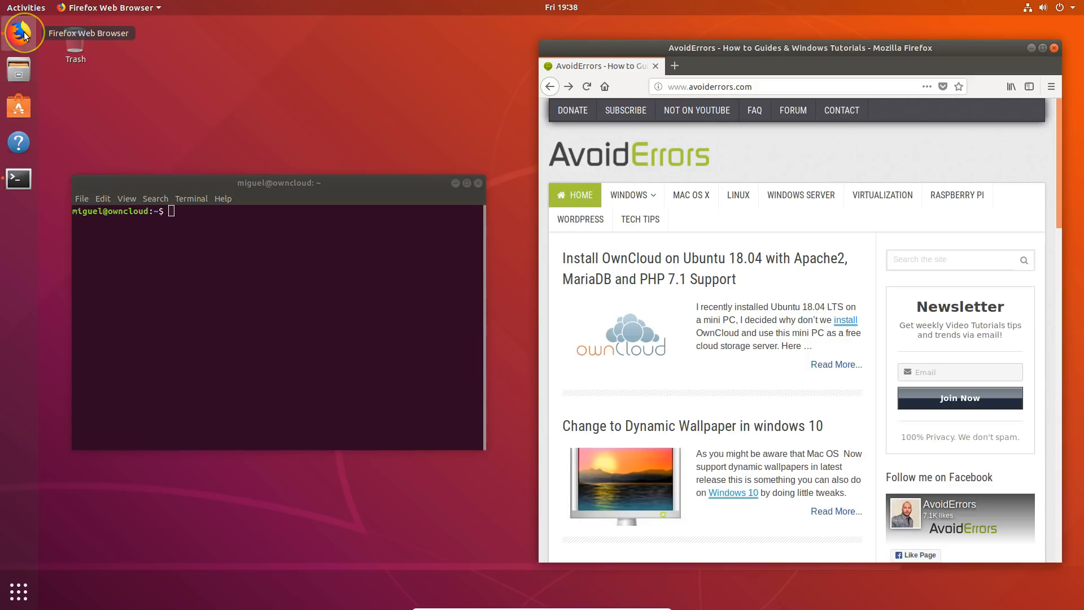
mouse_move(325, 107)
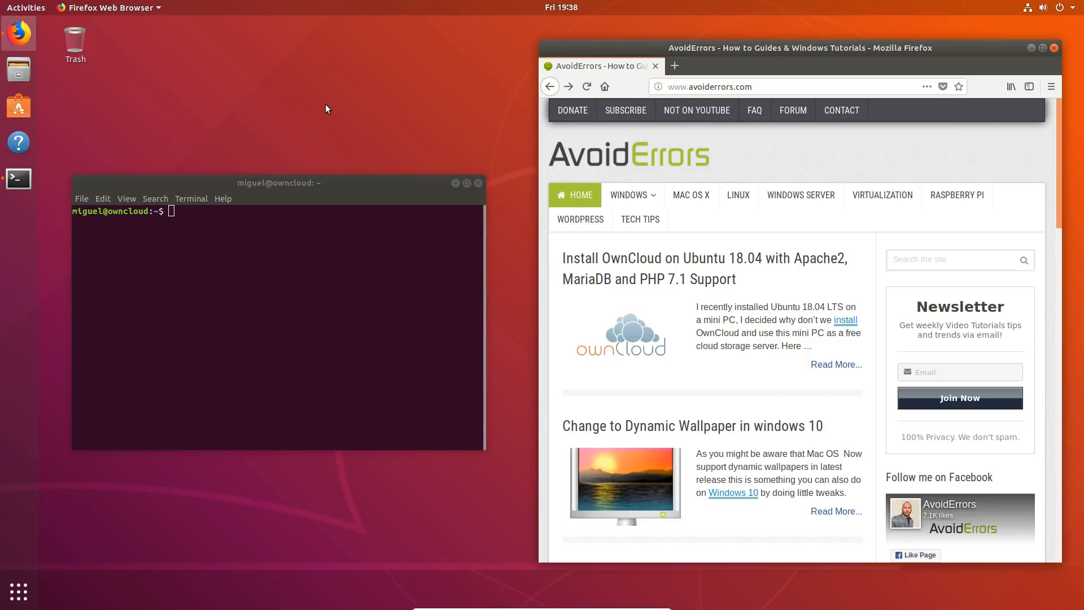
click(207, 304)
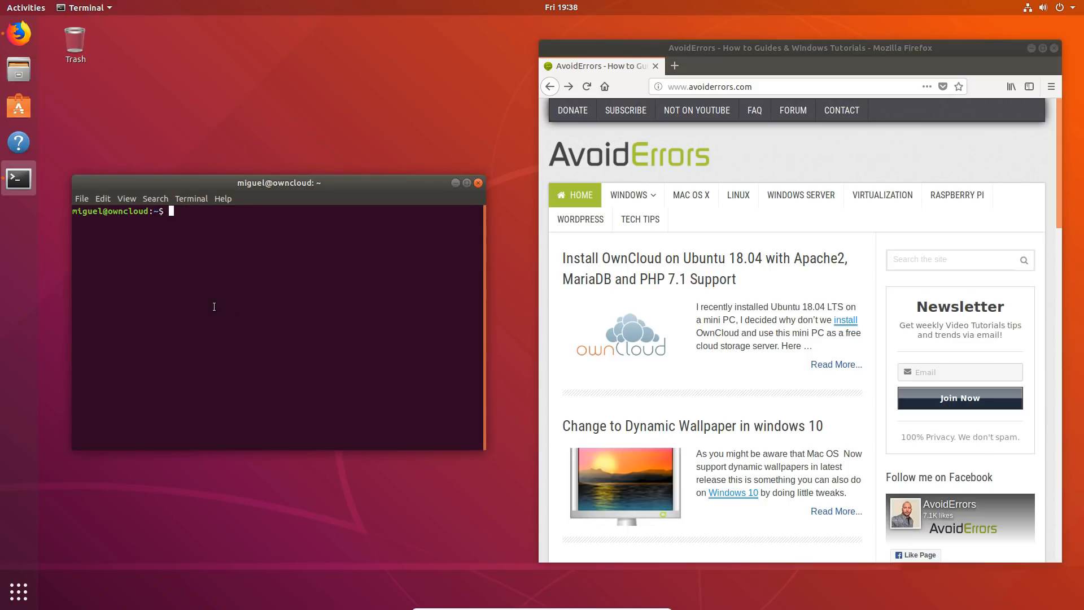
Enter a root shell with sudo su and clear the terminal screen
text(sudo su)
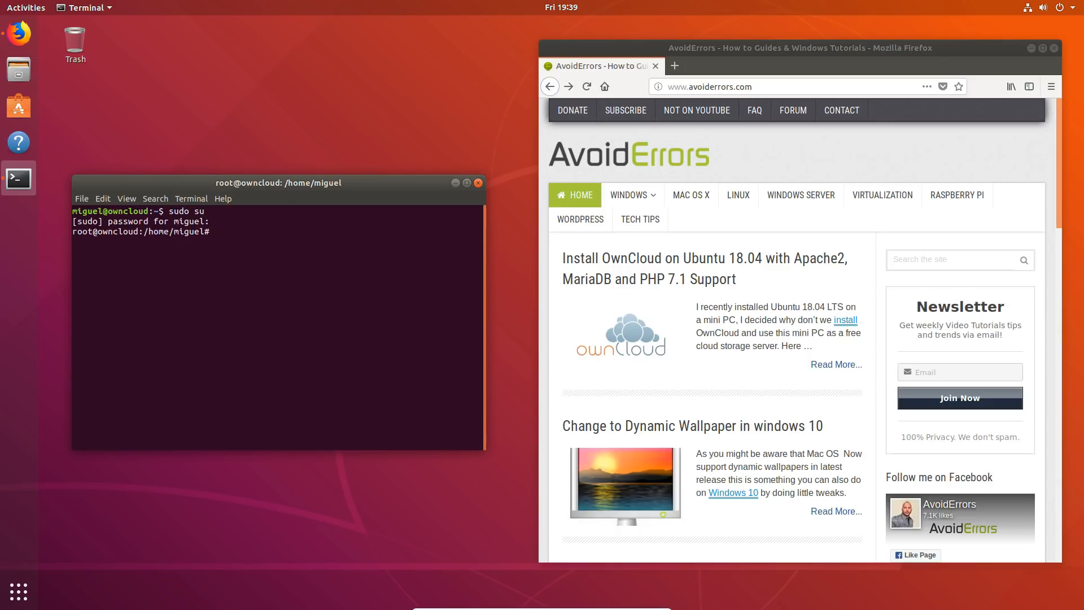
text(clear)
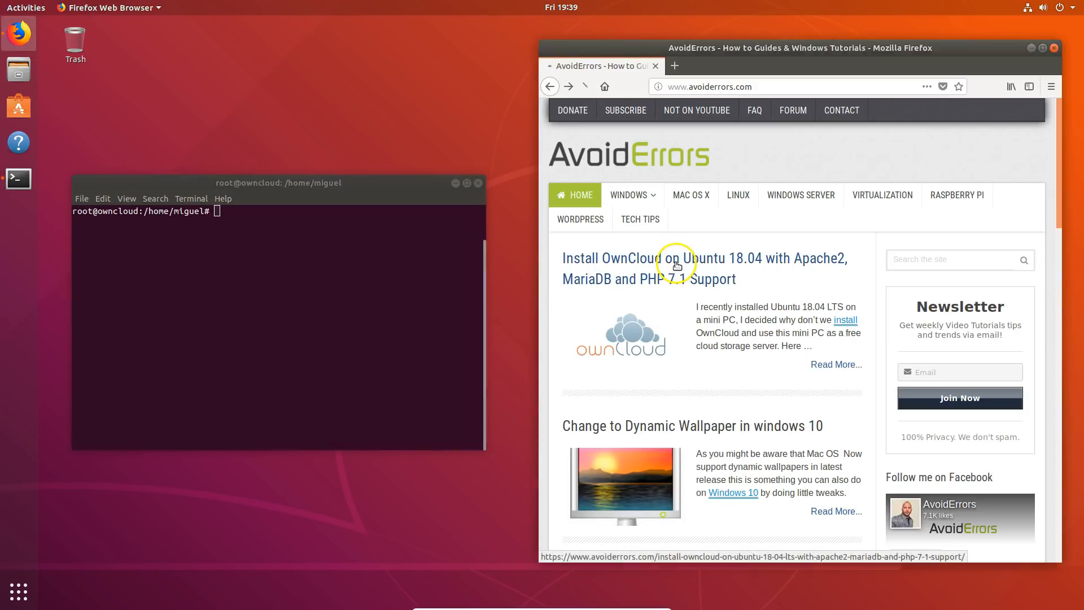
Open the 'Install OwnCloud on Ubuntu 18.04' article and scroll to its Apache2 install commands
click(705, 258)
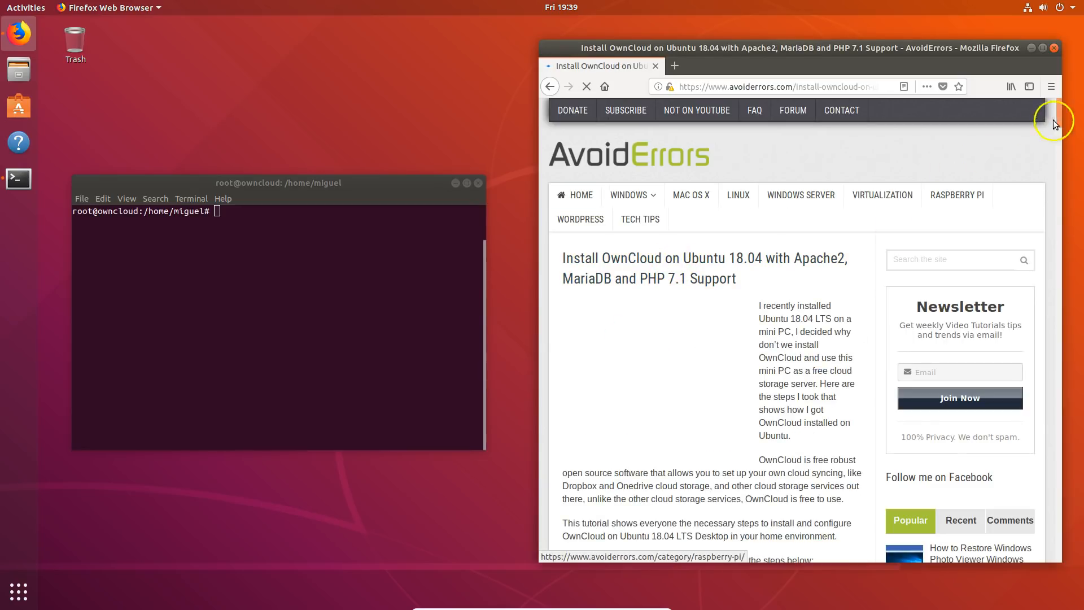
scroll(down, 3)
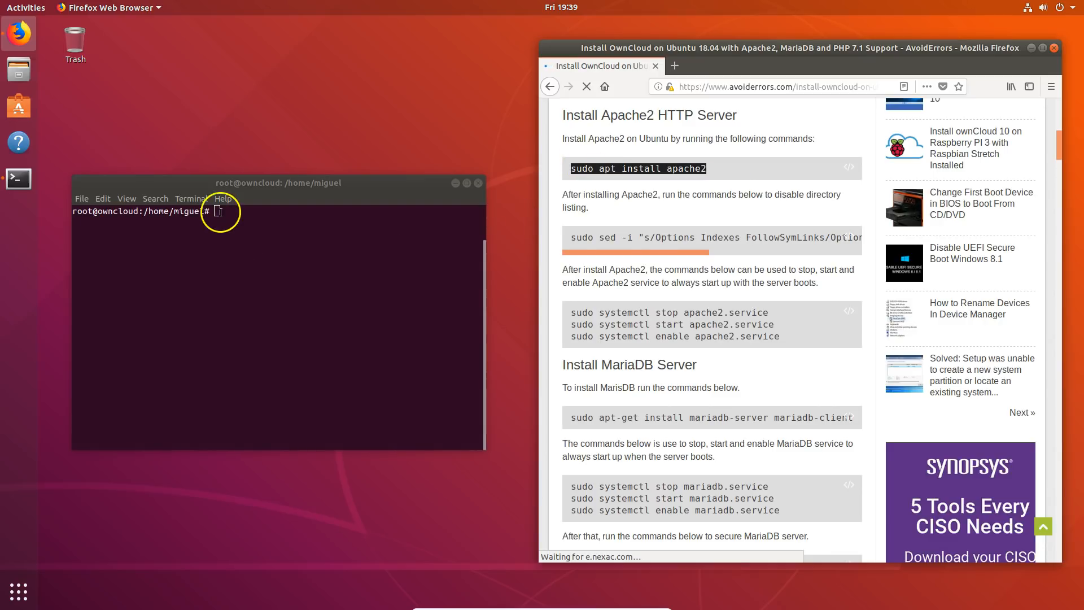
Run 'sudo apt install apache2', the directory-listing sed command and the systemctl stop/start/enable apache2 commands
text(sudo apt install apache2)
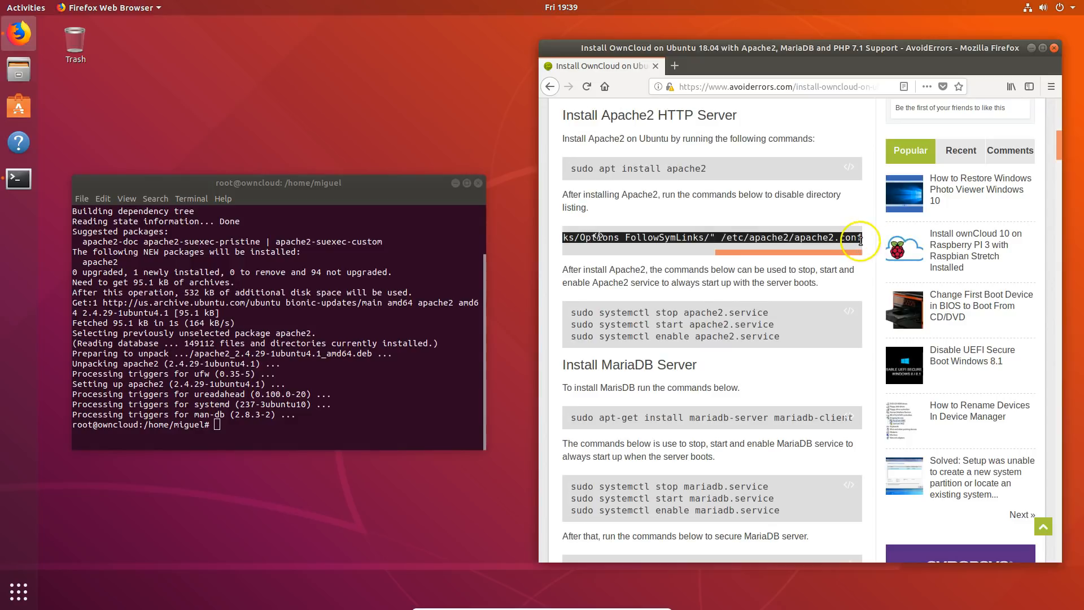
right_click(238, 433)
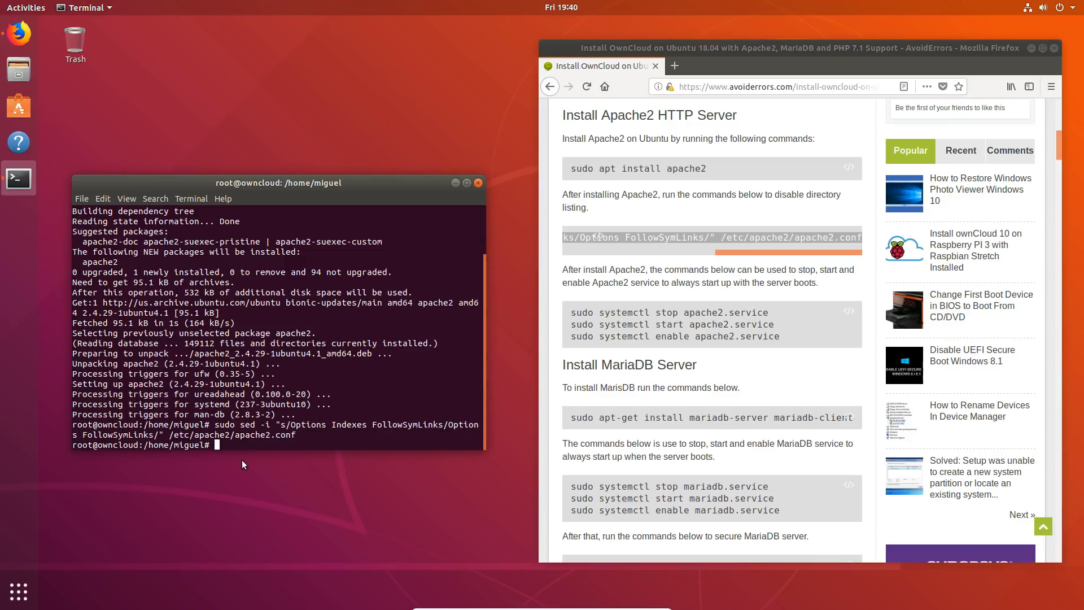
right_click(217, 445)
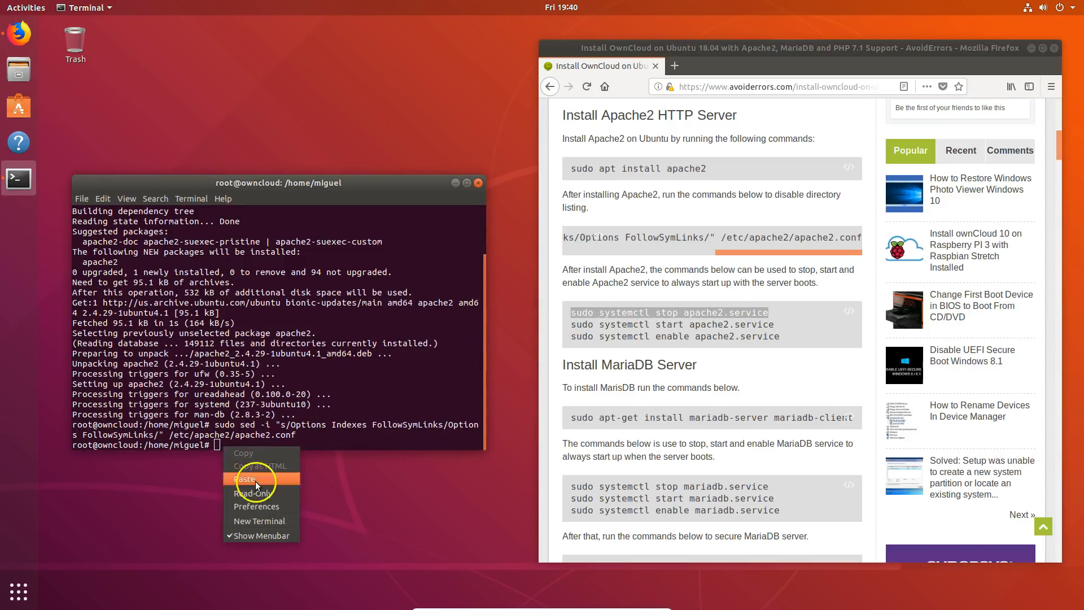
click(245, 479)
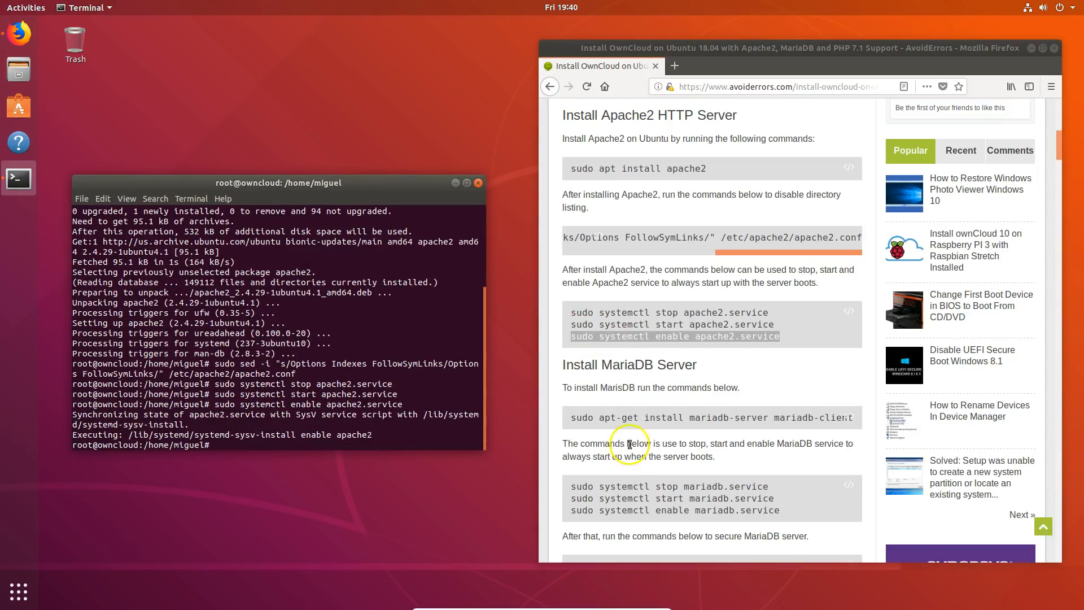
scroll(down, 3)
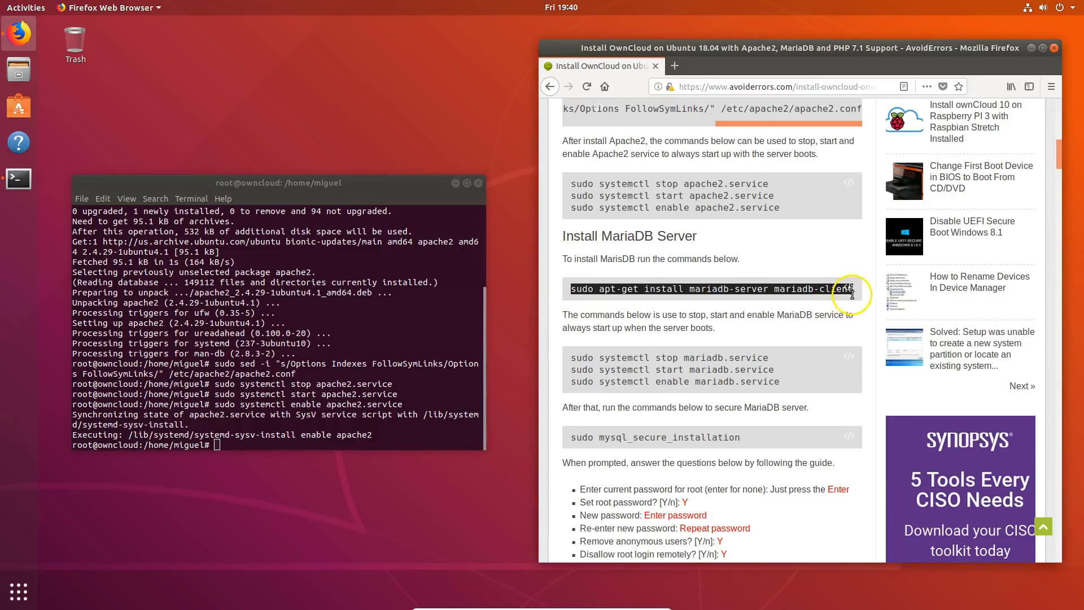
mouse_move(505, 446)
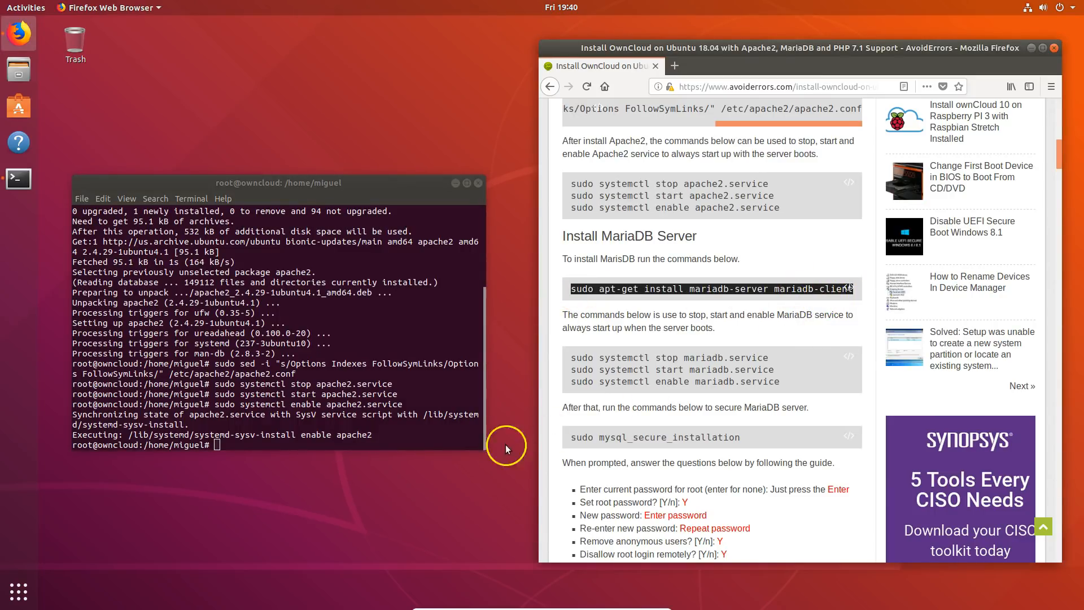
Run 'sudo apt-get install mariadb-server mariadb-client', confirm with y, then the systemctl mariadb commands
click(235, 449)
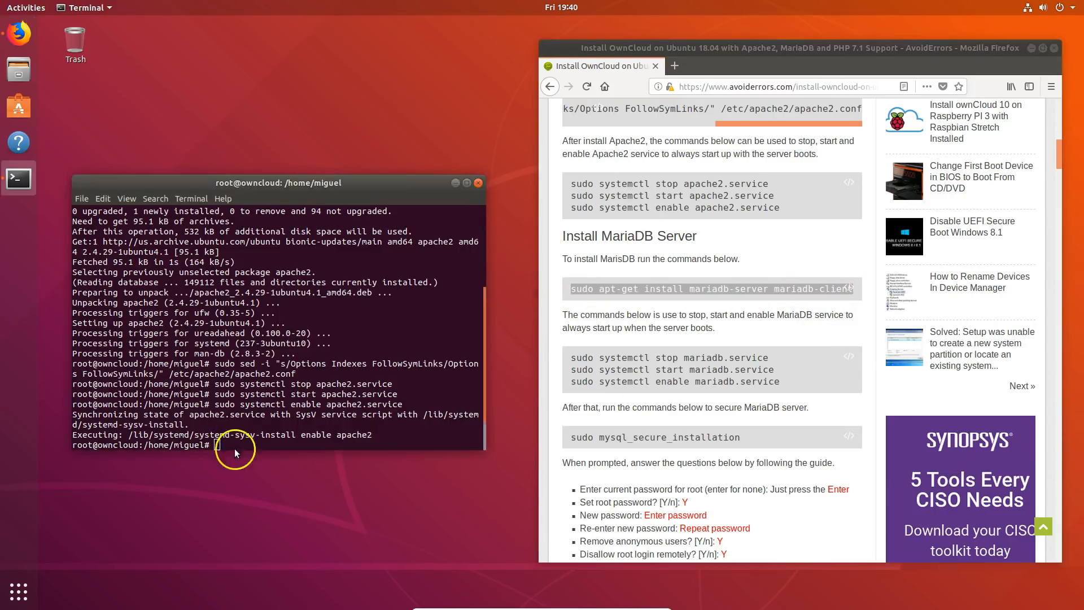
text(sudo apt-get install mariadb-server mariadb-client)
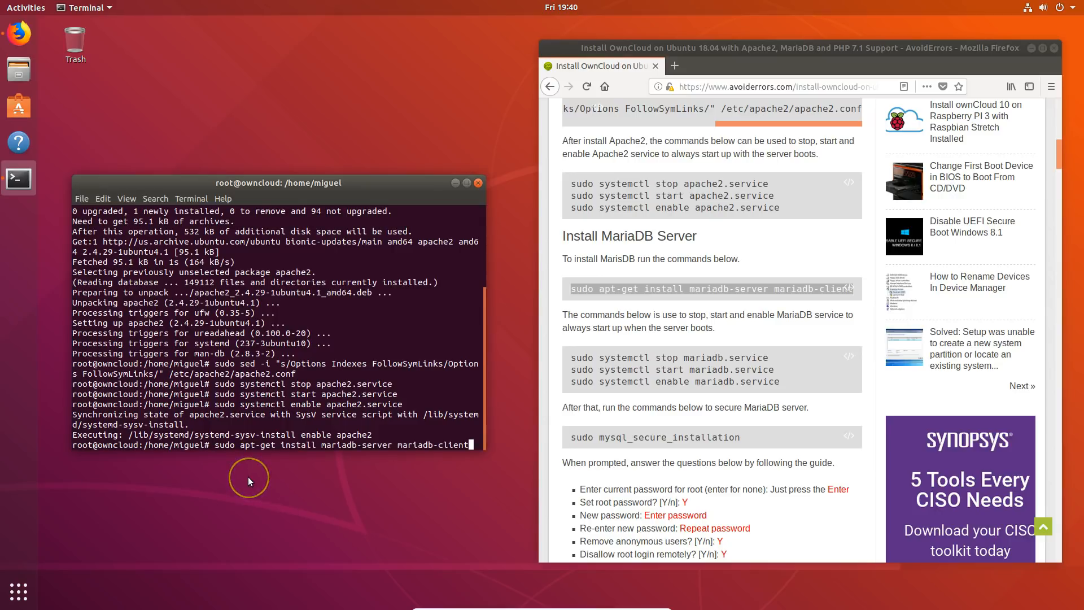
key(Return)
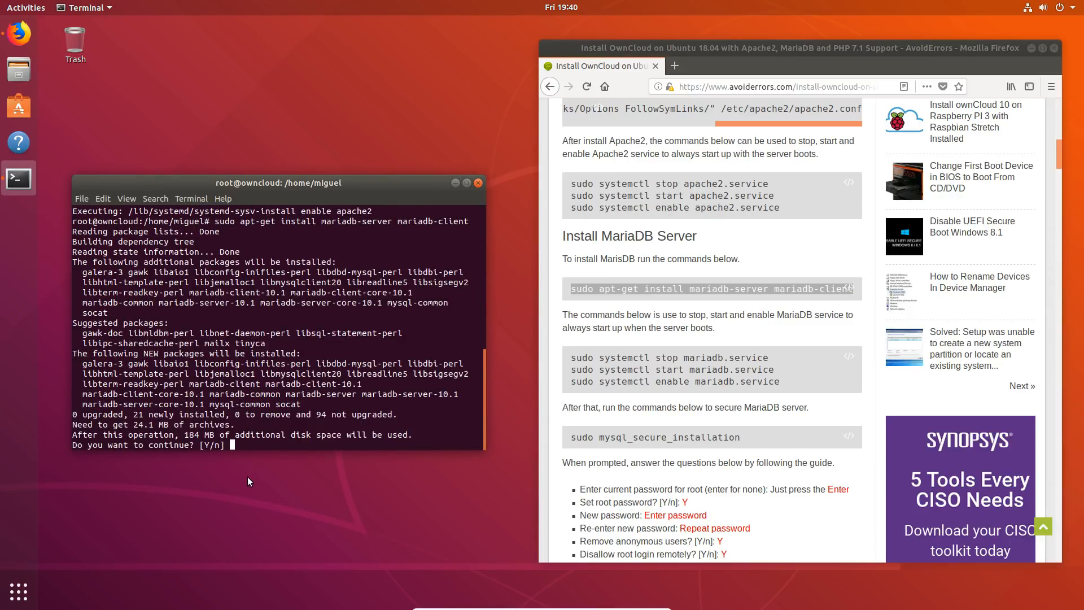
text(y)
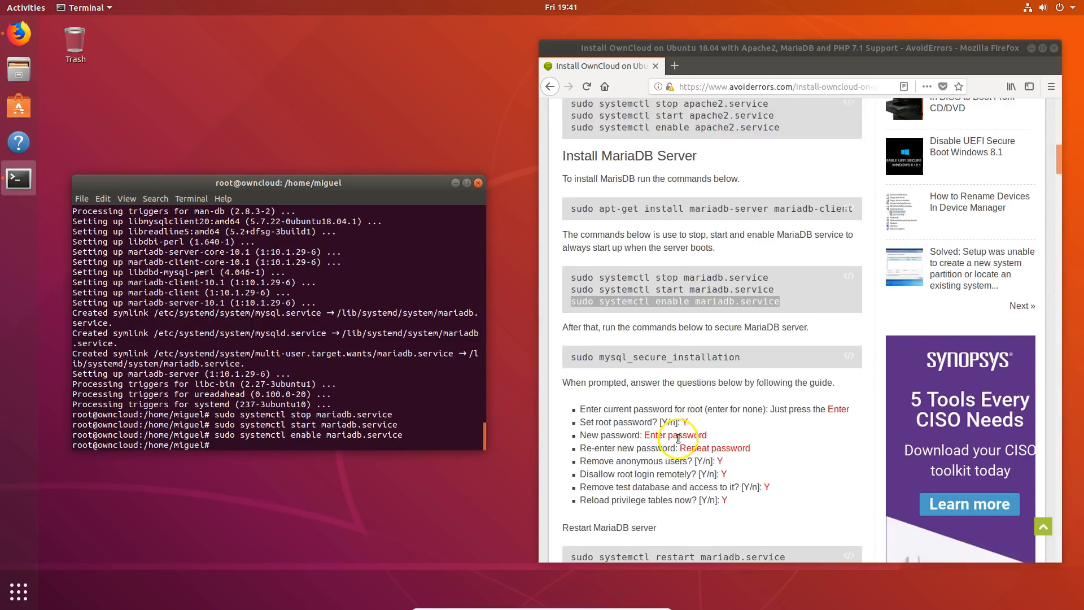
scroll(down, 3)
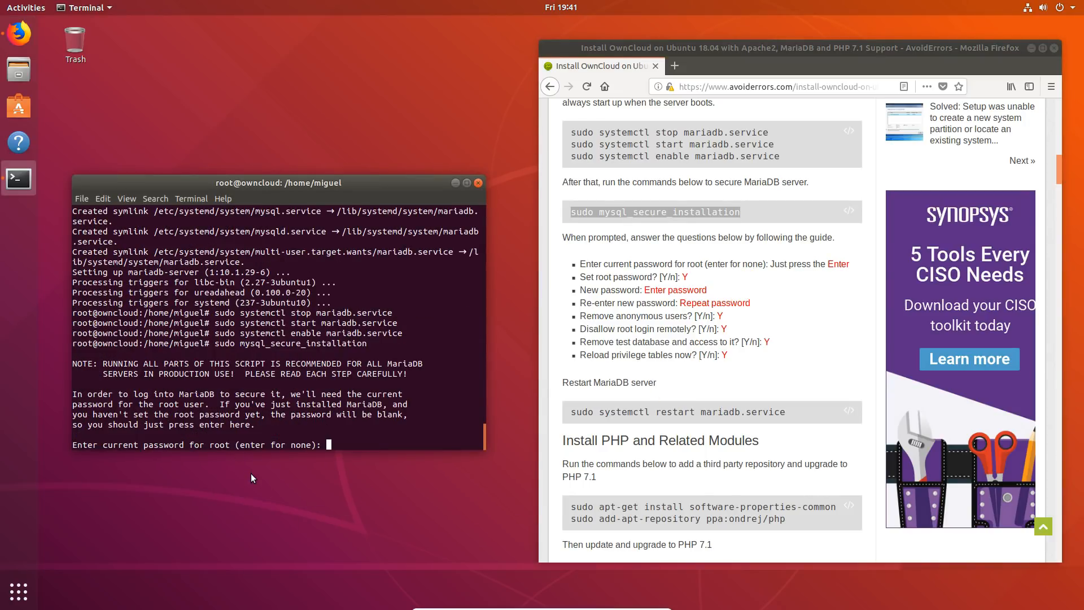
mouse_move(247, 475)
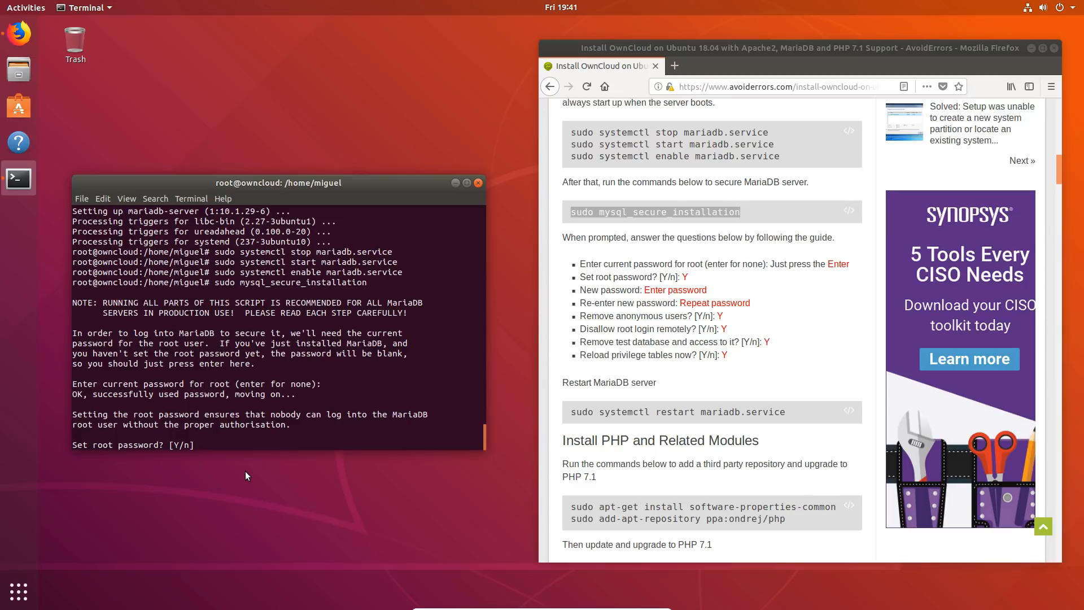
Answer y to every mysql_secure_installation prompt: set root password, remove anonymous users, test database, remote root login
text(y)
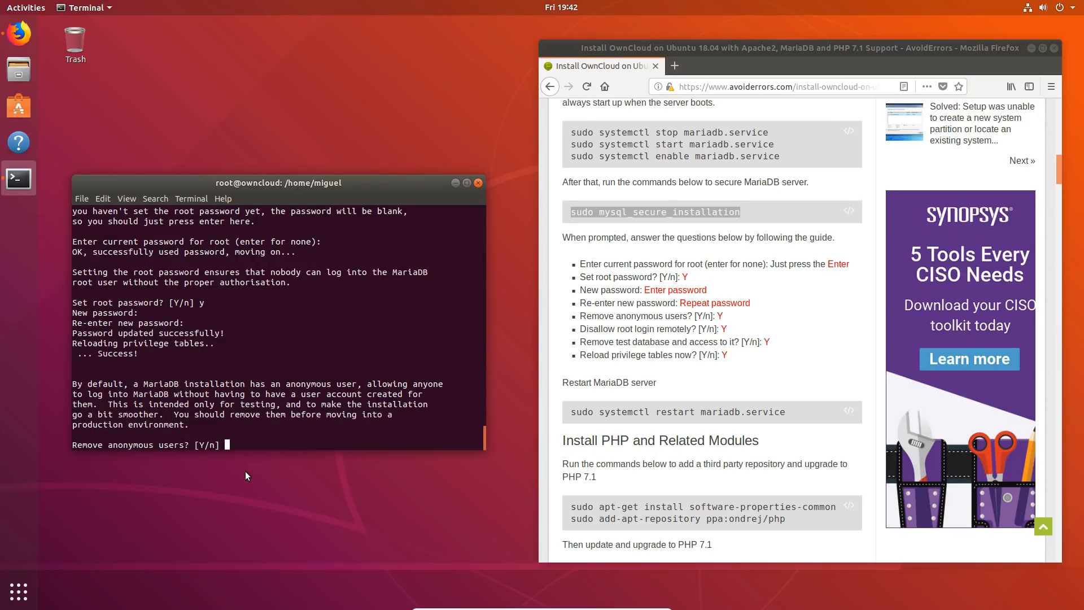
text(y)
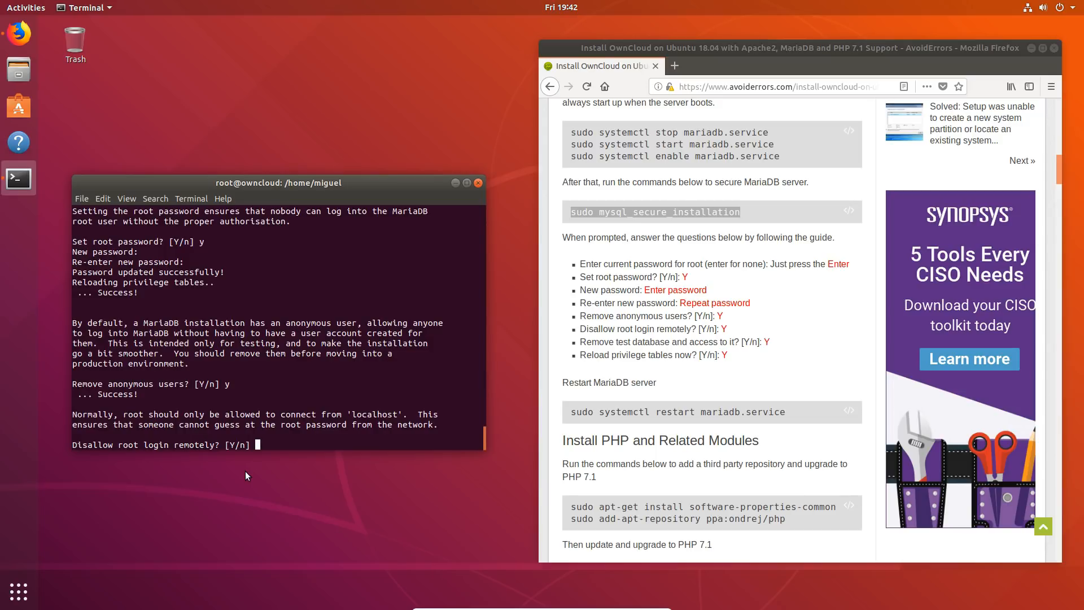
text(y)
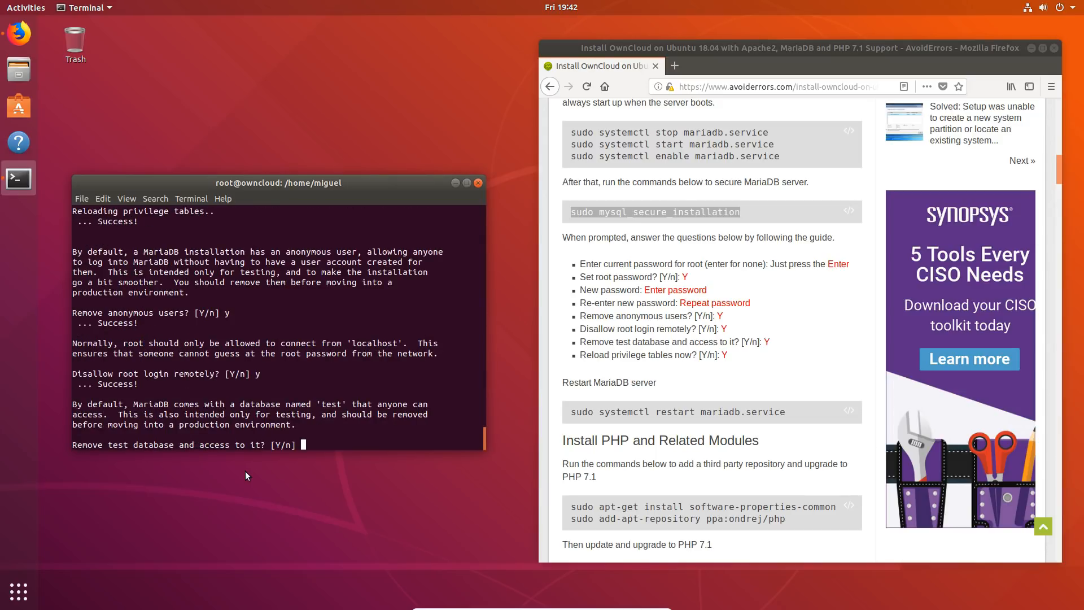
text(y)
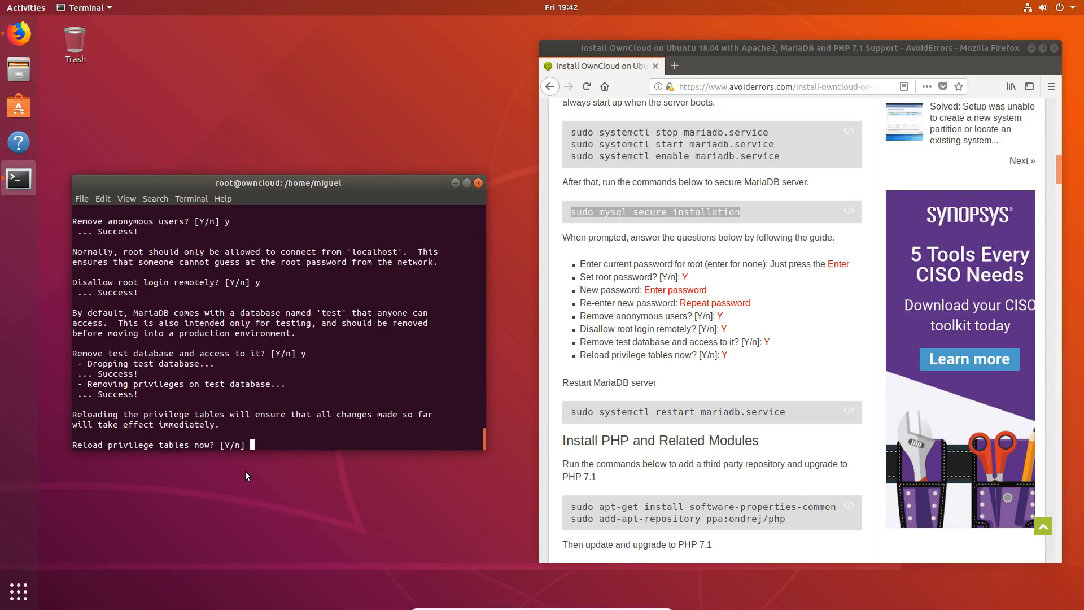
text(y)
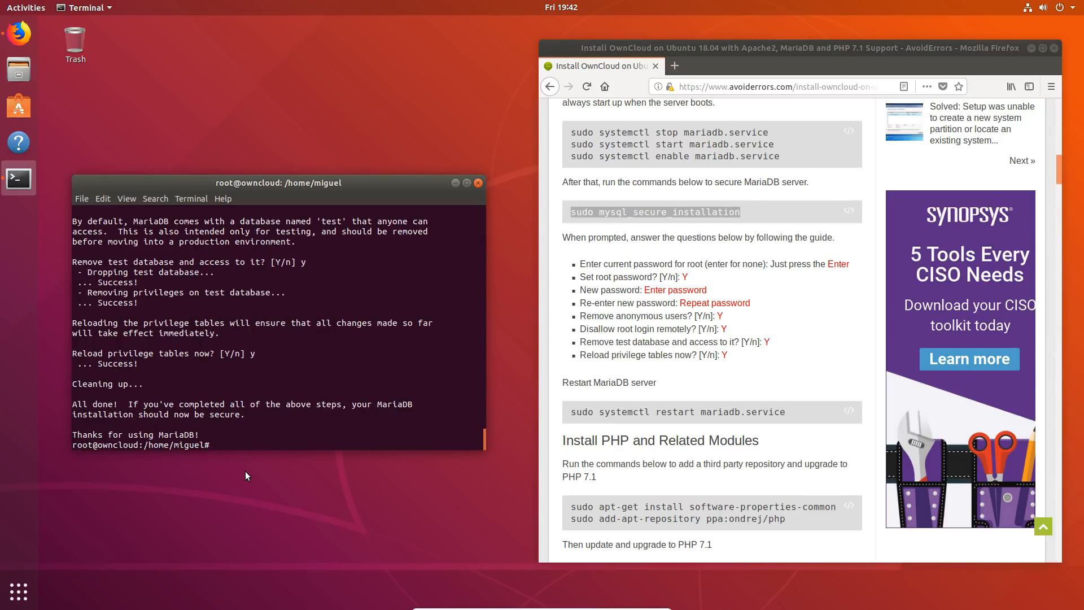
Paste and run 'sudo apt-get install software-properties-common', then run 'sudo add-apt-repository ppa:ondrej/php'
scroll(down, 3)
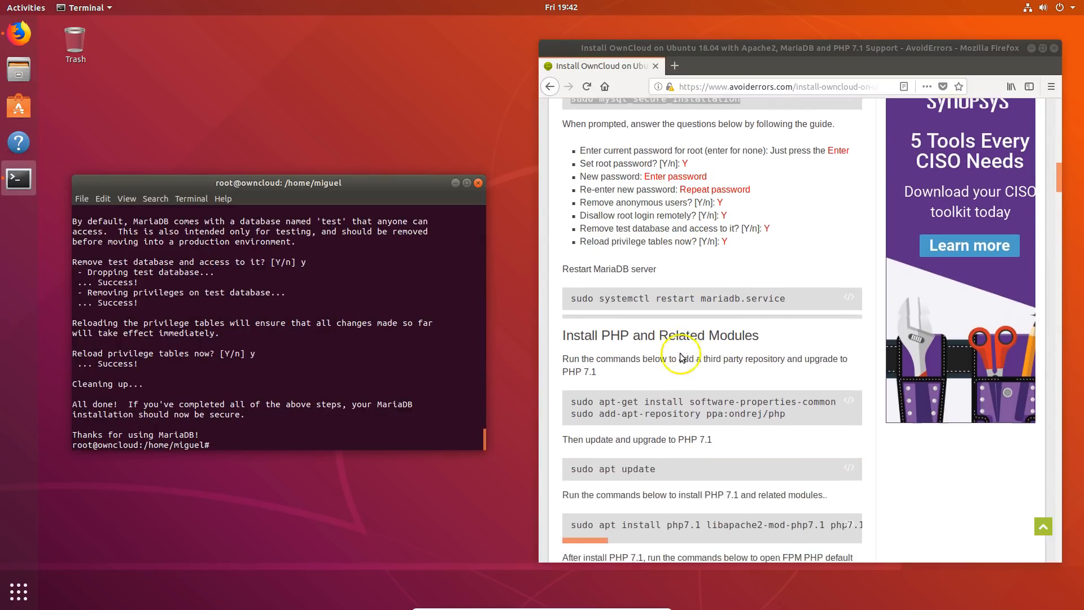
right_click(674, 219)
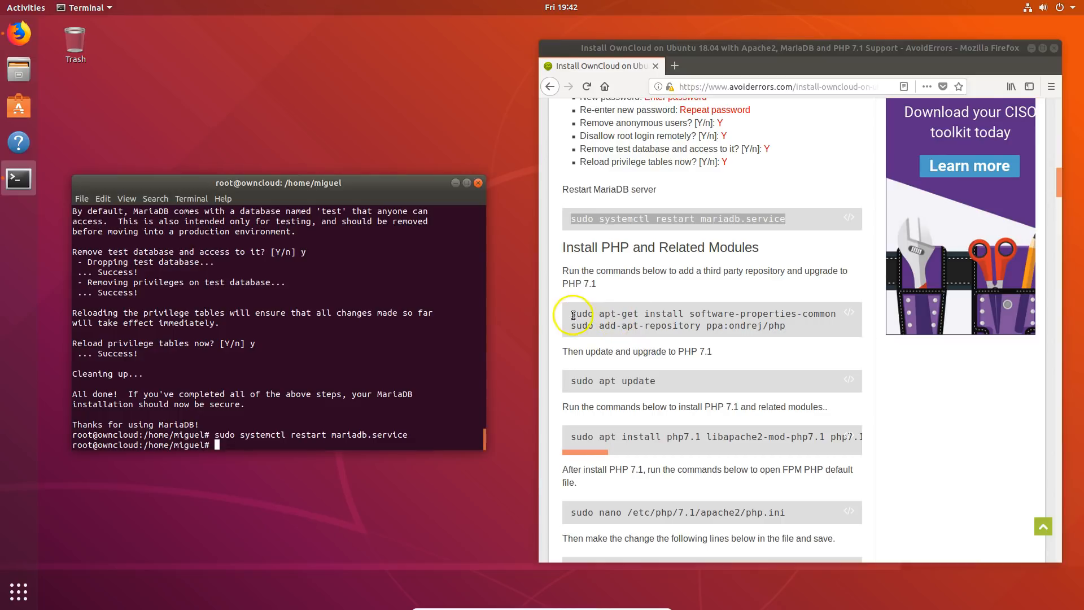
right_click(701, 313)
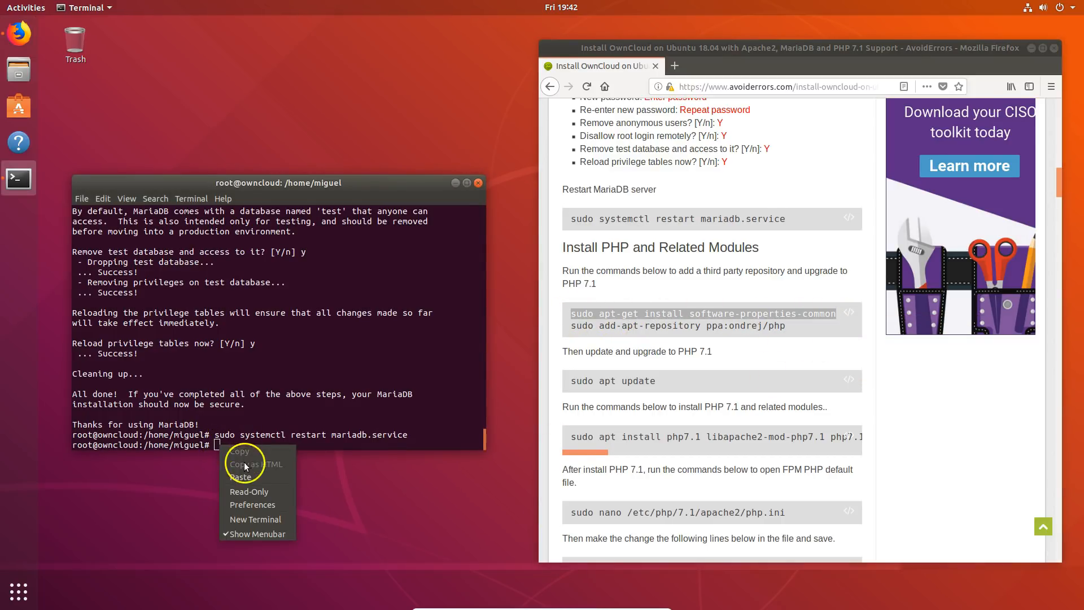
click(242, 478)
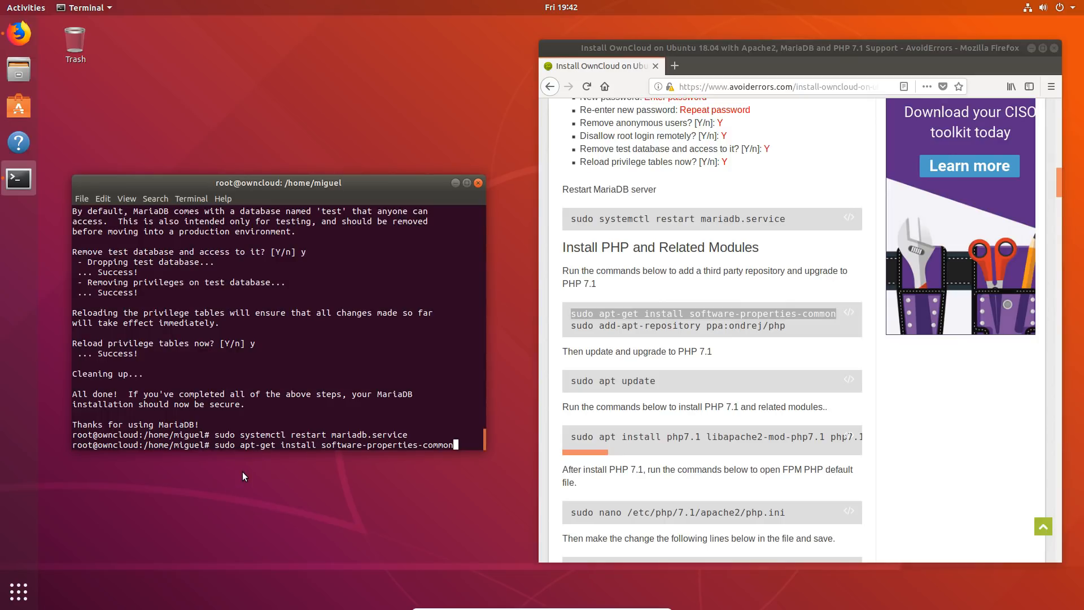
key(Return)
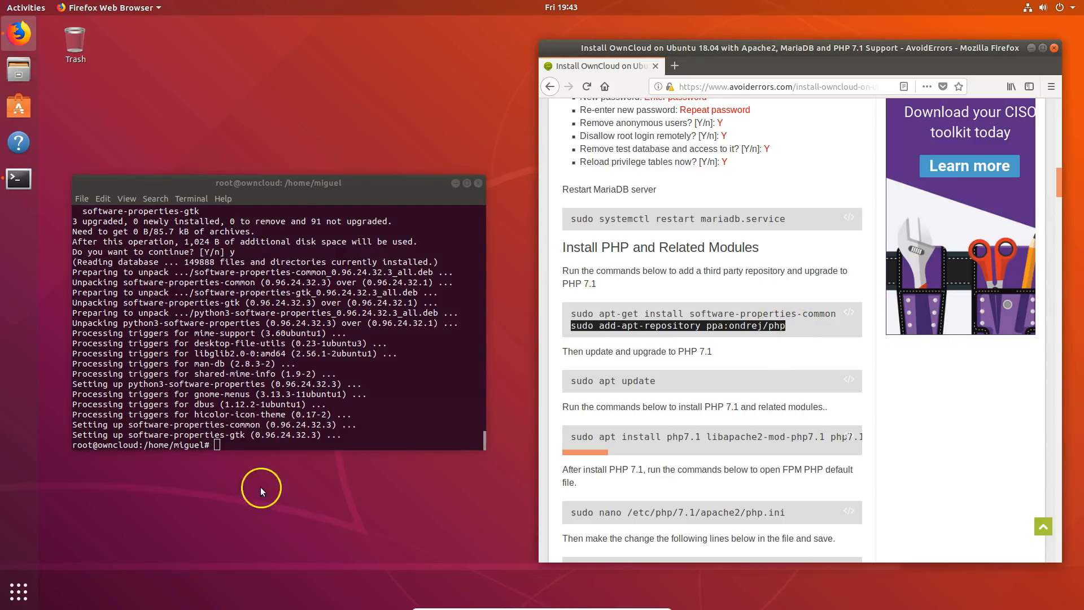
text(sudo add-apt-repository ppa:ondrej/php)
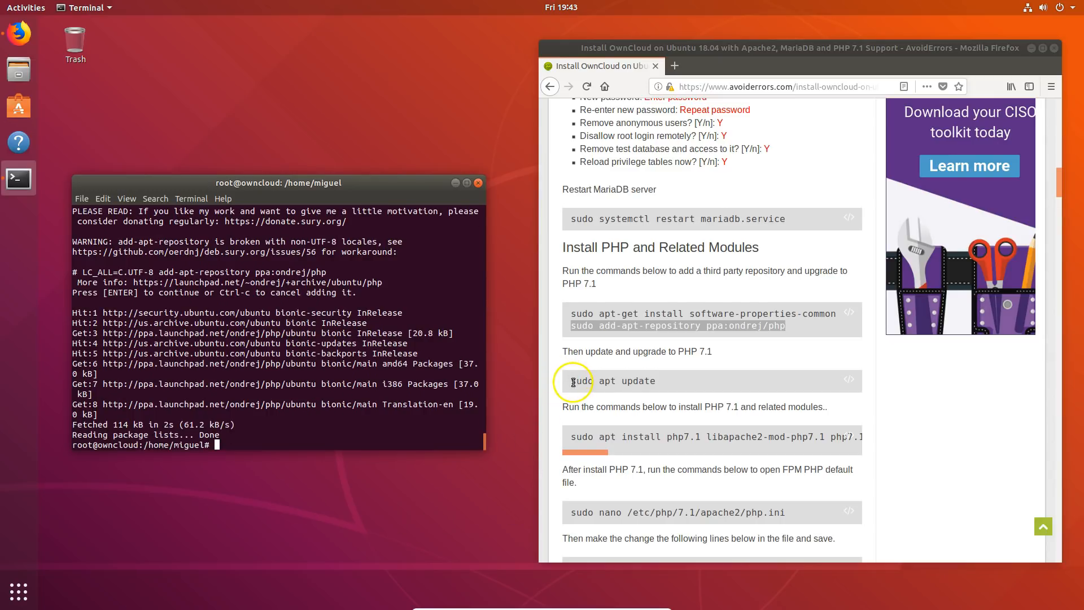
Run 'sudo apt update', then the 'sudo apt install php7.1 …' command and confirm with y
right_click(216, 445)
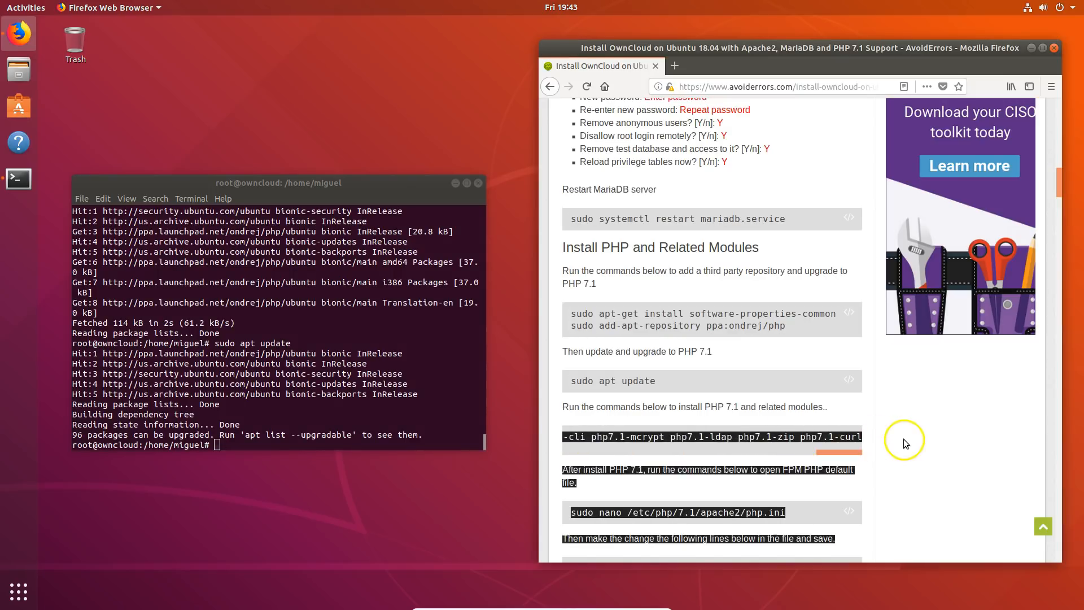
right_click(712, 443)
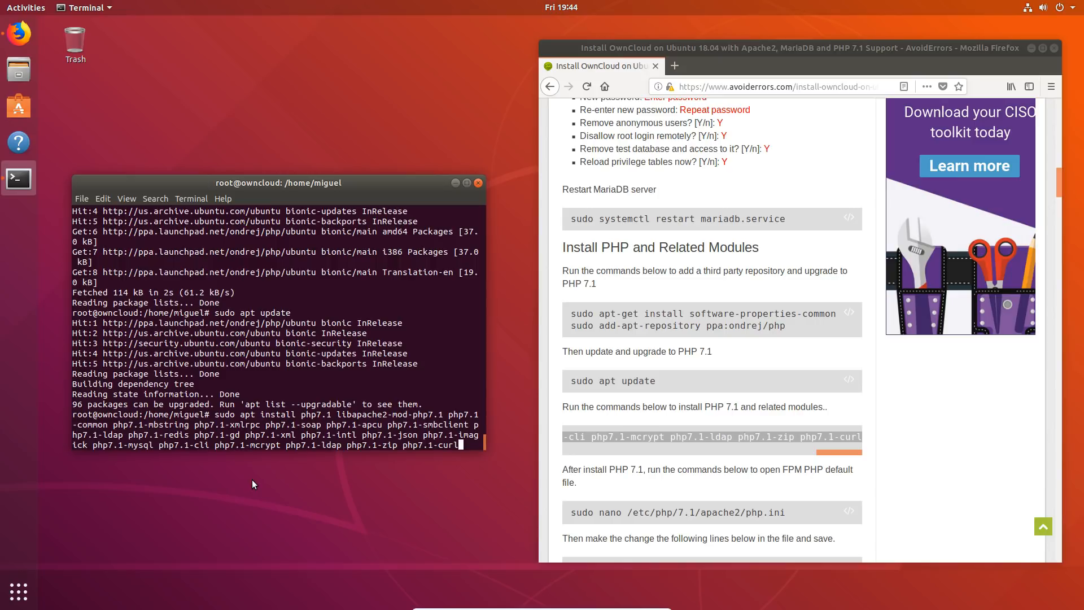
key(Return)
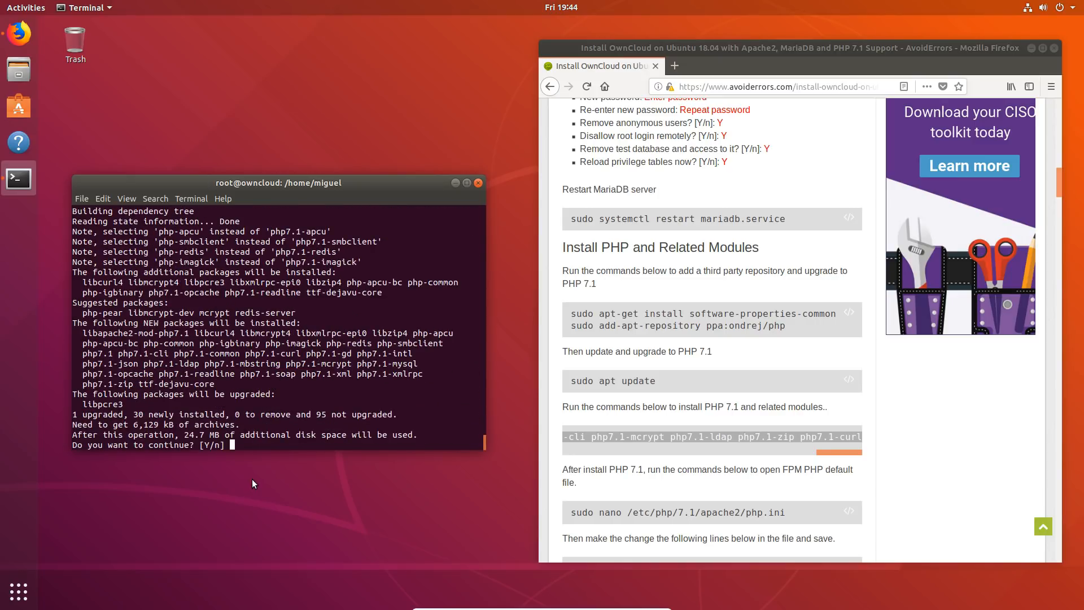
text(y)
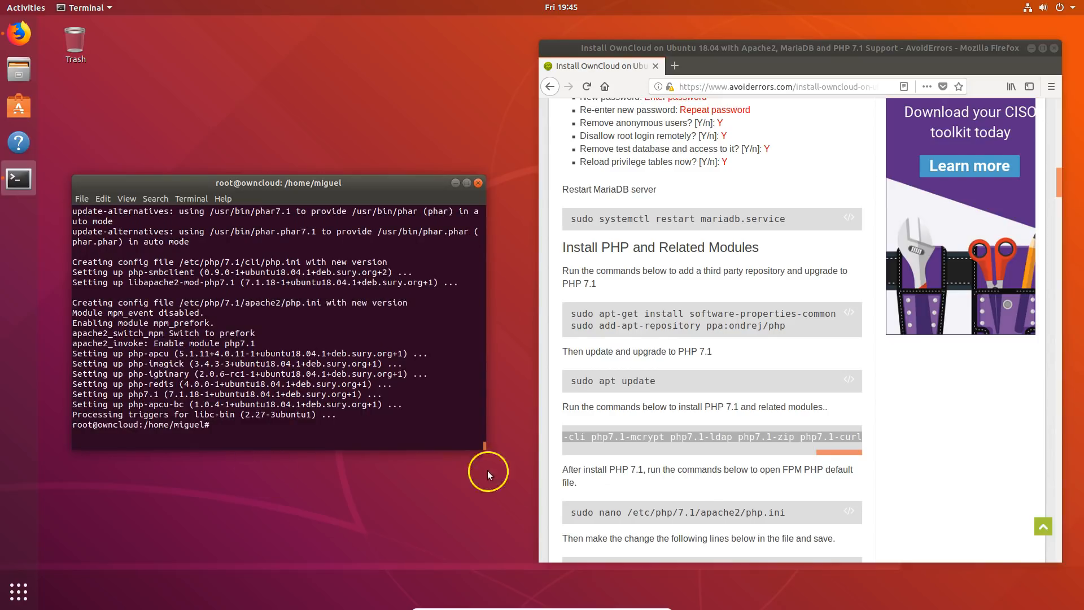
Run 'sudo nano /etc/php/7.1/apache2/php.ini' to open the PHP config file in nano
scroll(down, 3)
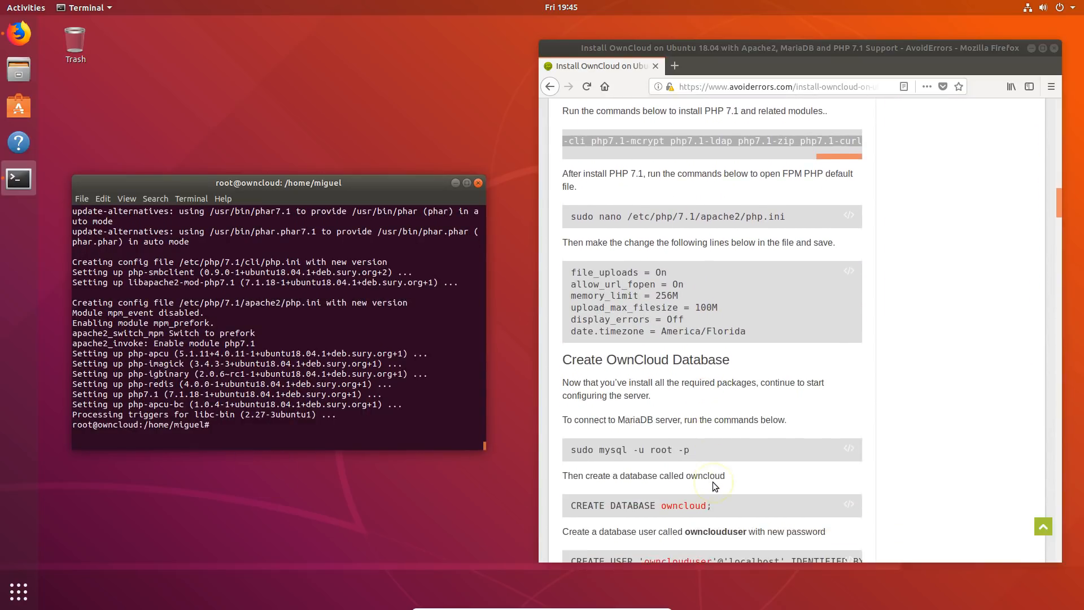
scroll(down, 3)
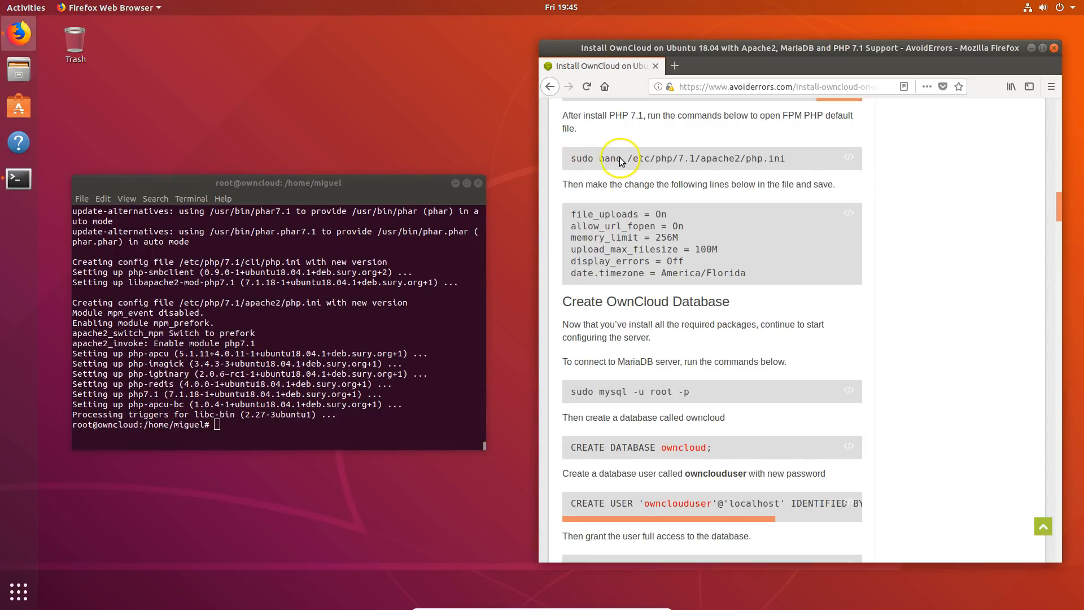
mouse_move(582, 161)
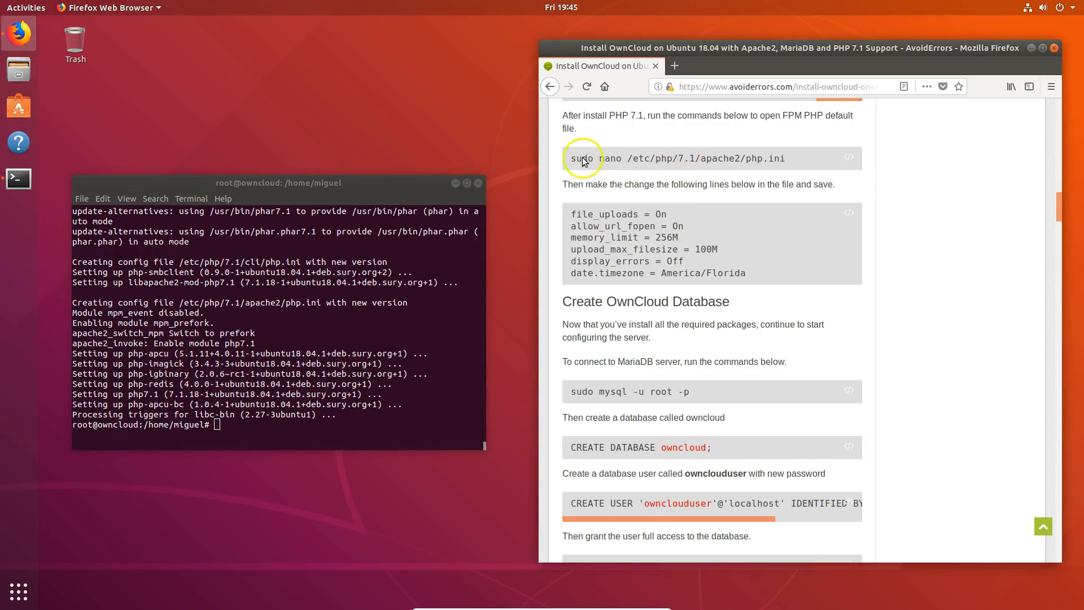
triple_click(673, 158)
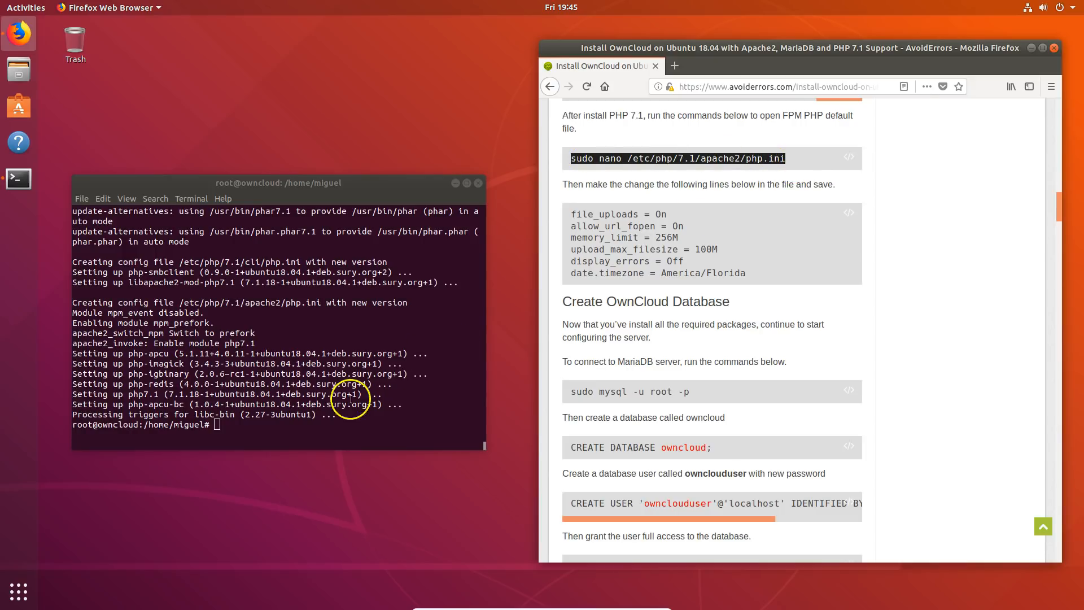
text(sudo nano /etc/php/7.1/apache2/php.ini)
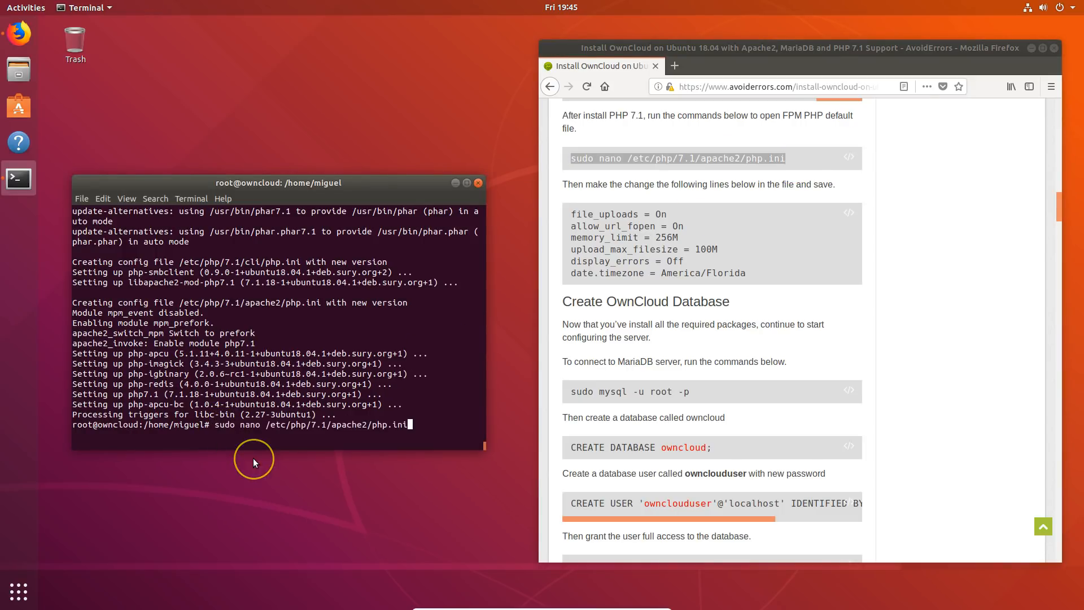
key(Return)
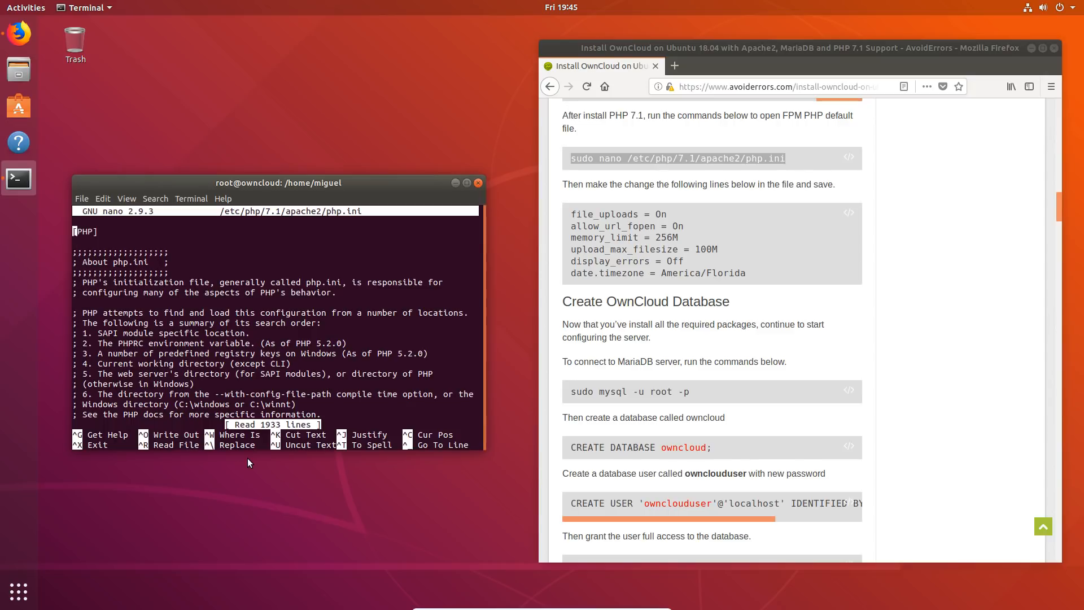
Find and set memory_limit to 256M and upload_max_filesize to 100M in php.ini
key(ctrl+w)
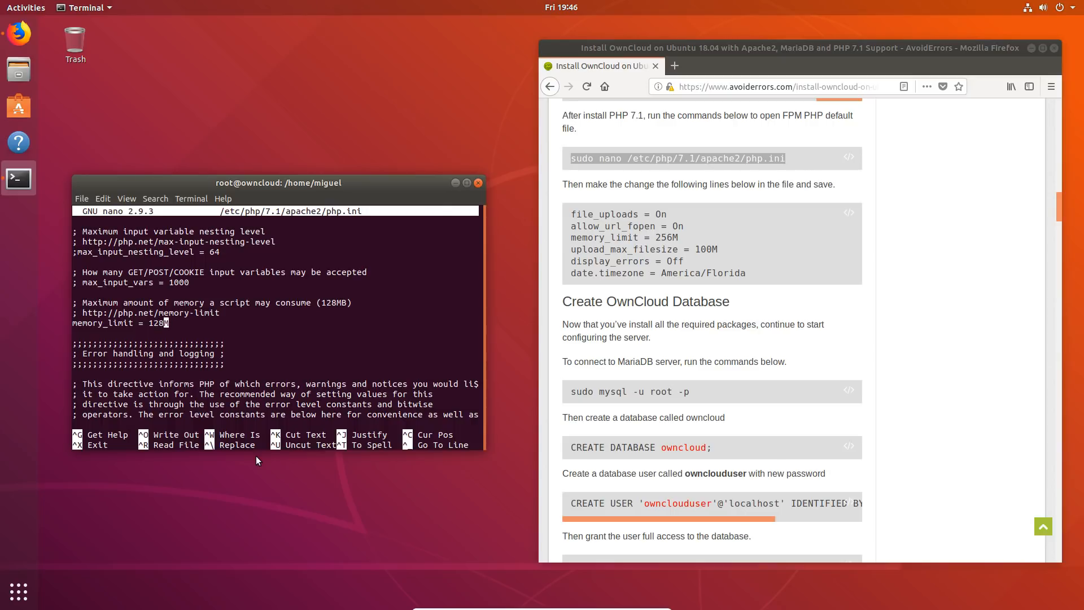
text(256M)
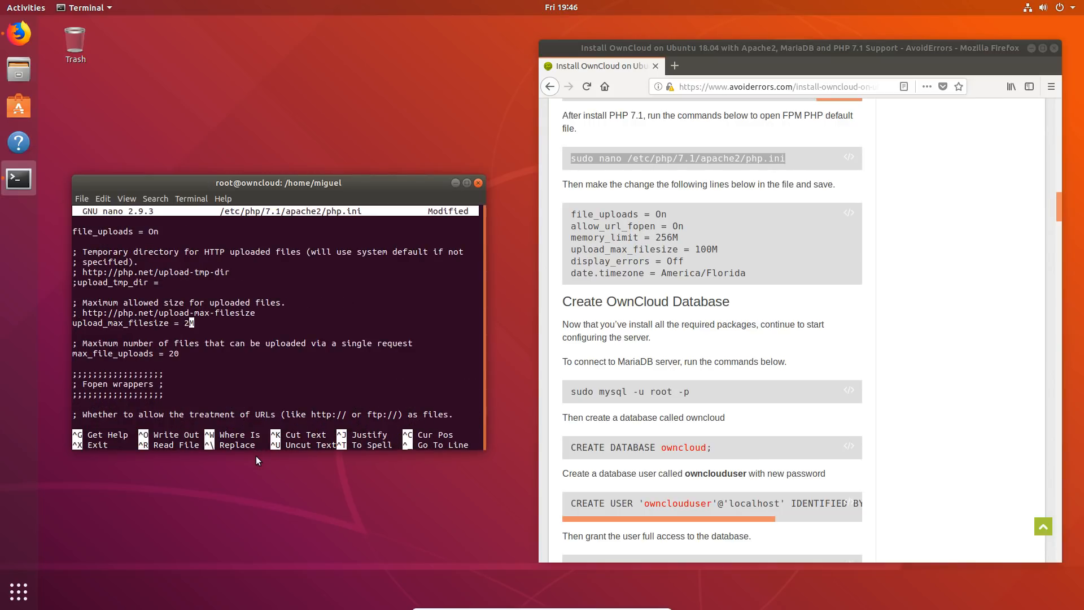
text(M)
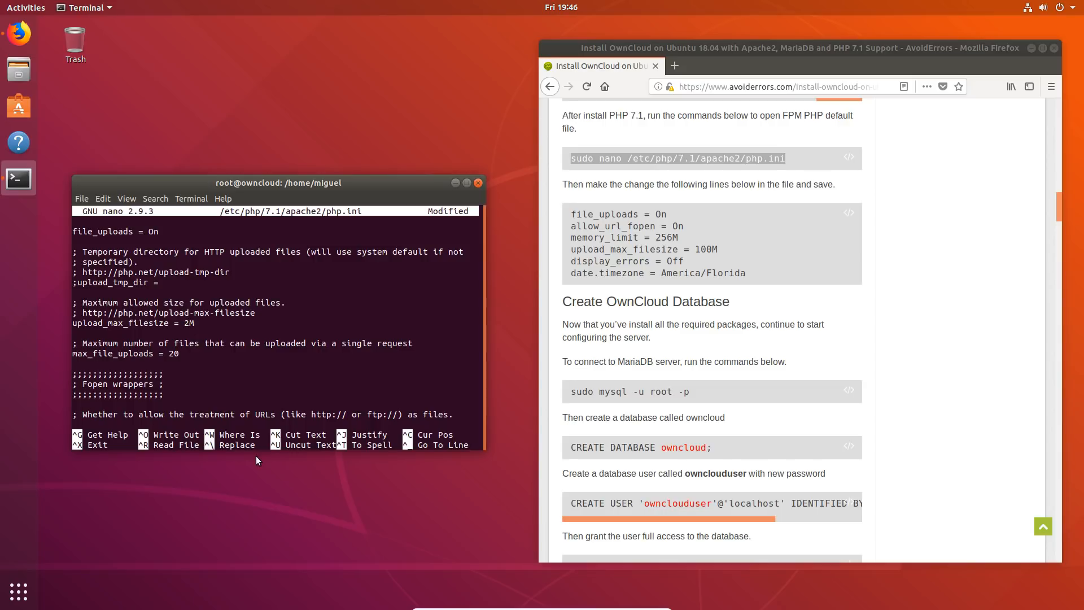
text(100M)
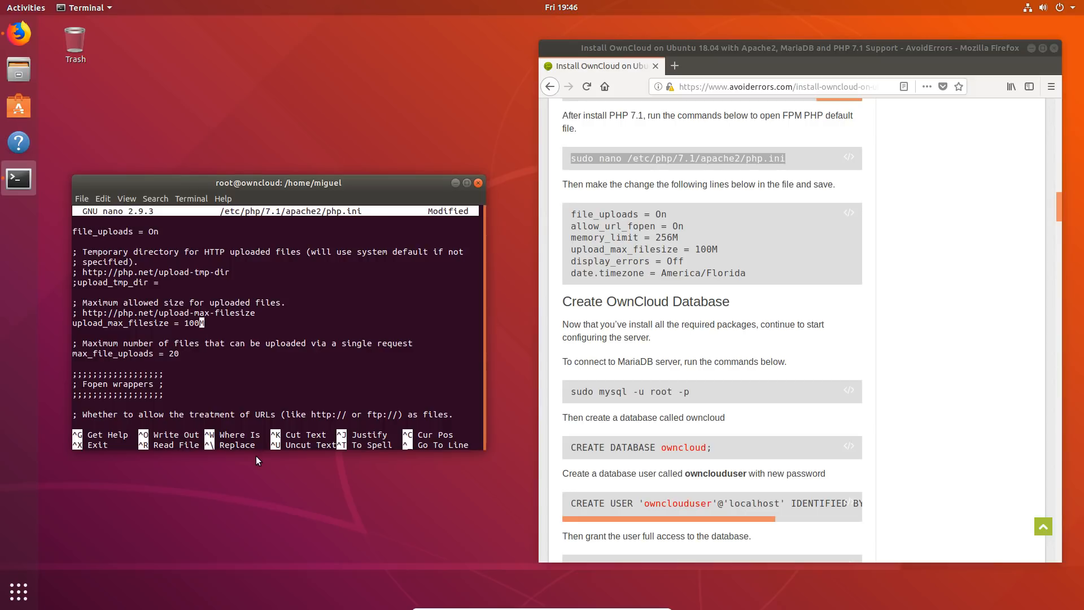
Set date.timezone to America/Florida, save php.ini and exit nano to the root prompt
text(date.tim)
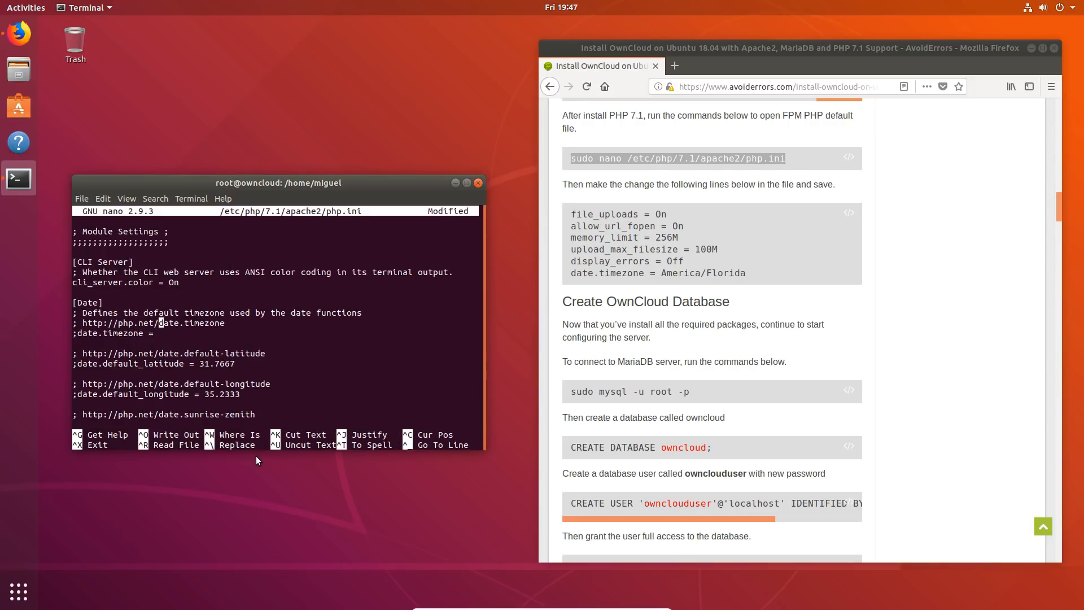
text(Amer)
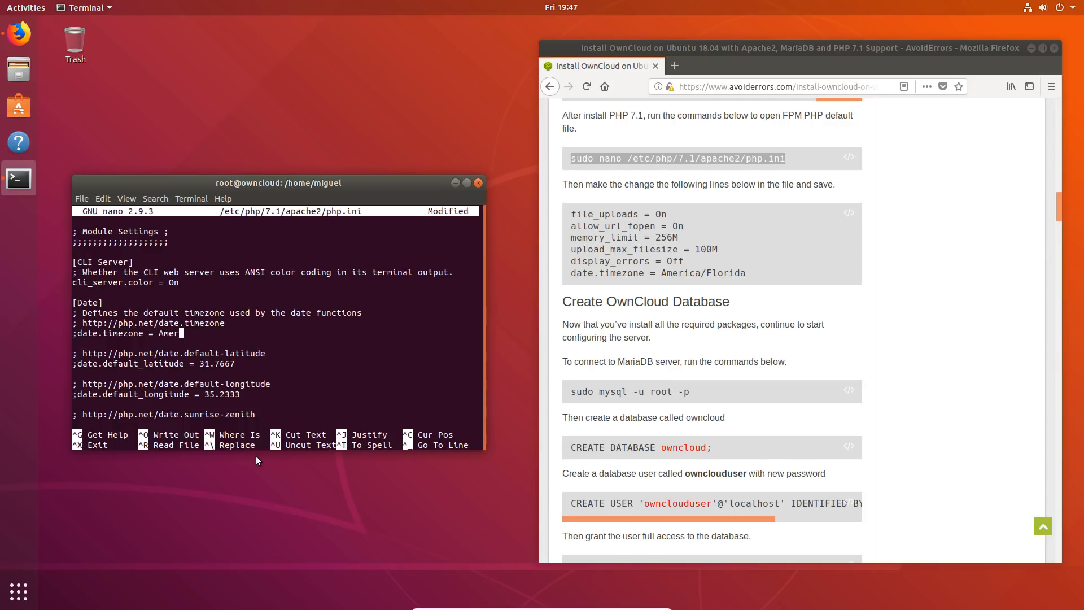
text(ica/Florida)
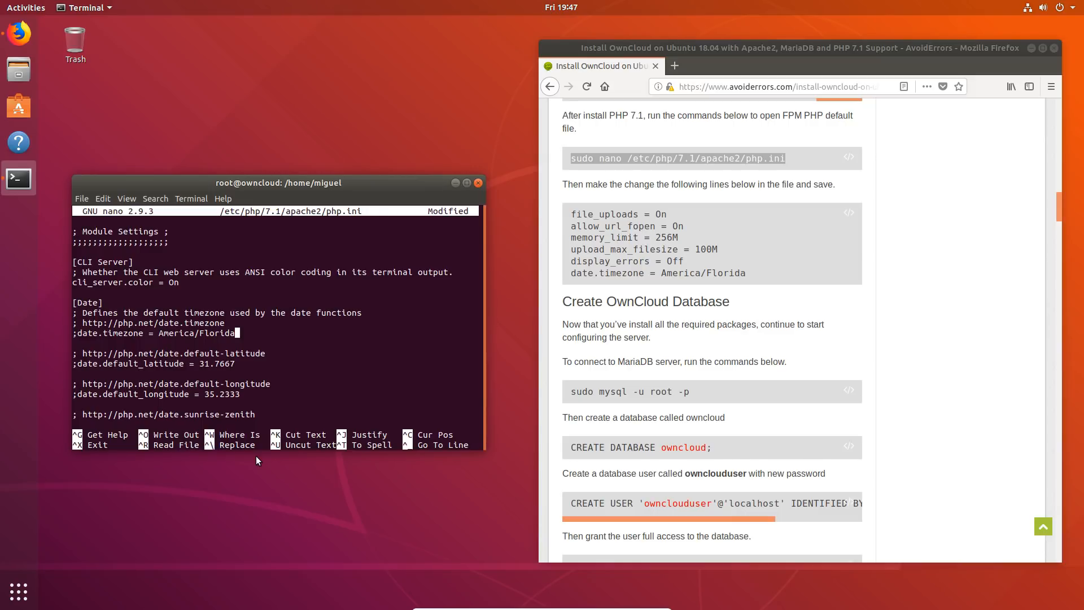
key(ctrl+x)
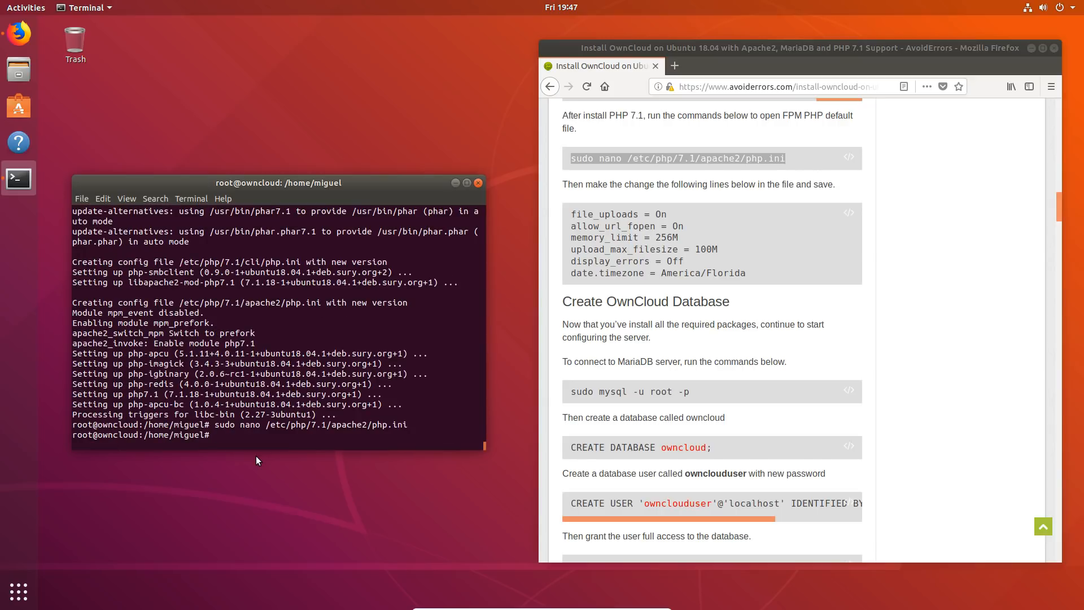
mouse_move(648, 385)
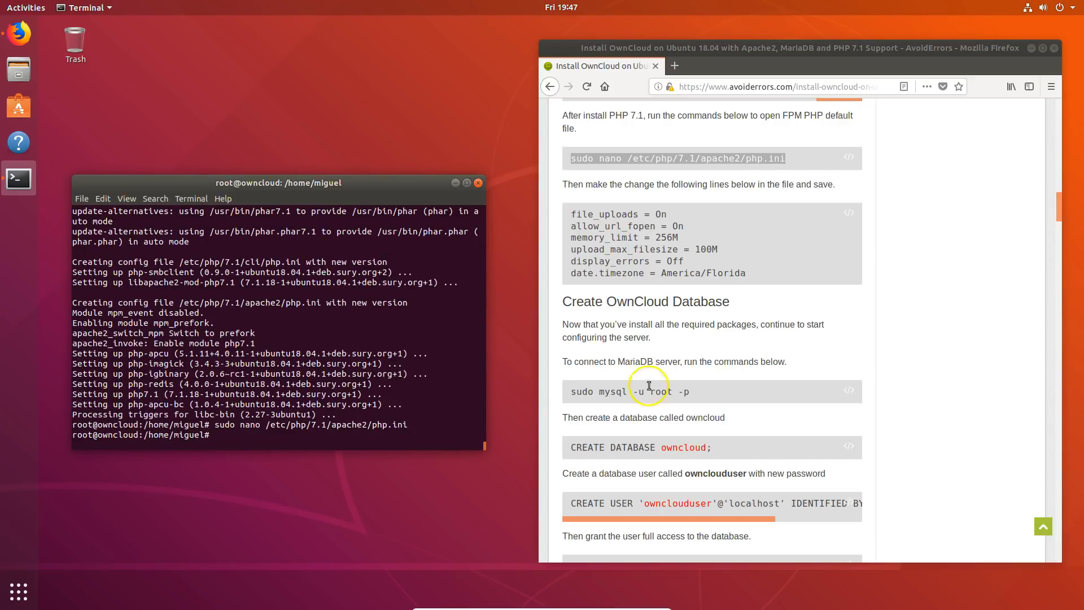
Clear the terminal screen ahead of logging into the MariaDB monitor as root
scroll(down, 3)
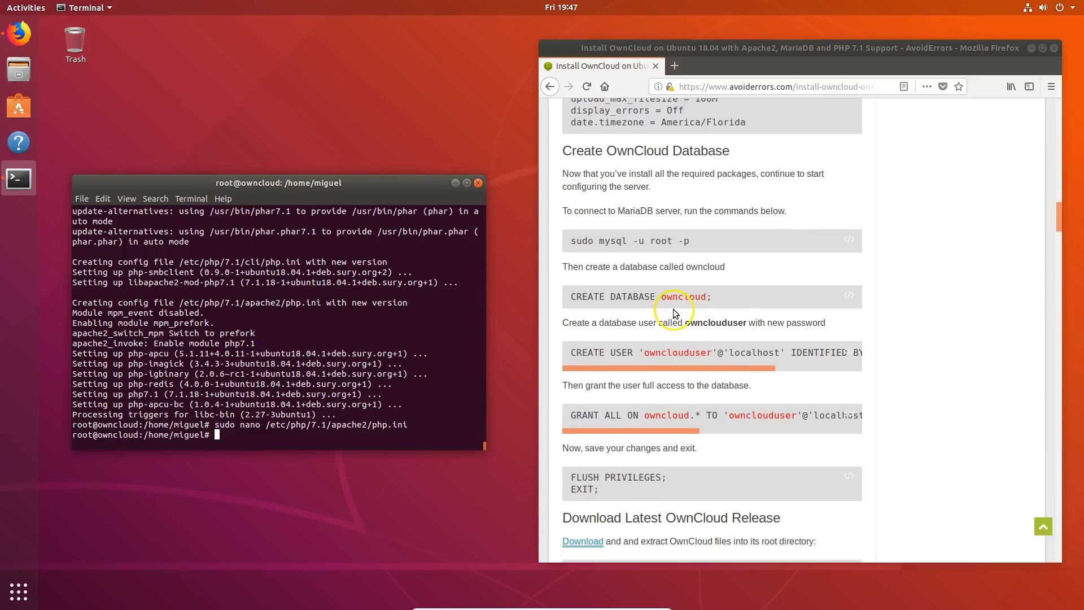
scroll(down, 3)
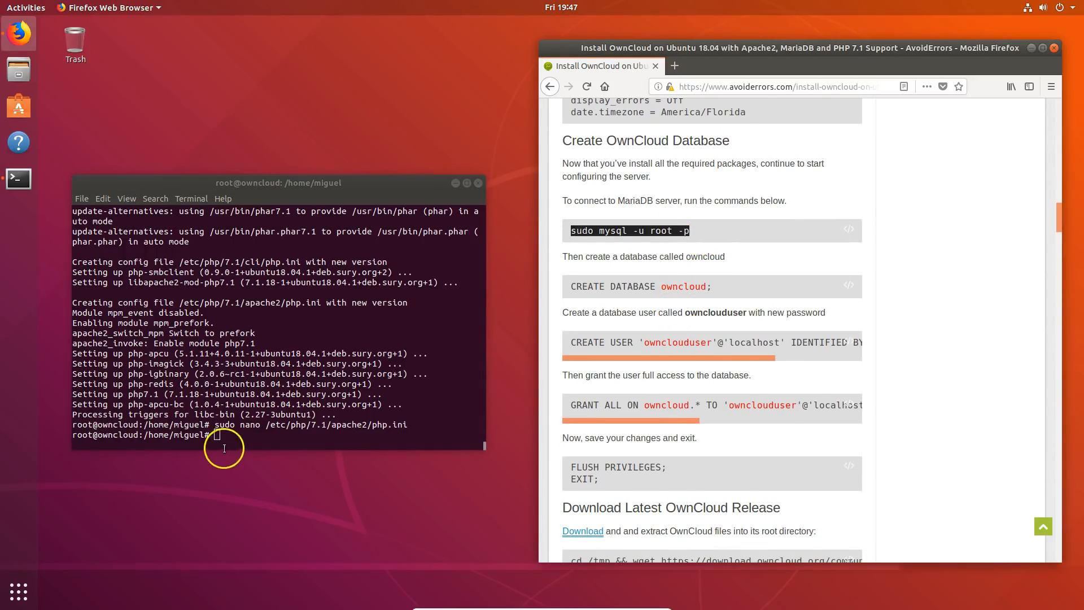
text(clear)
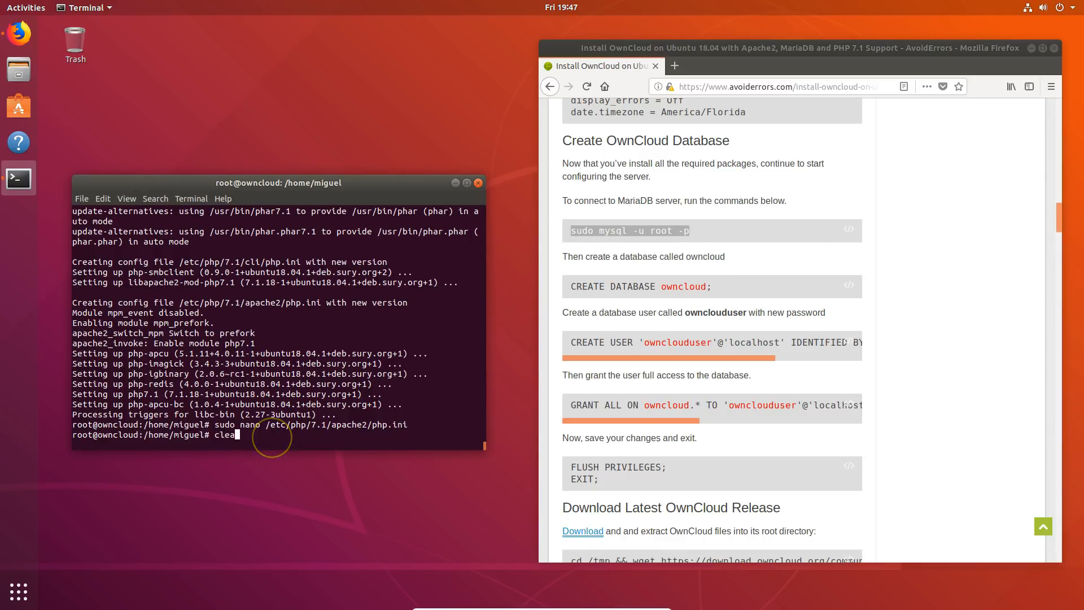
key(Return)
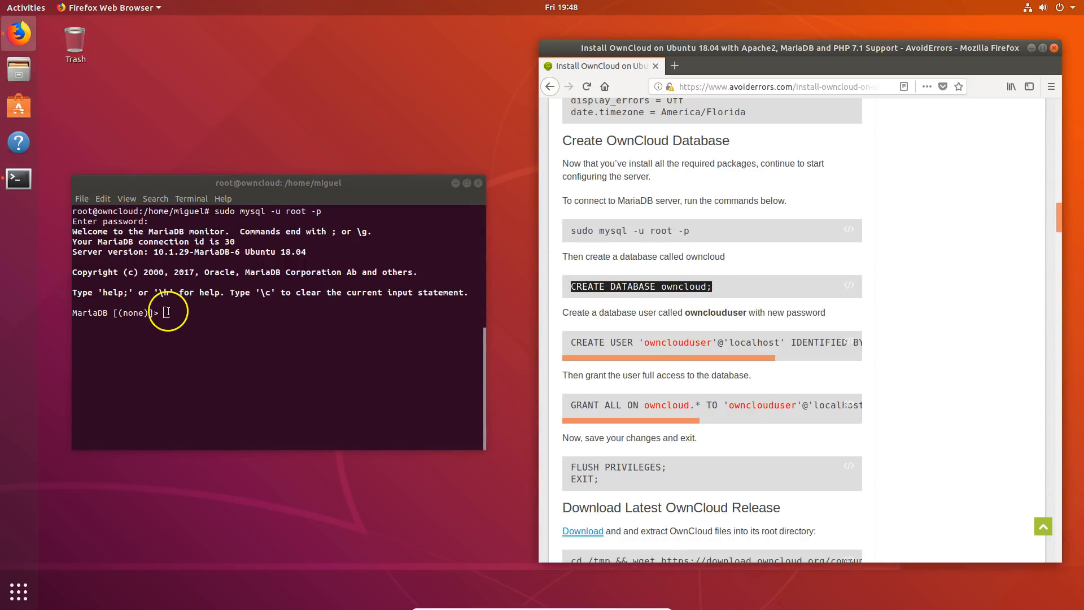
Run CREATE DATABASE owncloud; then paste the guide's CREATE USER line with the user name edited to your own
text(CREATE DATABASE owncloud;)
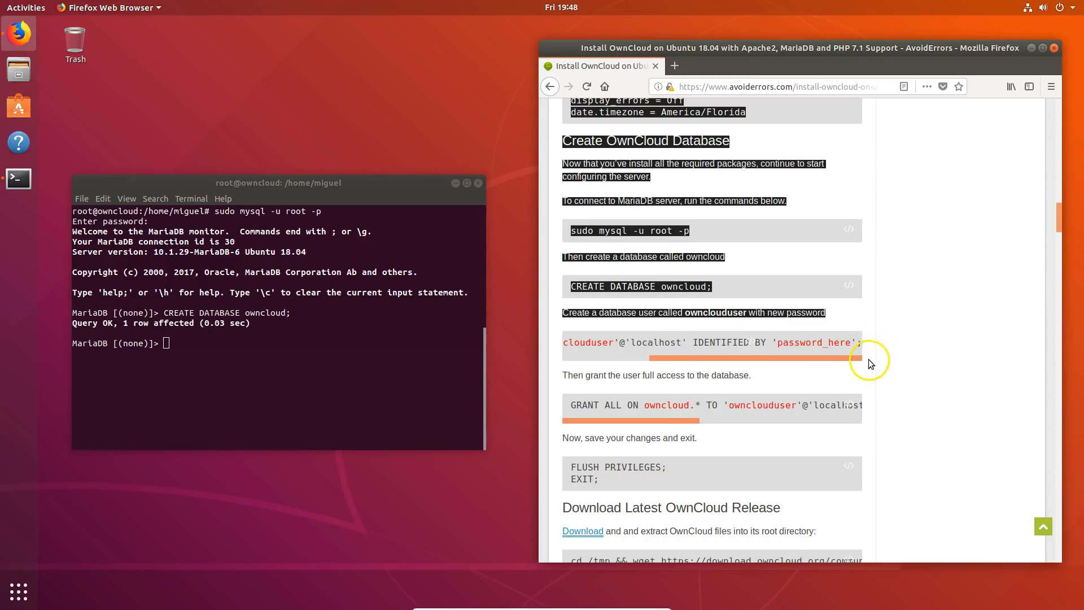
right_click(857, 342)
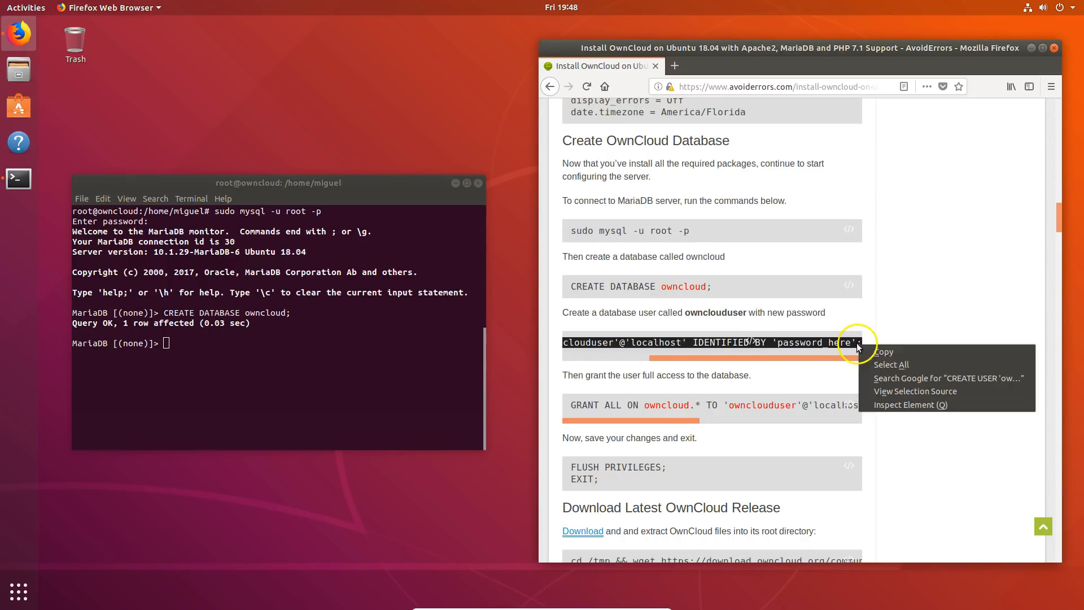
right_click(166, 342)
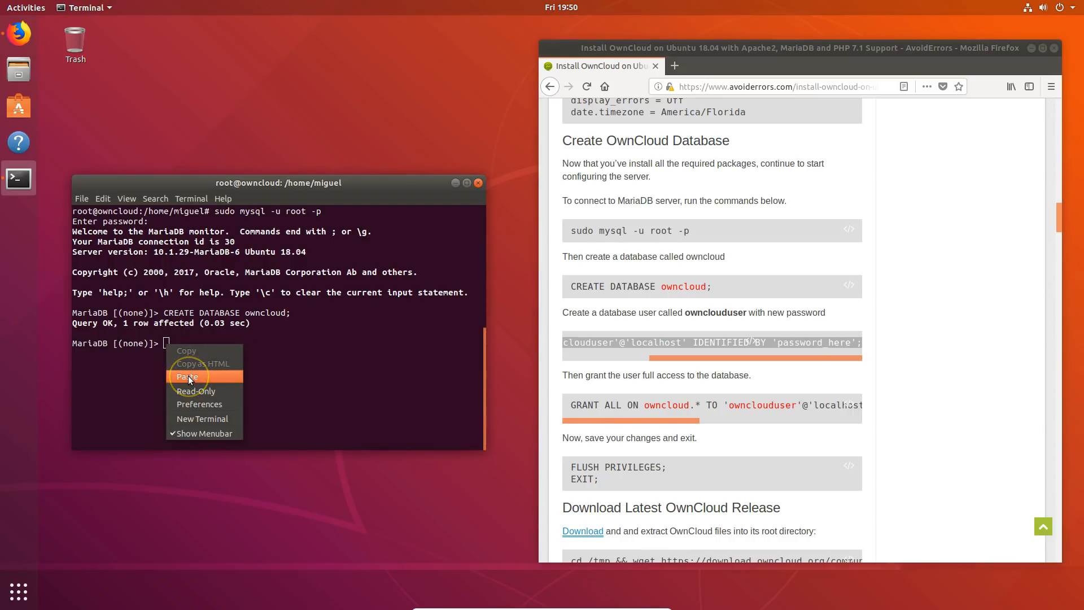
click(186, 376)
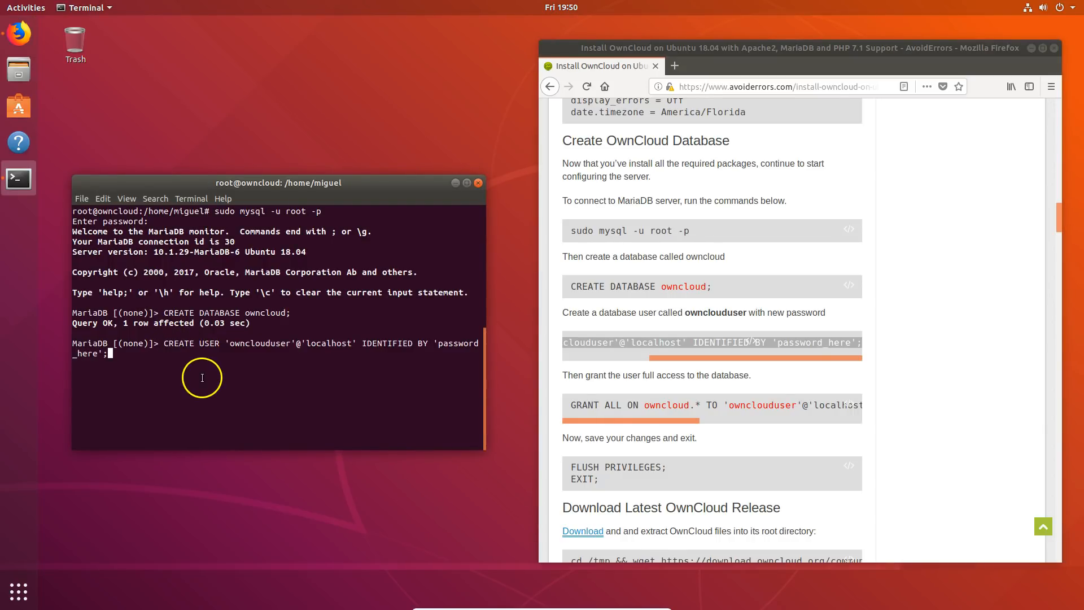
double_click(259, 343)
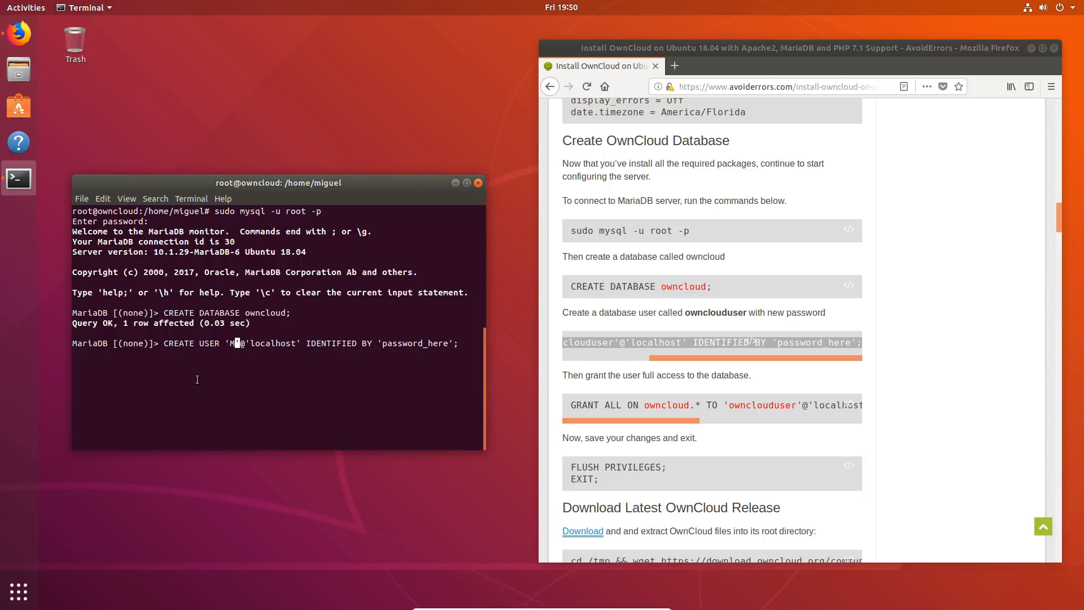
text(iguel)
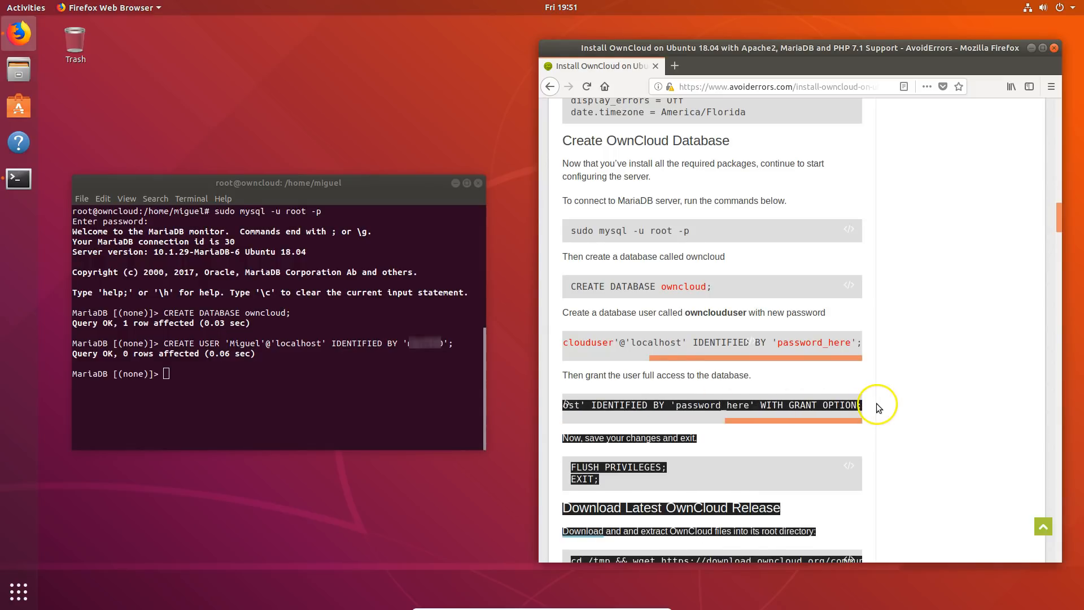
Grant the new user all rights on owncloud.*, run FLUSH PRIVILEGES;, exit MariaDB and clear the shell
right_click(850, 408)
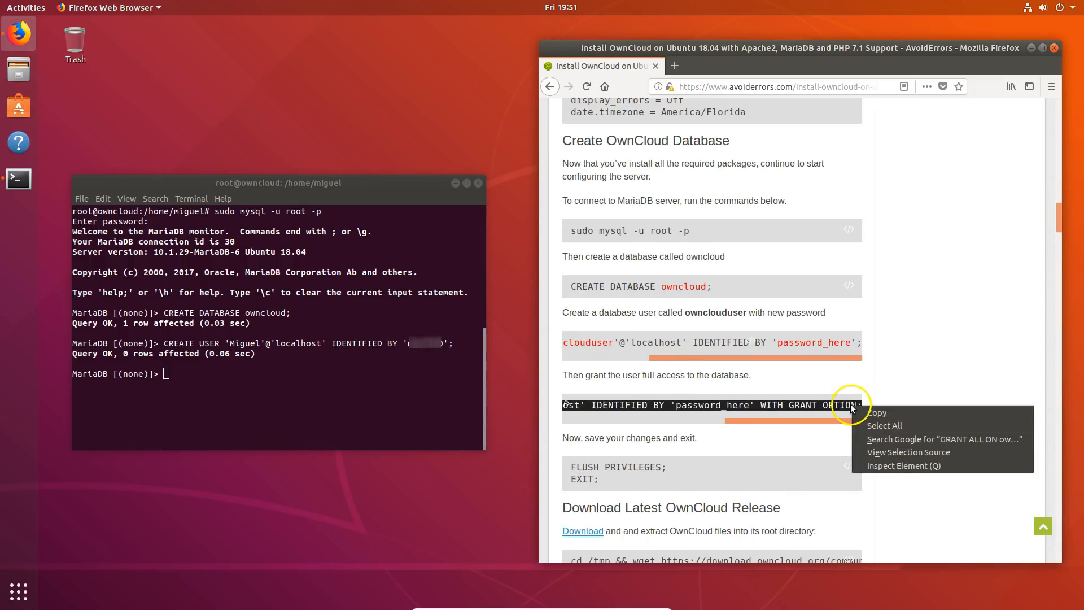
right_click(166, 374)
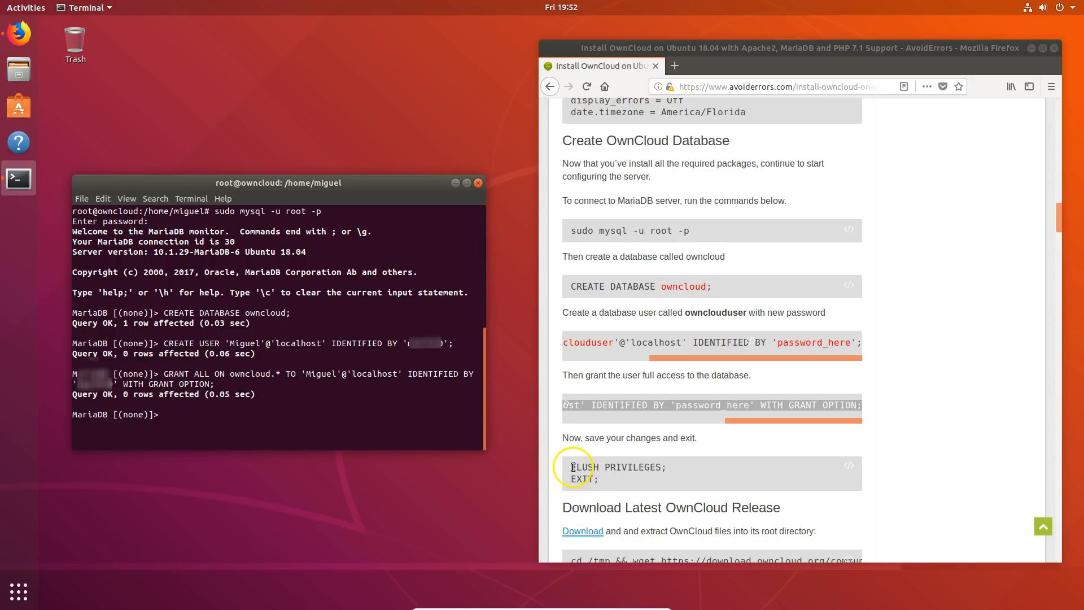
right_click(614, 467)
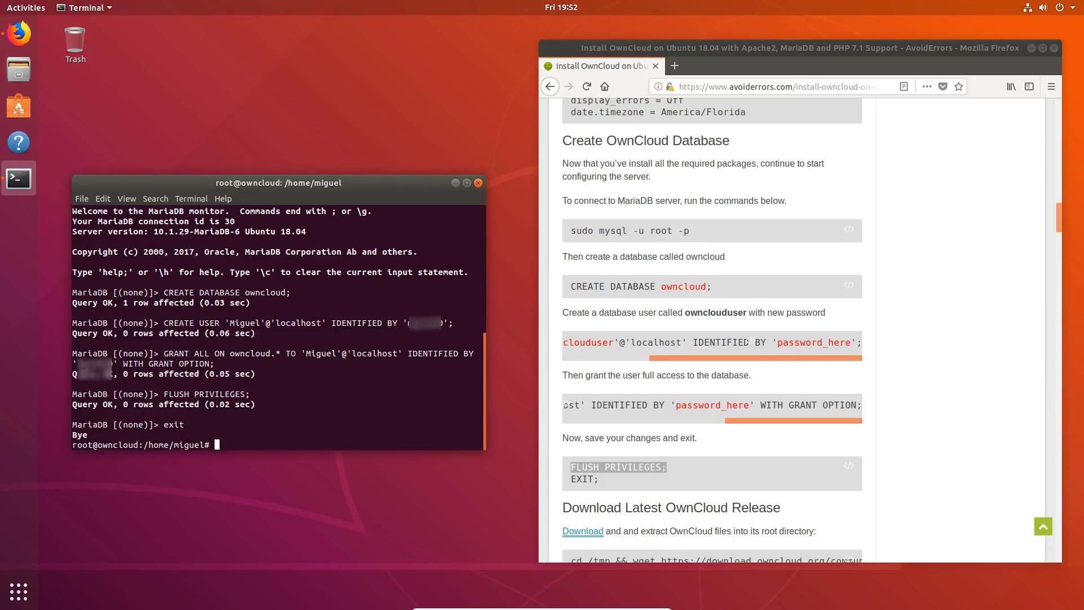
text(clear)
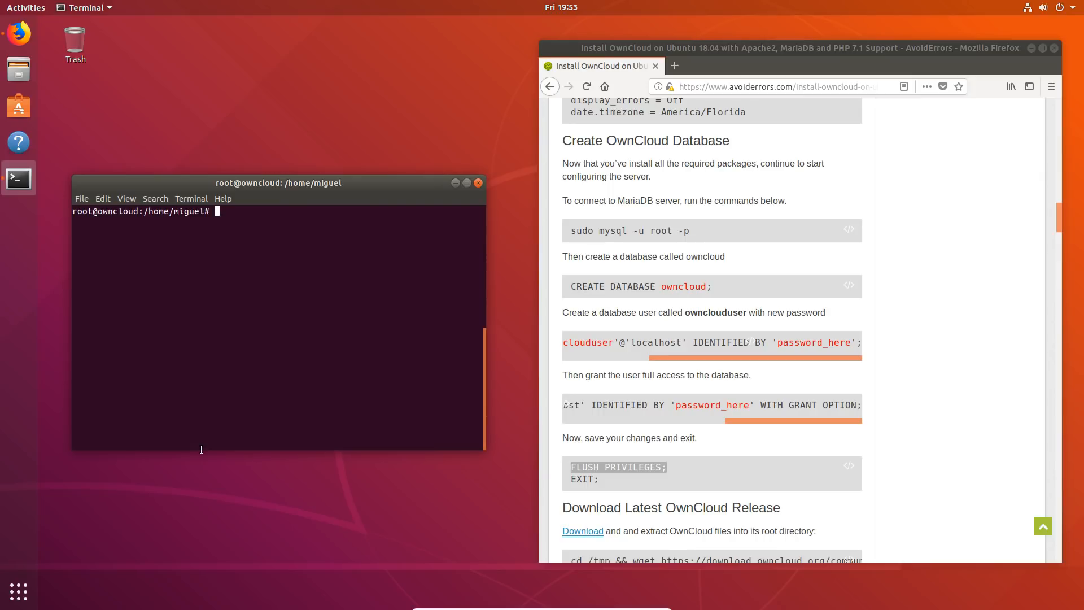
Download owncloud-10.0.8.zip into /tmp with cd /tmp && wget
scroll(down, 3)
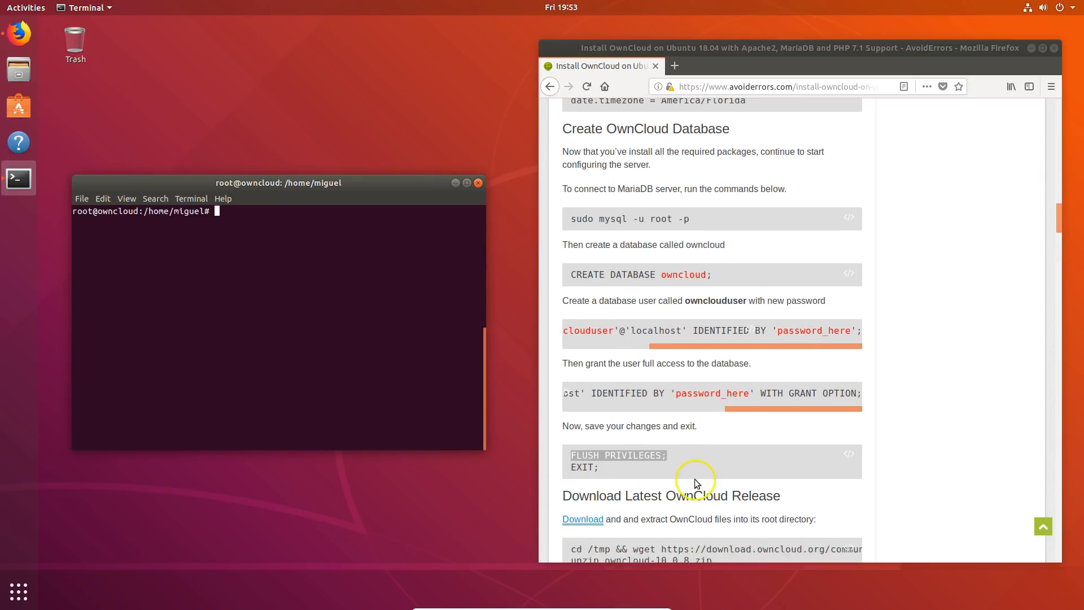
scroll(down, 3)
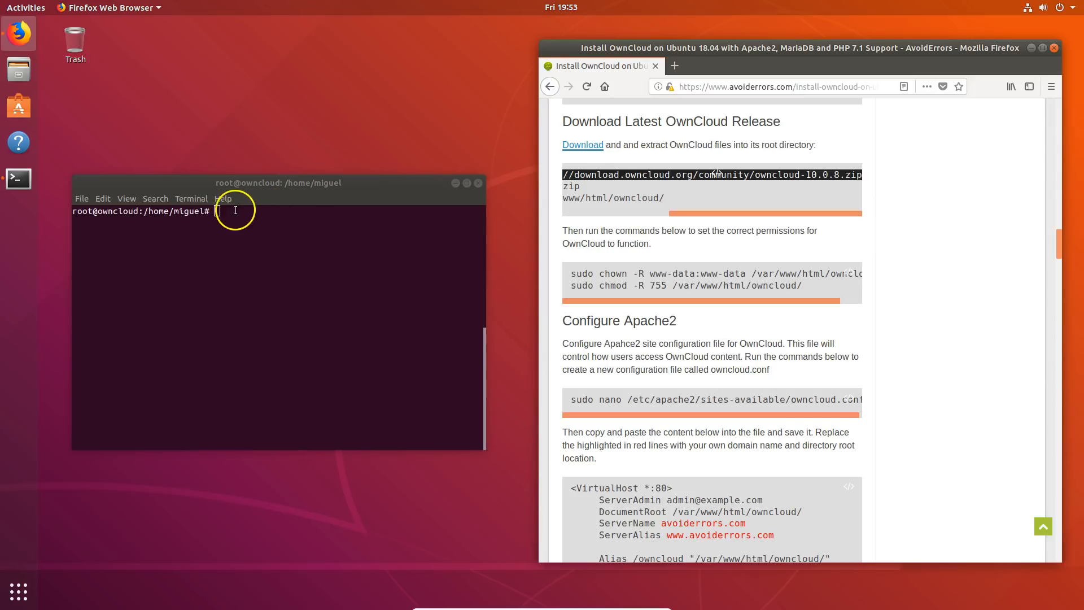
text(cd /tmp && wget https://download.owncloud.org/community/owncloud-10.0.8.zip)
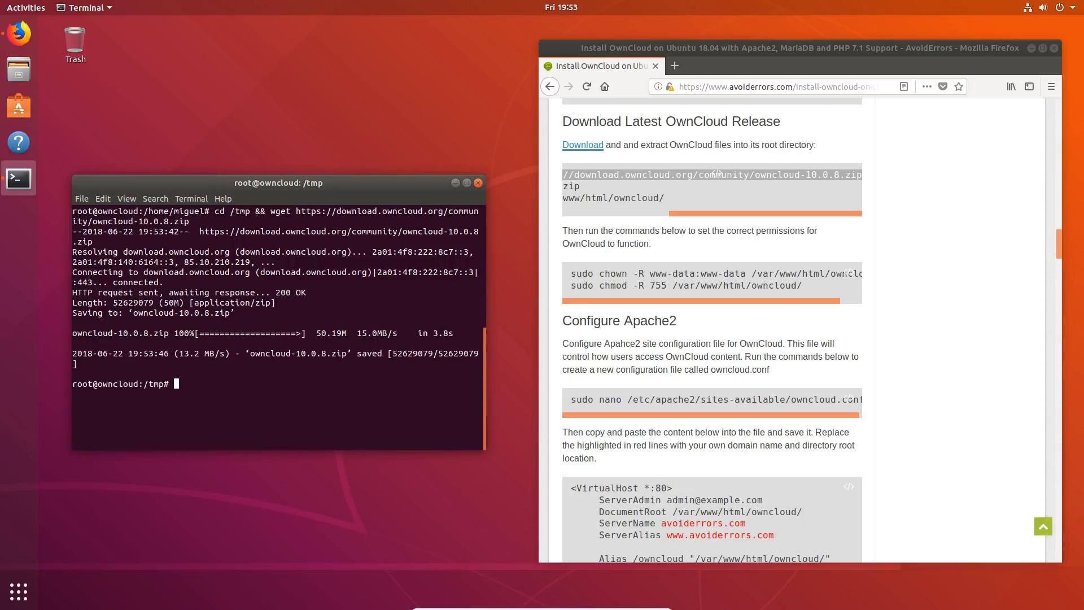
Extract owncloud-10.0.8.zip in /tmp with unzip
click(716, 217)
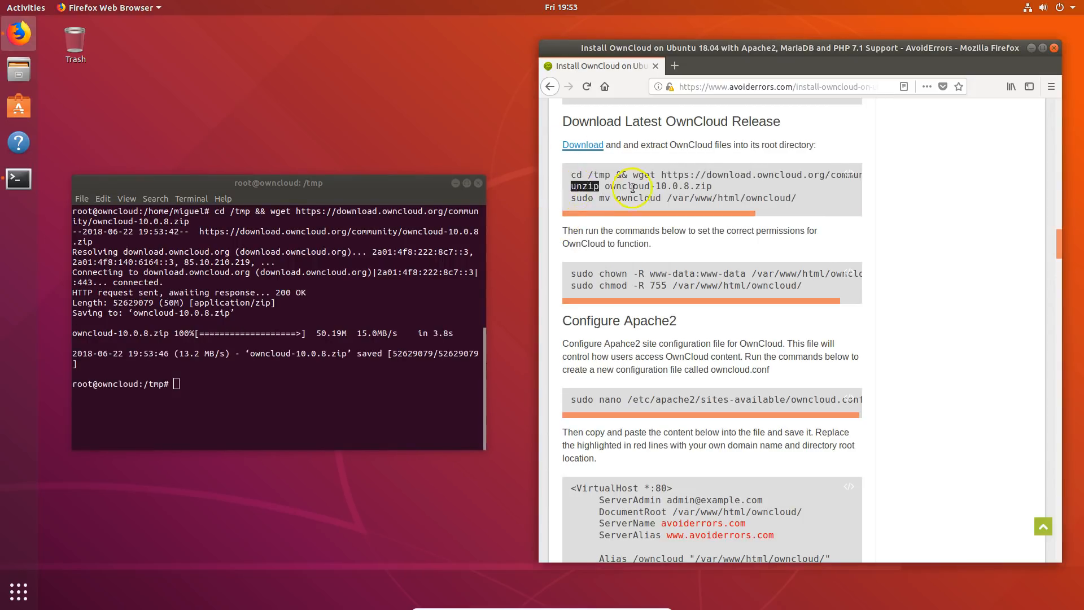
text(unzip owncloud-10.0.8.zip)
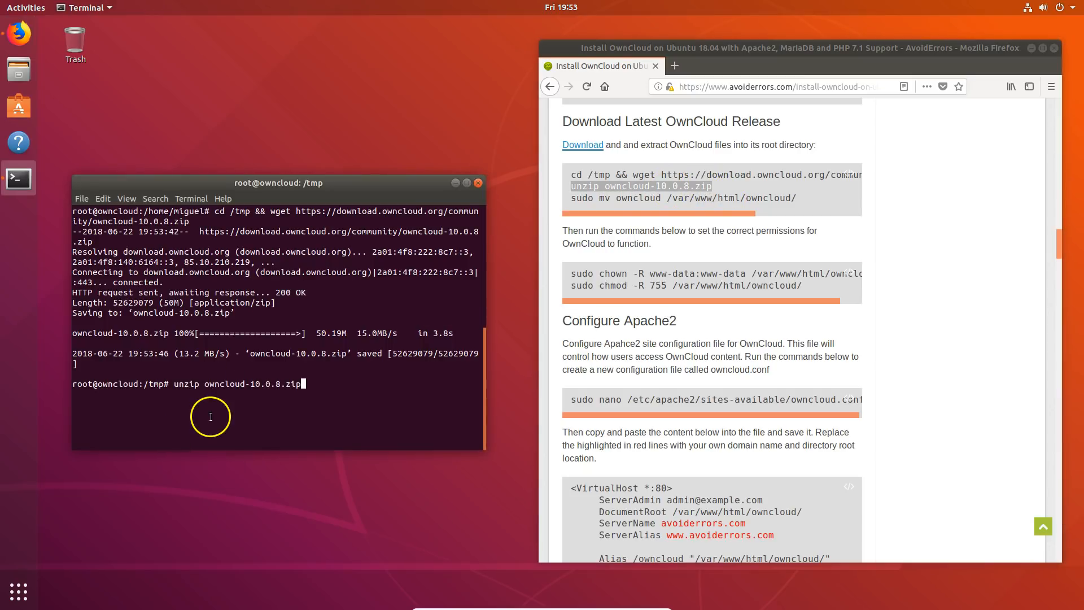
key(Return)
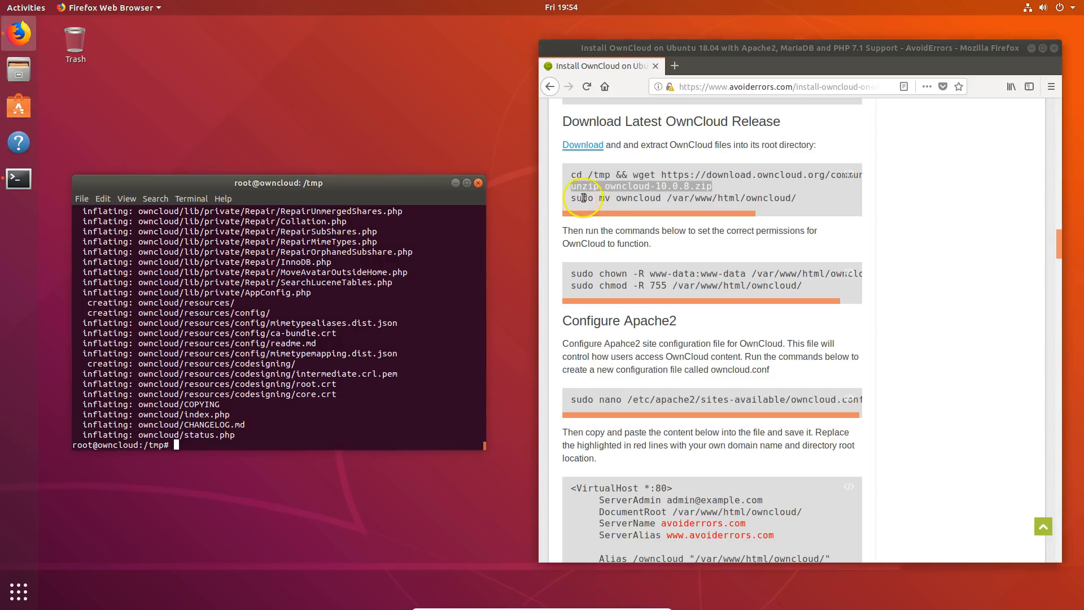
right_click(765, 198)
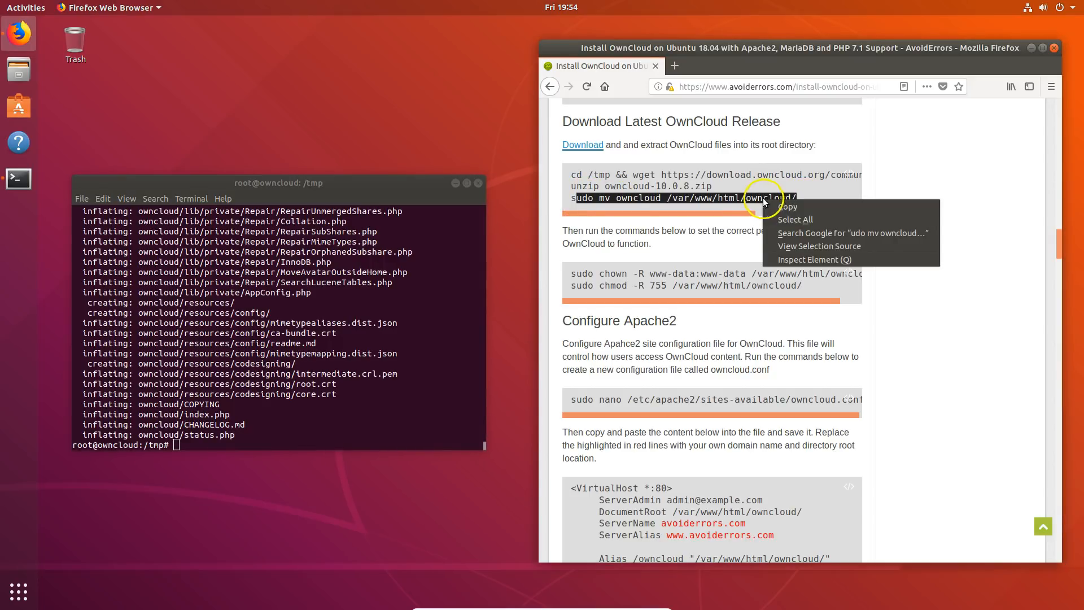
right_click(186, 446)
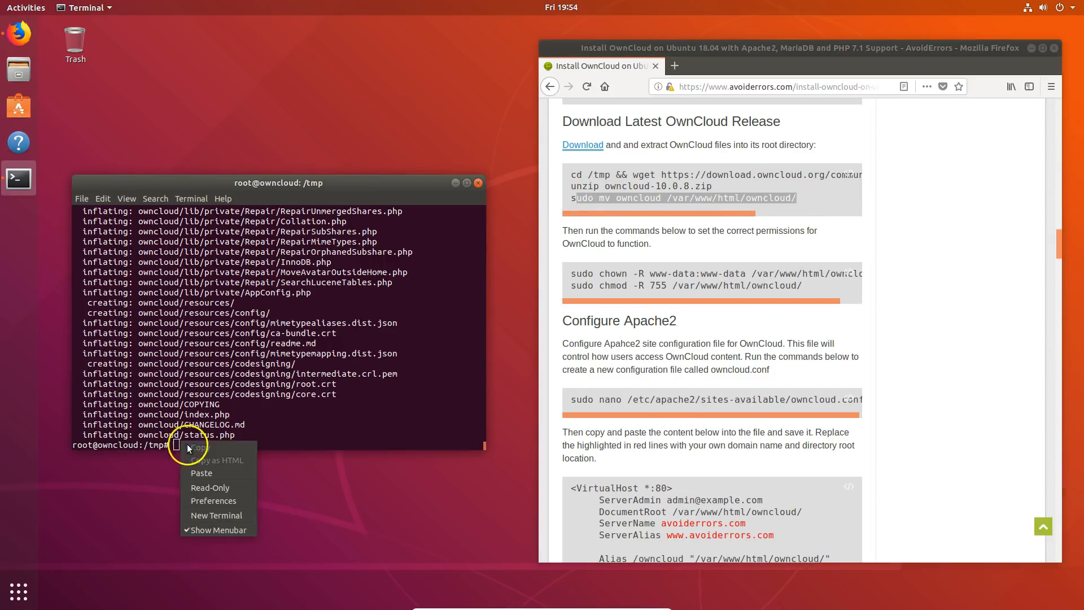
Move owncloud into /var/www/html/owncloud/ and give www-data:www-data recursive ownership of it
click(201, 473)
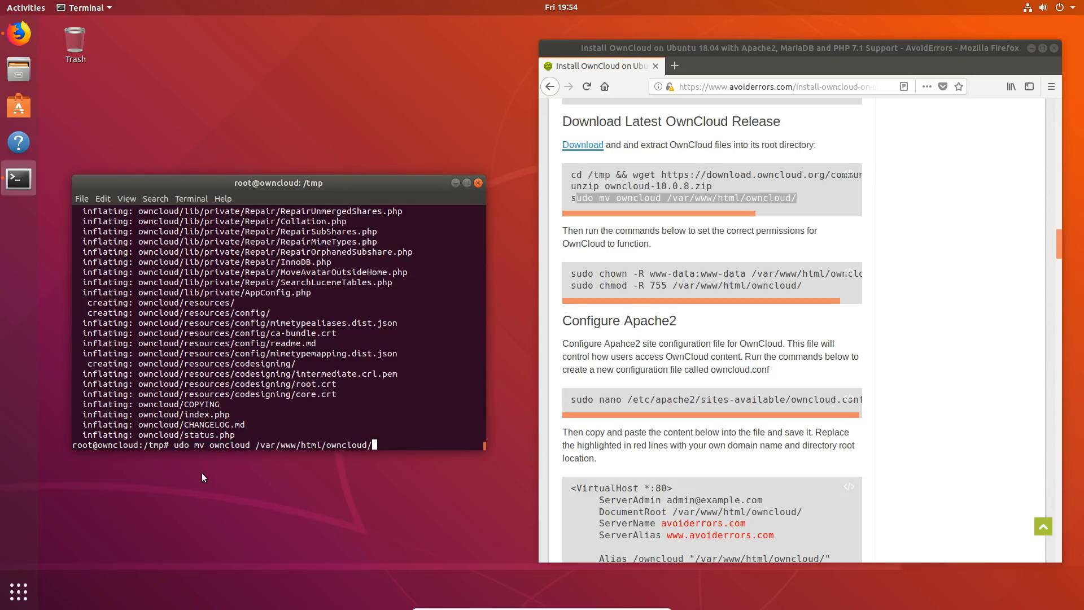
key(Return)
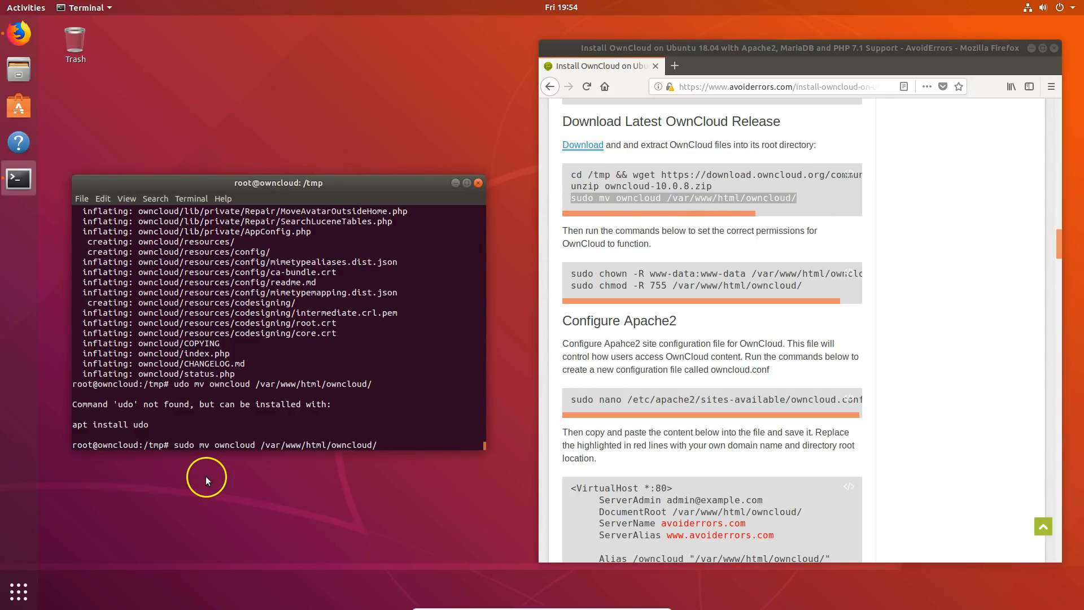
key(Return)
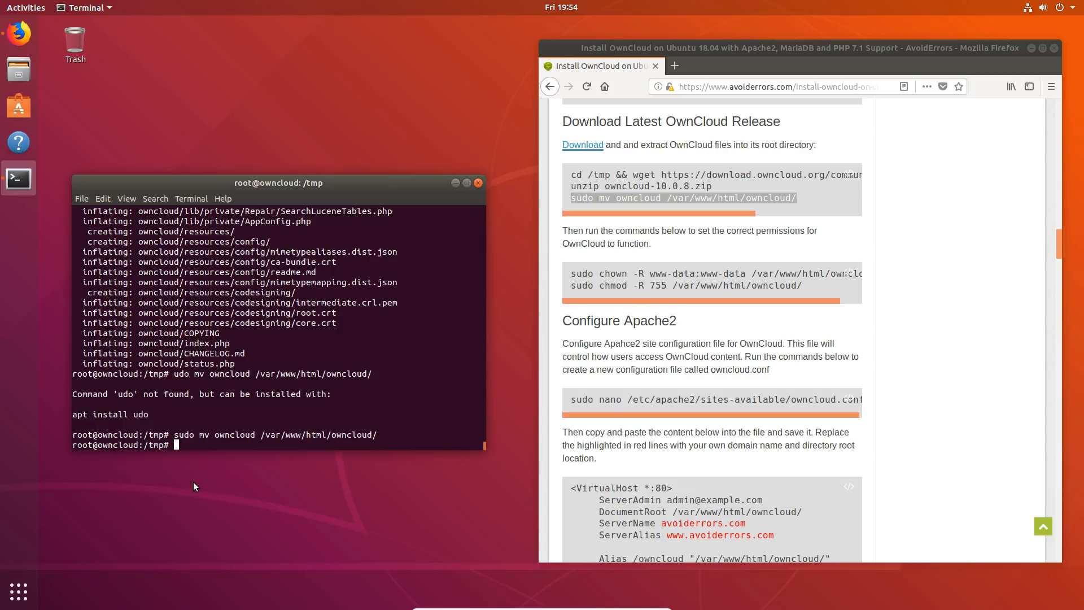
text(clear)
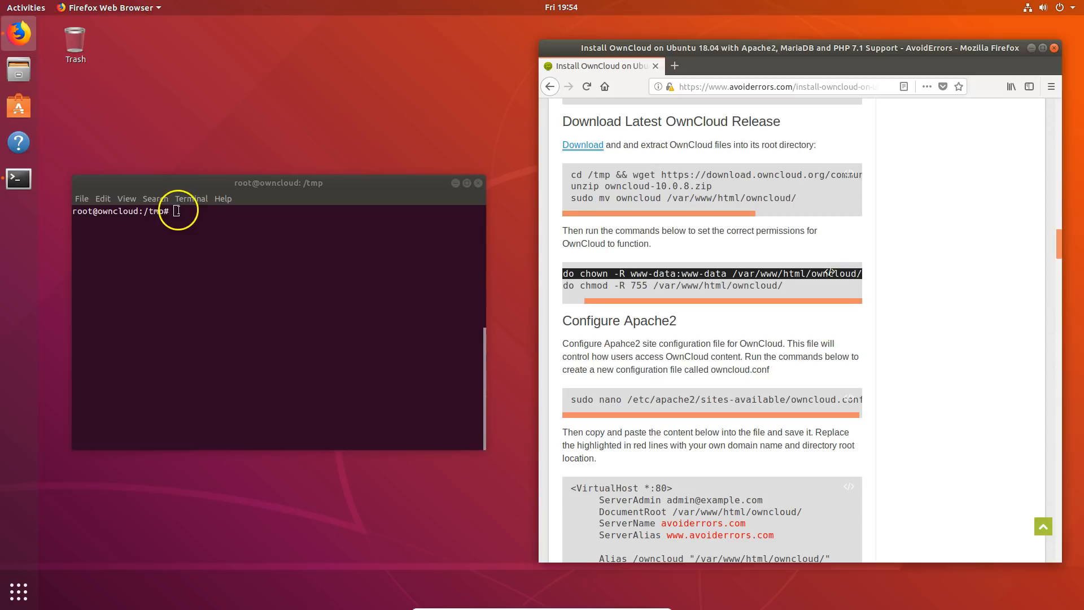
text(sudo chown -R www-data:www-data /var/www/html/owncloud/)
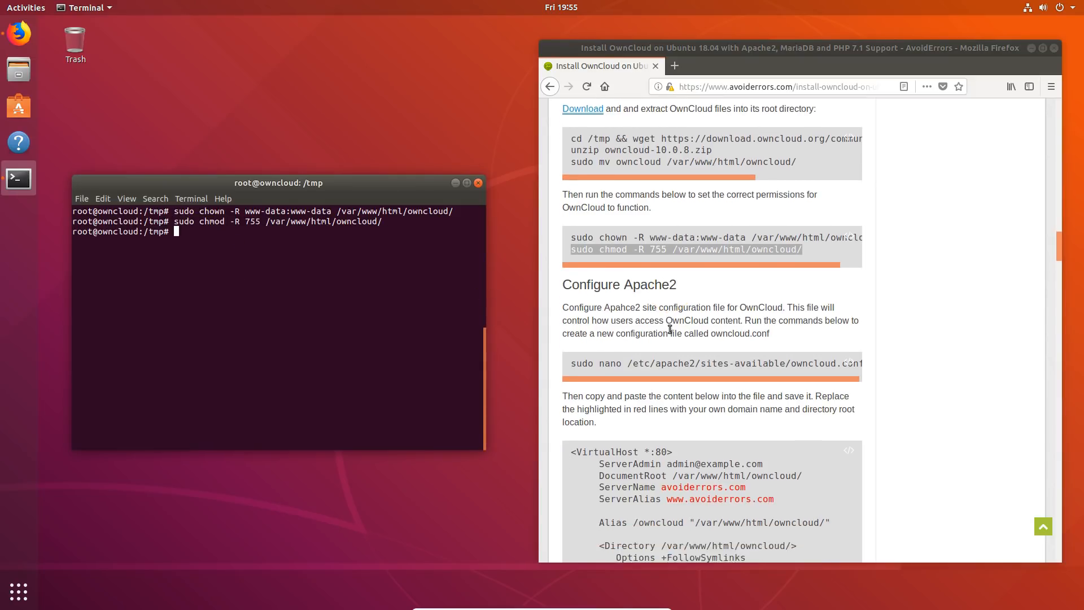
Paste the guide's VirtualHost block into the new owncloud.conf in nano and save it with Ctrl+X
scroll(down, 3)
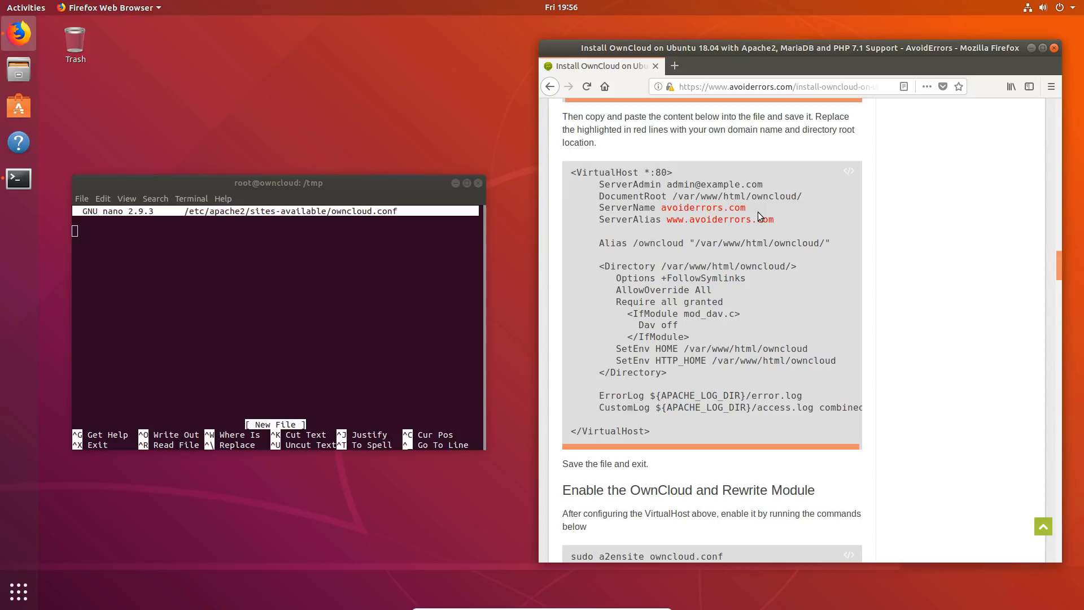
mouse_move(580, 174)
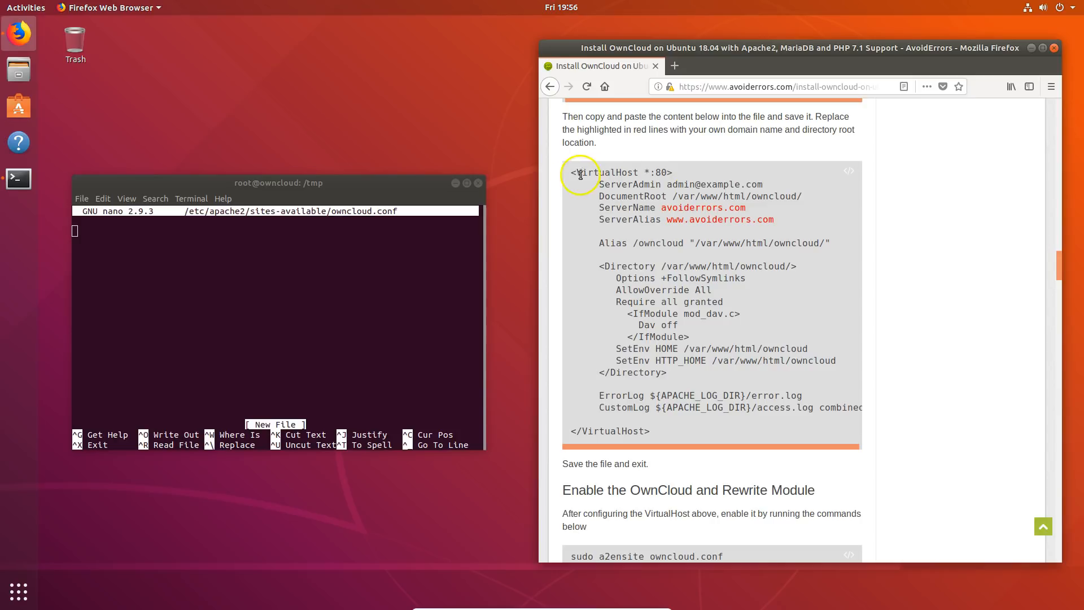
drag(572, 172, 726, 318)
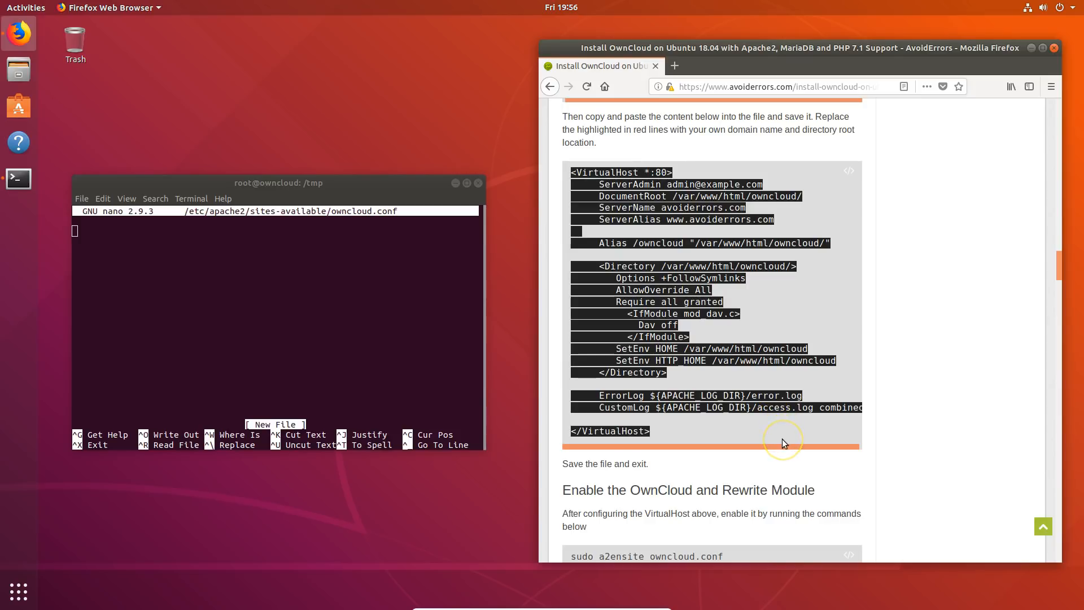
mouse_move(704, 278)
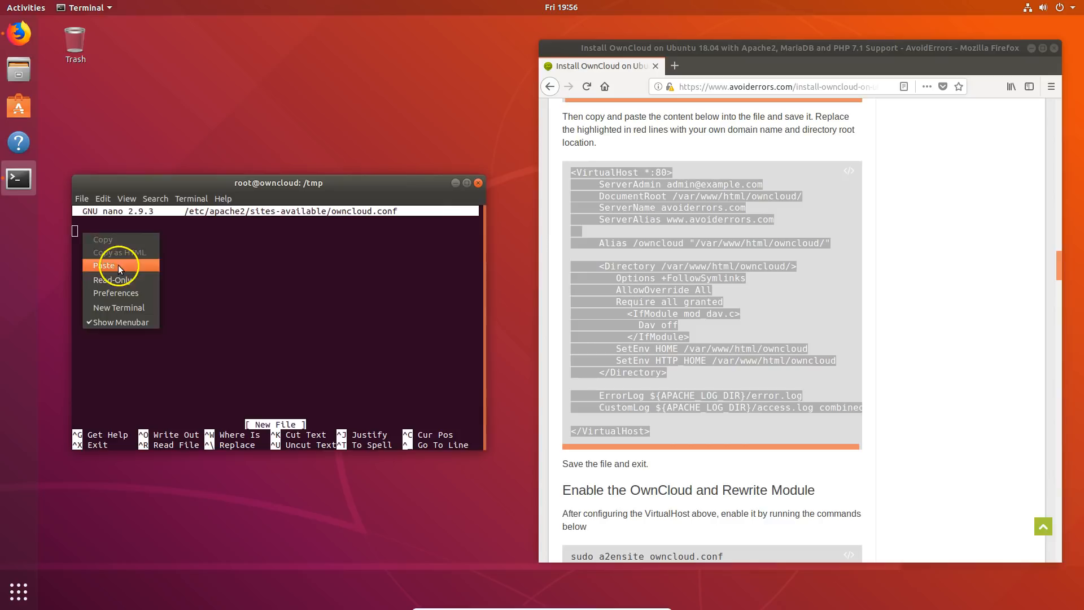
click(104, 264)
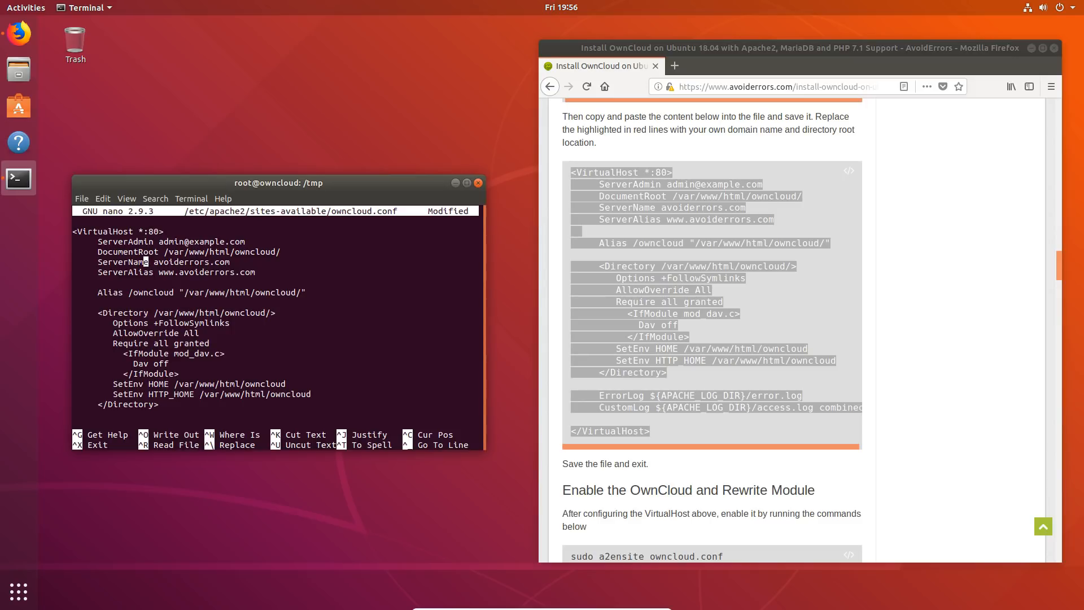
key(ctrl+x)
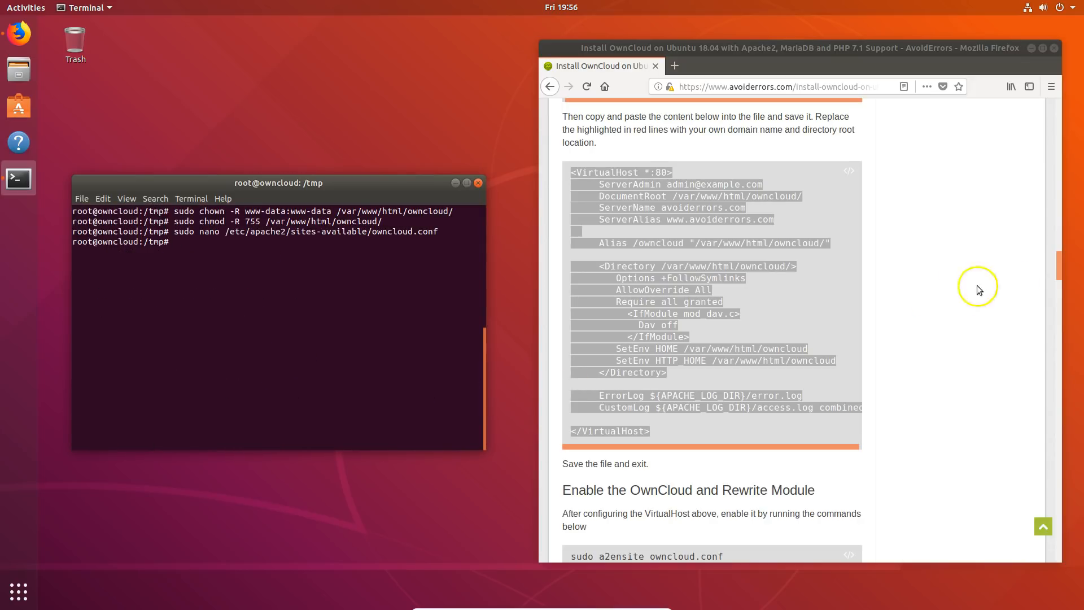
Enable the owncloud.conf site with a2ensite and the rewrite, headers, env, dir and mime modules with a2enmod
scroll(down, 3)
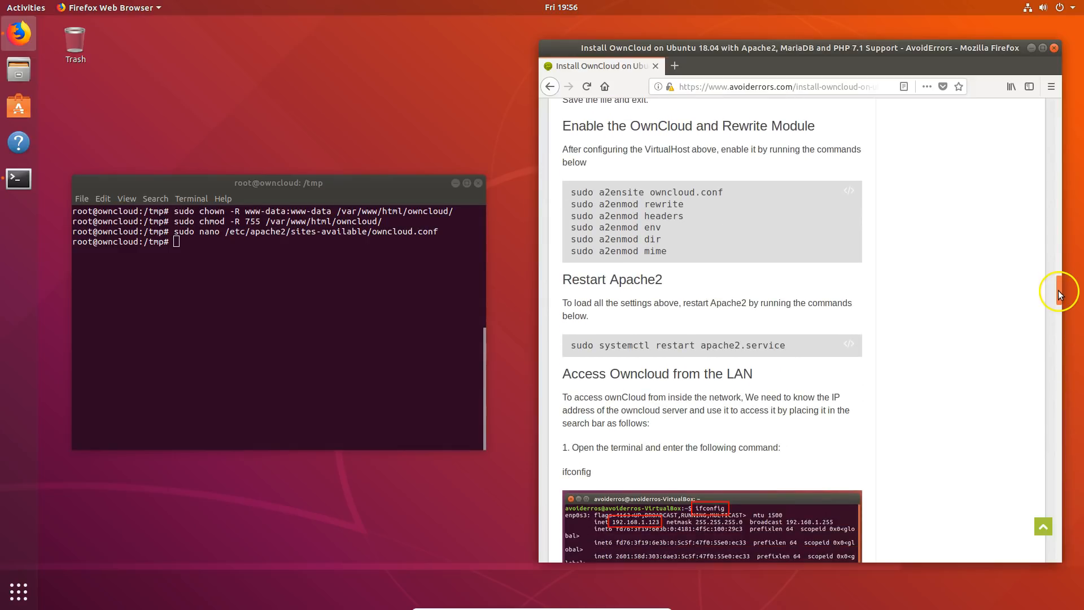
mouse_move(790, 200)
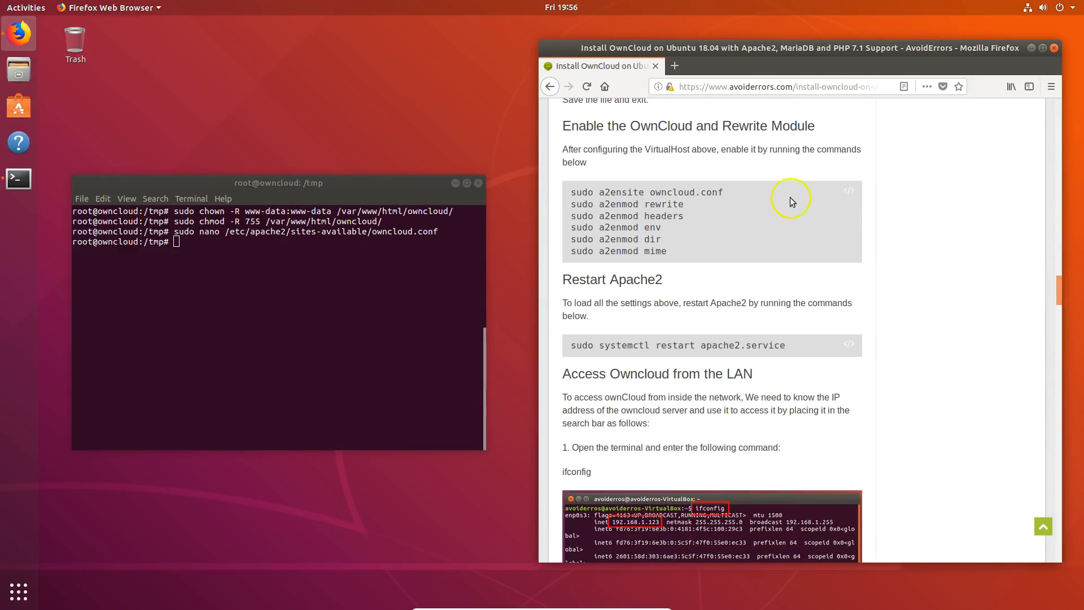
text(sudo a2ensite owncloud.conf)
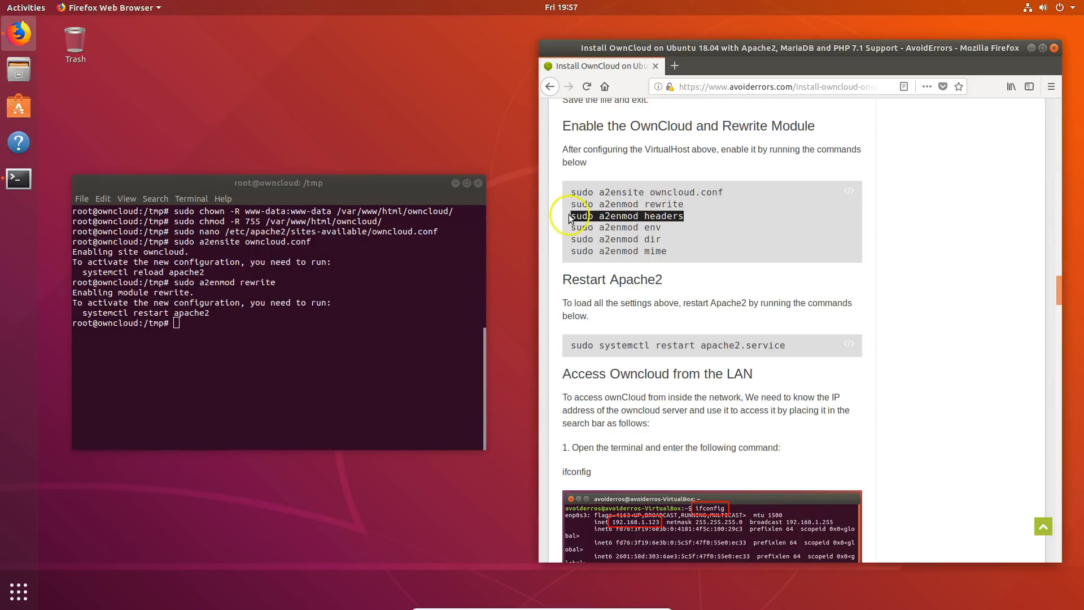
key(Return)
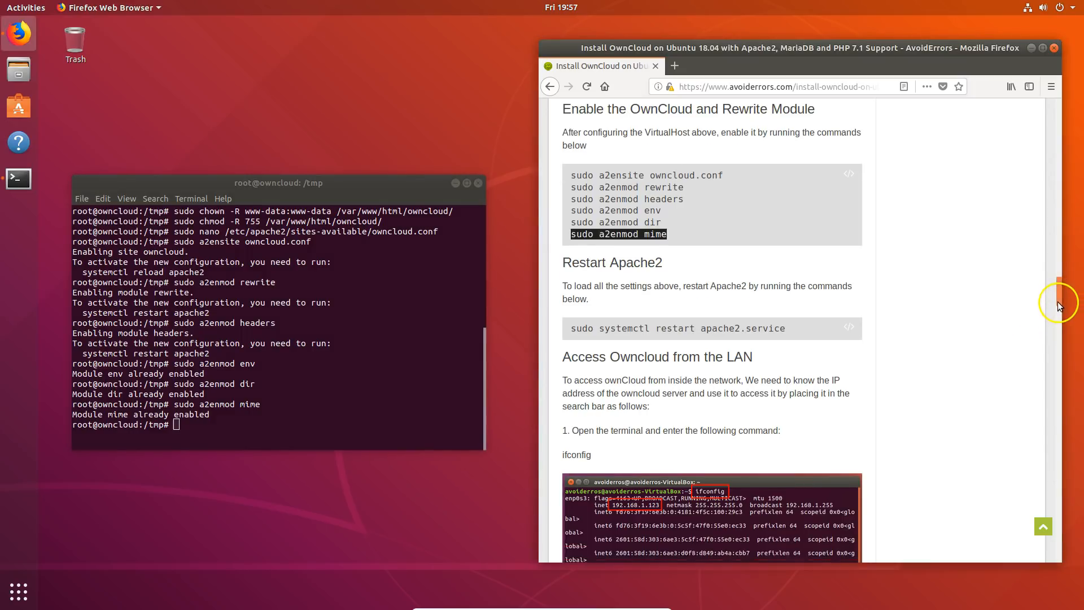
Restart apache2.service with systemctl and clear the screen
scroll(down, 3)
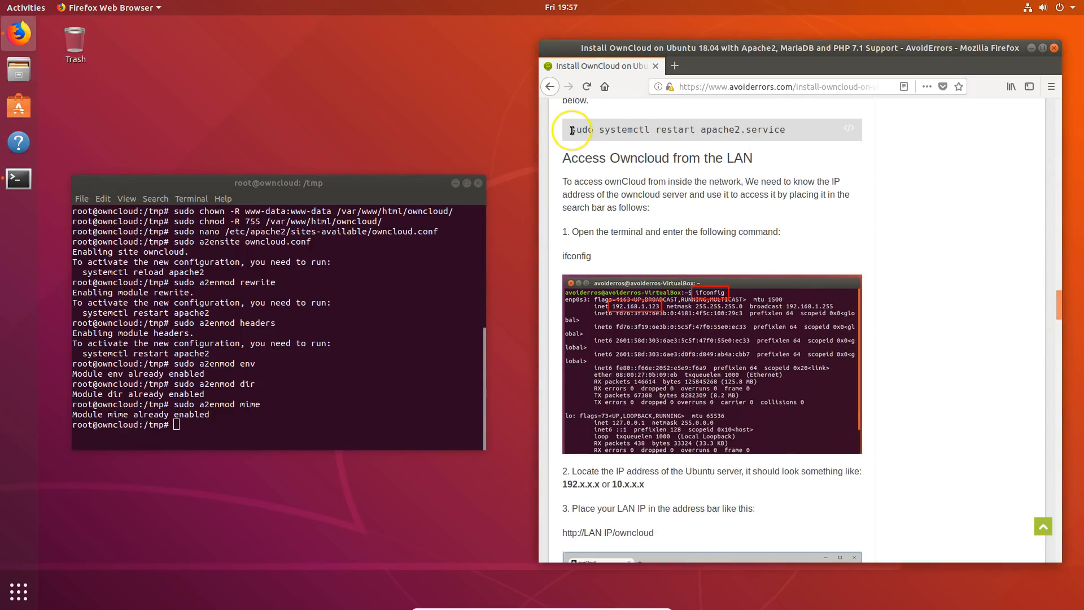
right_click(678, 129)
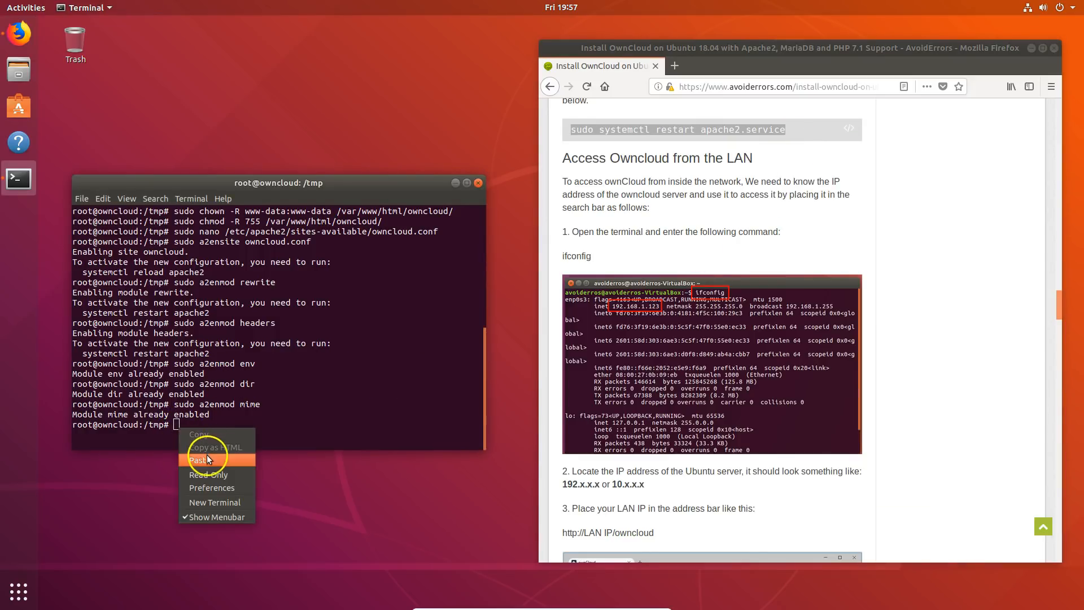
click(201, 460)
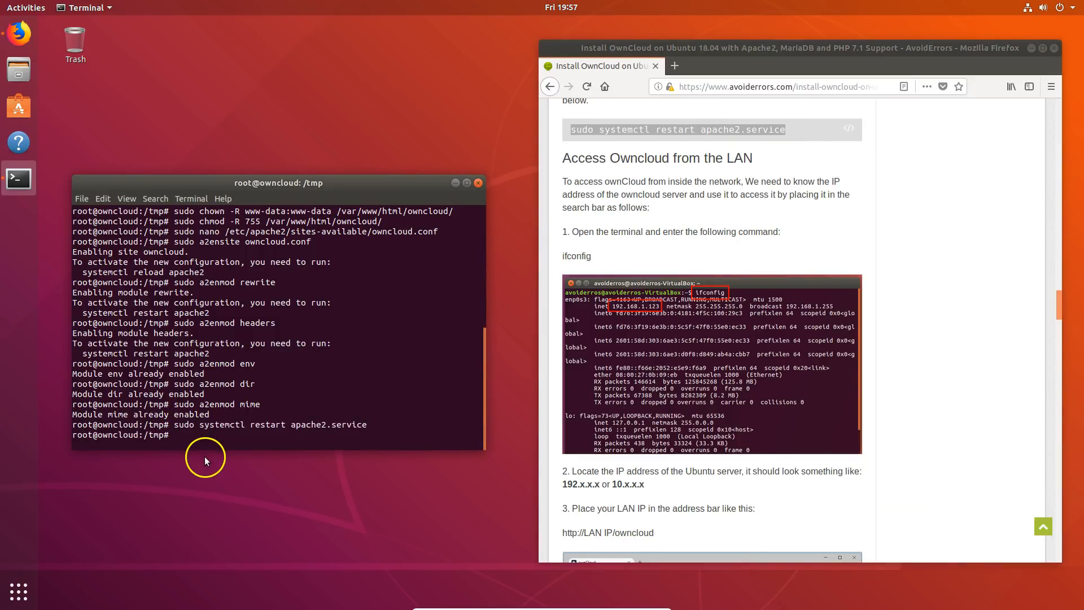
text(clear)
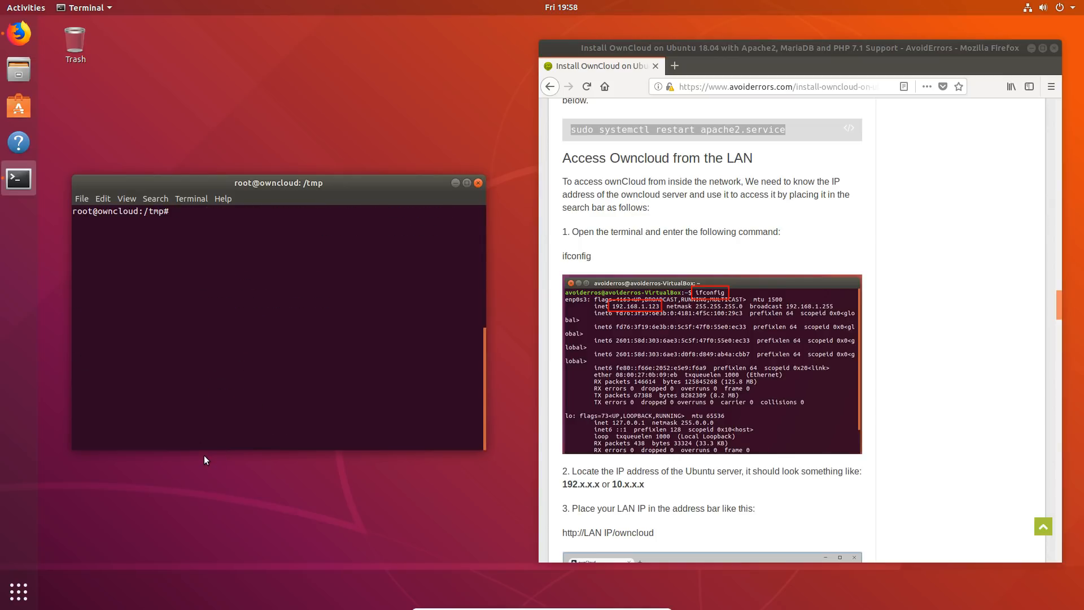
Install net-tools after ifconfig is missing, then run ifconfig to read the server's IP address
text(cd)
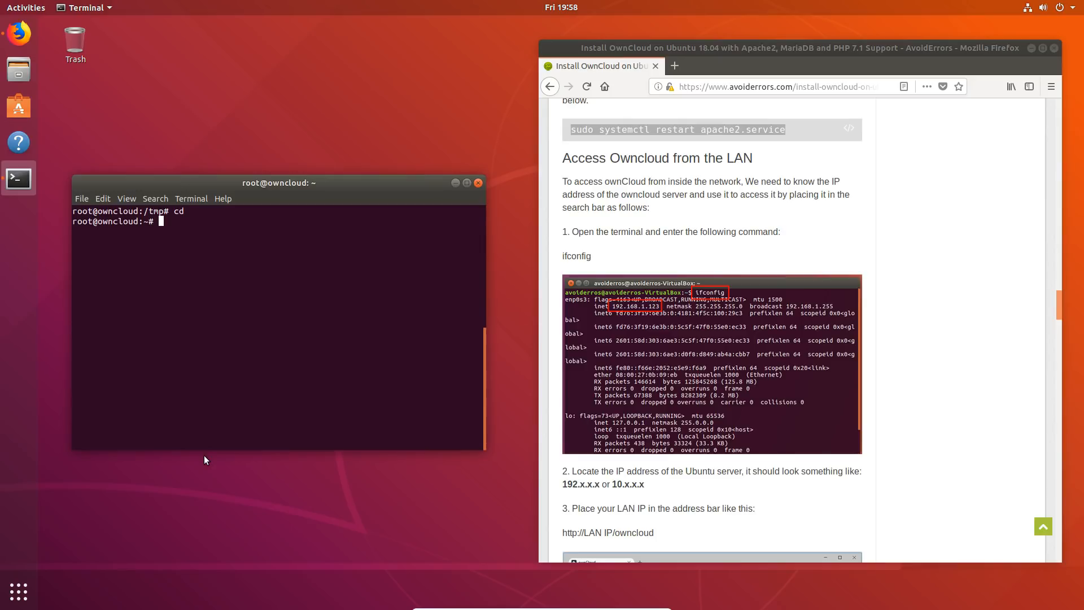
text(if)
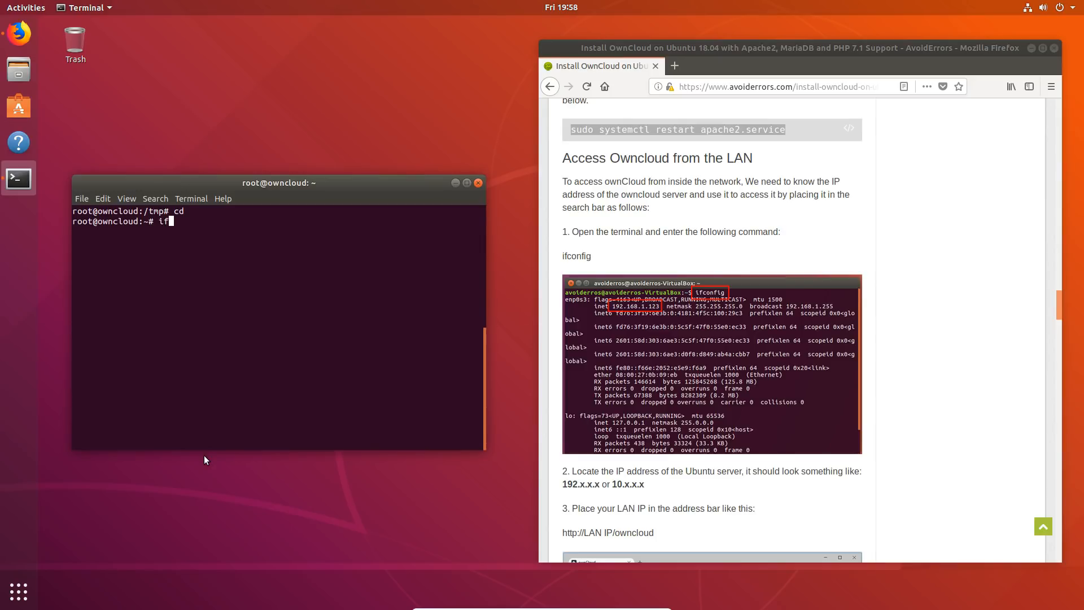
text(config)
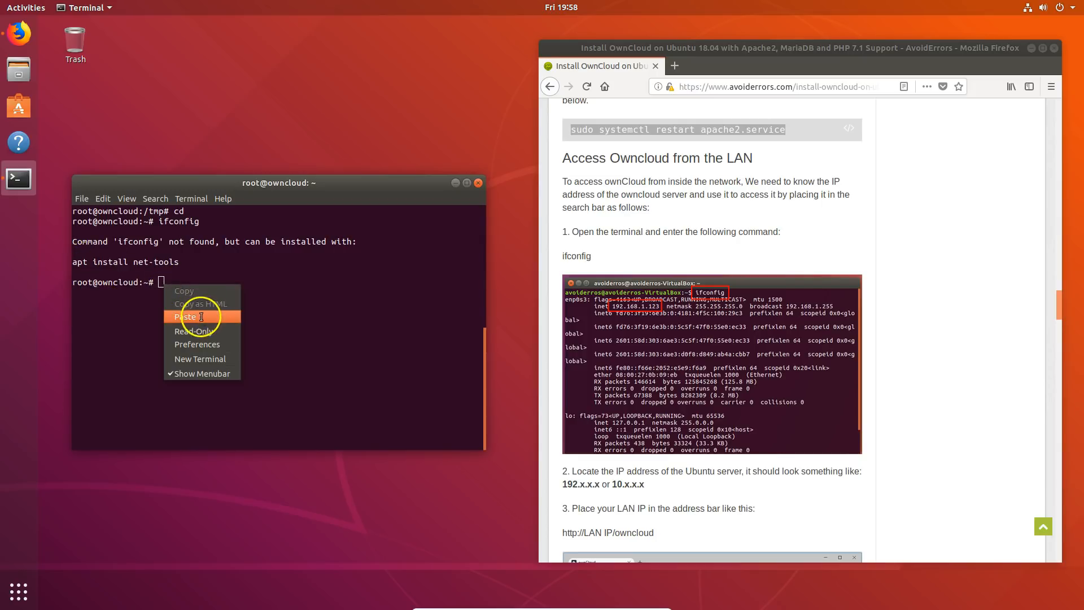
click(184, 316)
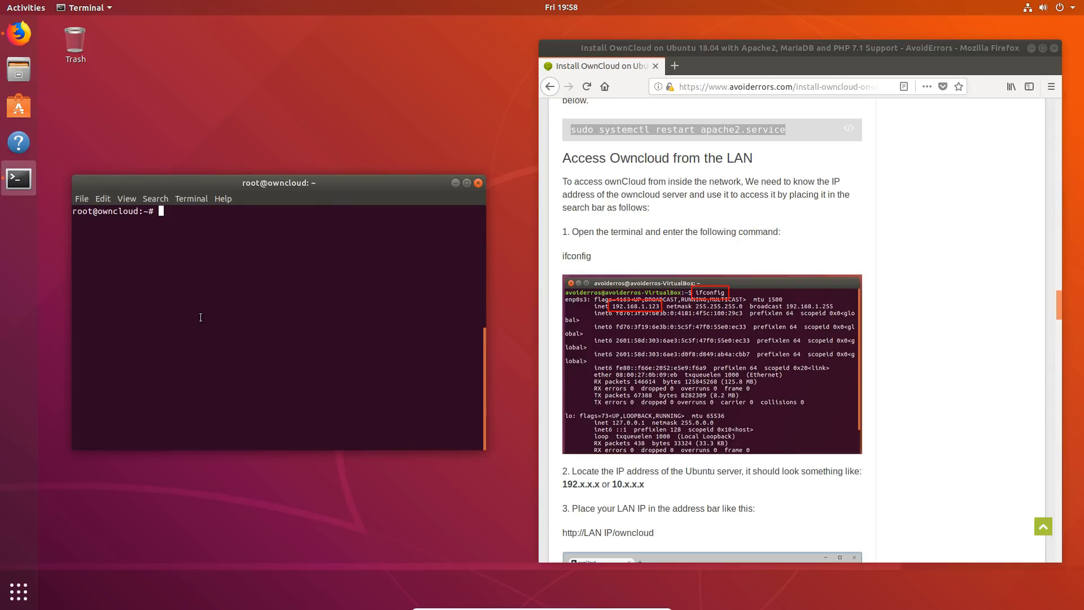
text(ifconfig)
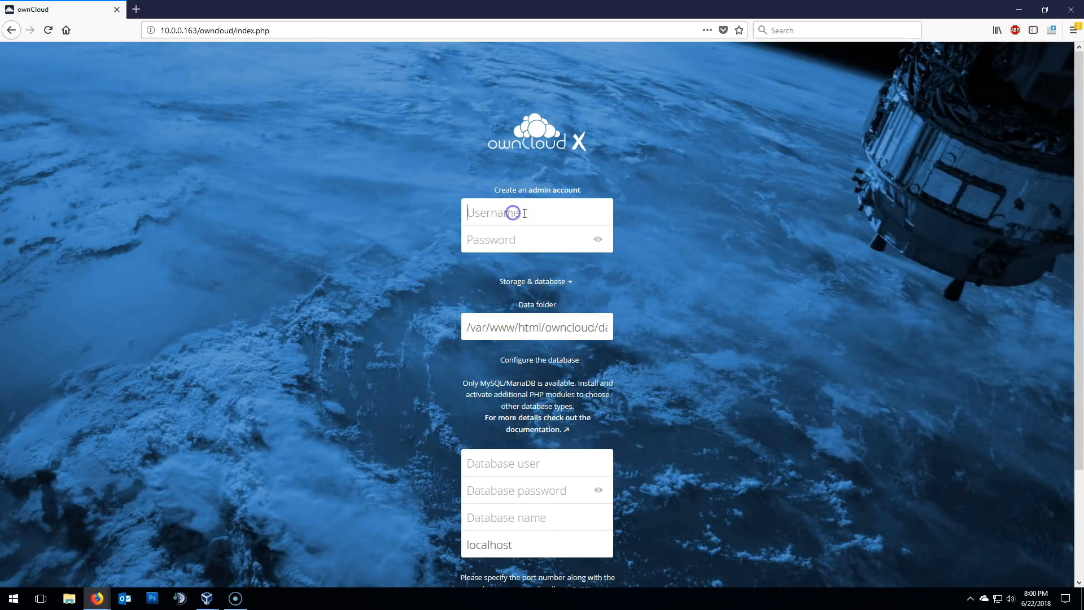
Fill in the admin credentials and the database user, password and owncloud database name, then finish setup
text(AvoidErrors)
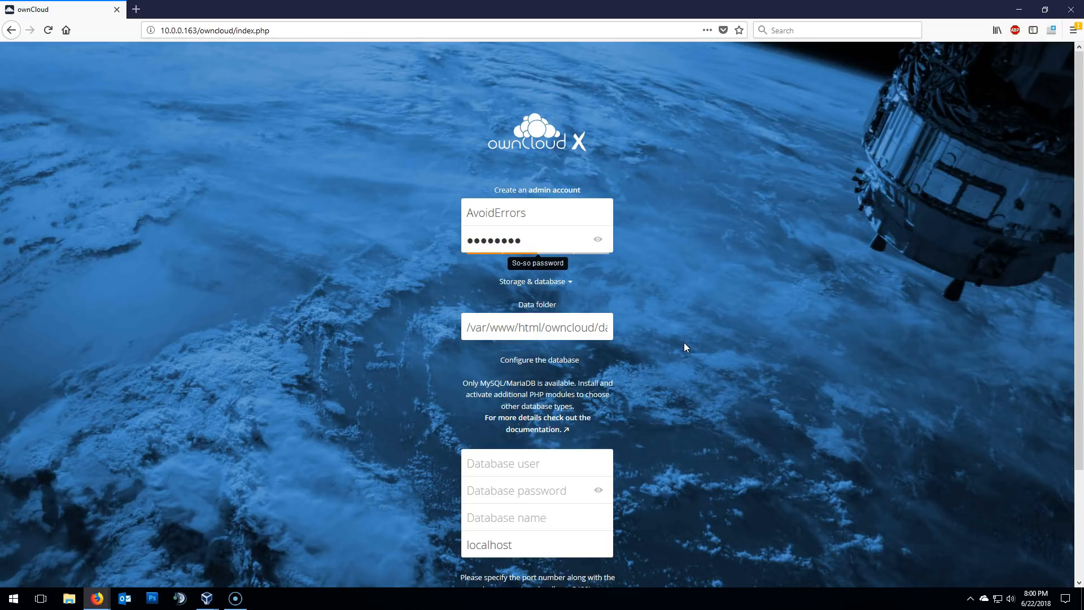
scroll(down, 3)
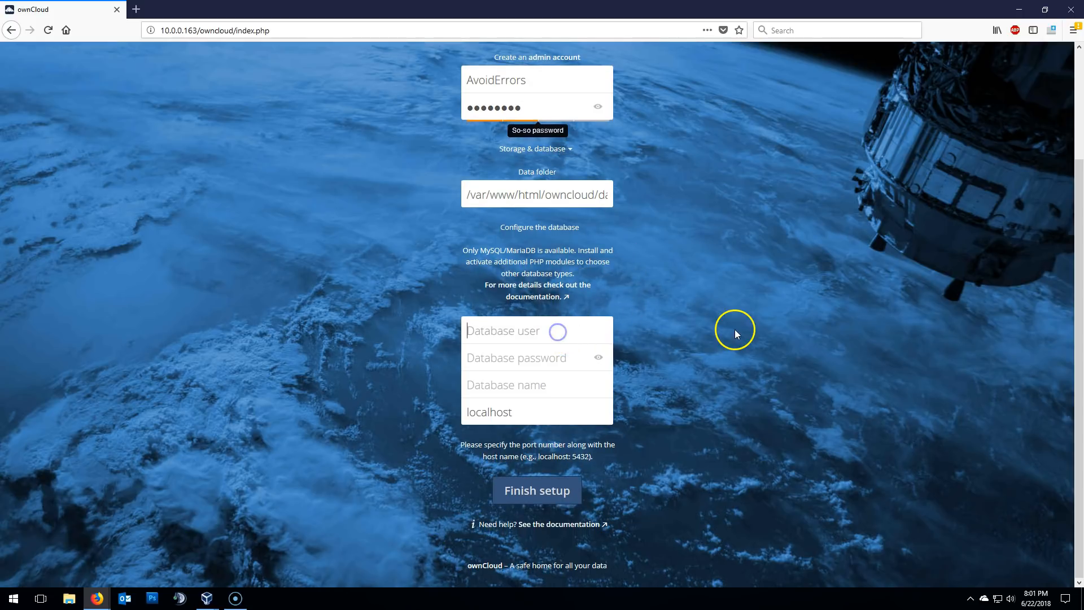
mouse_move(735, 334)
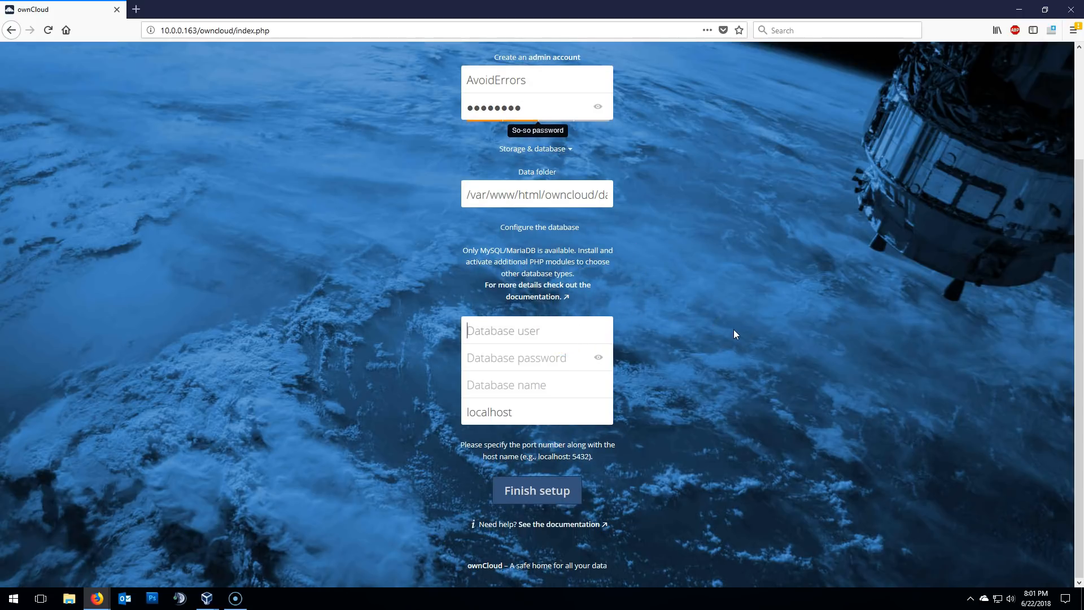
text(owncloud)
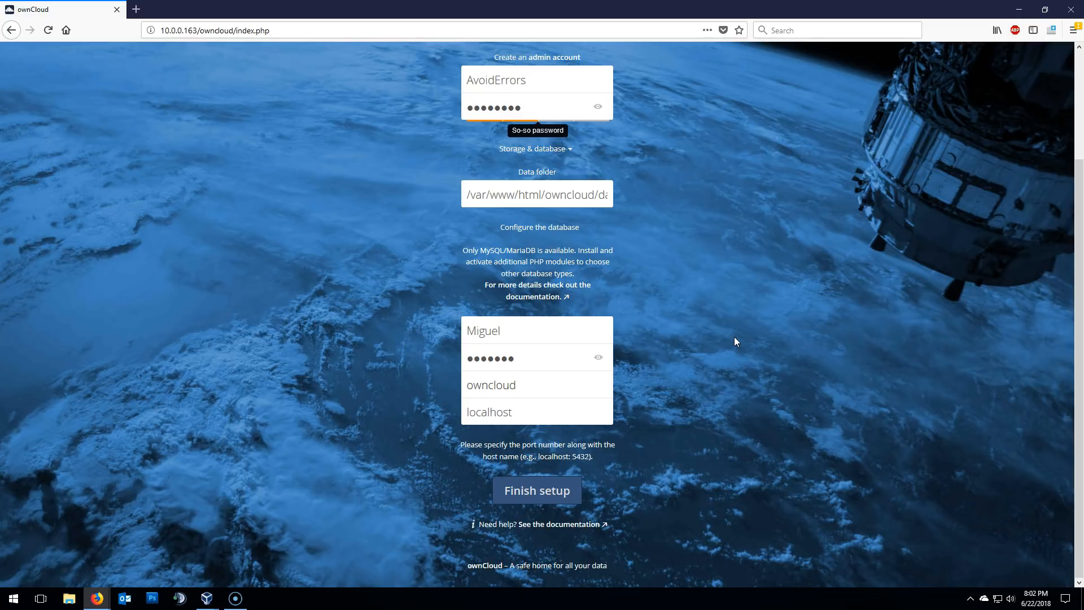
click(536, 490)
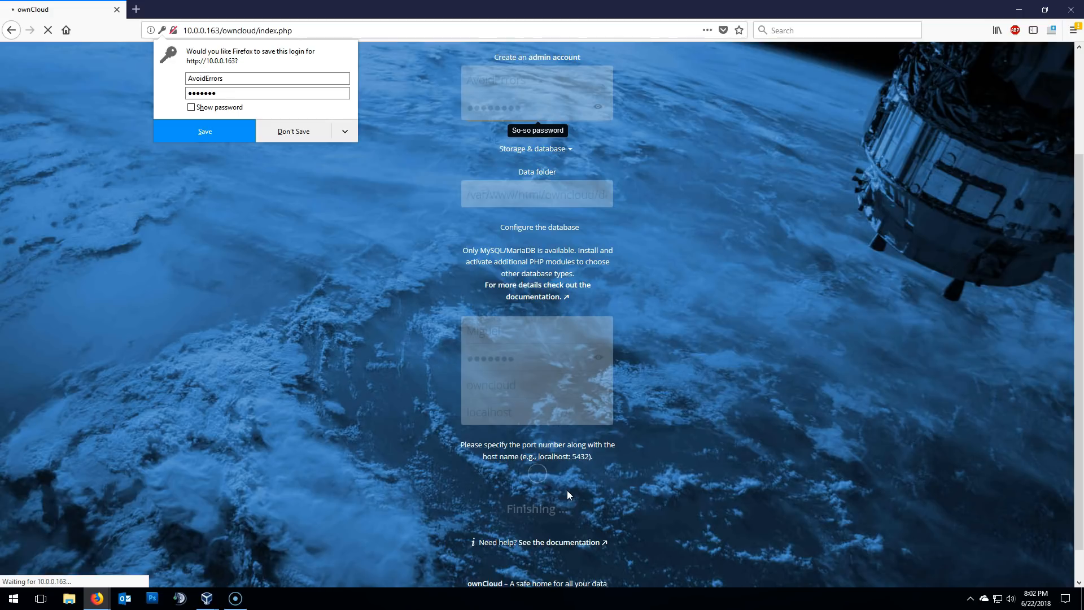
Dismiss Firefox's save-login prompt, sign in as the admin and close the welcome overlay to reach the Files list
click(292, 131)
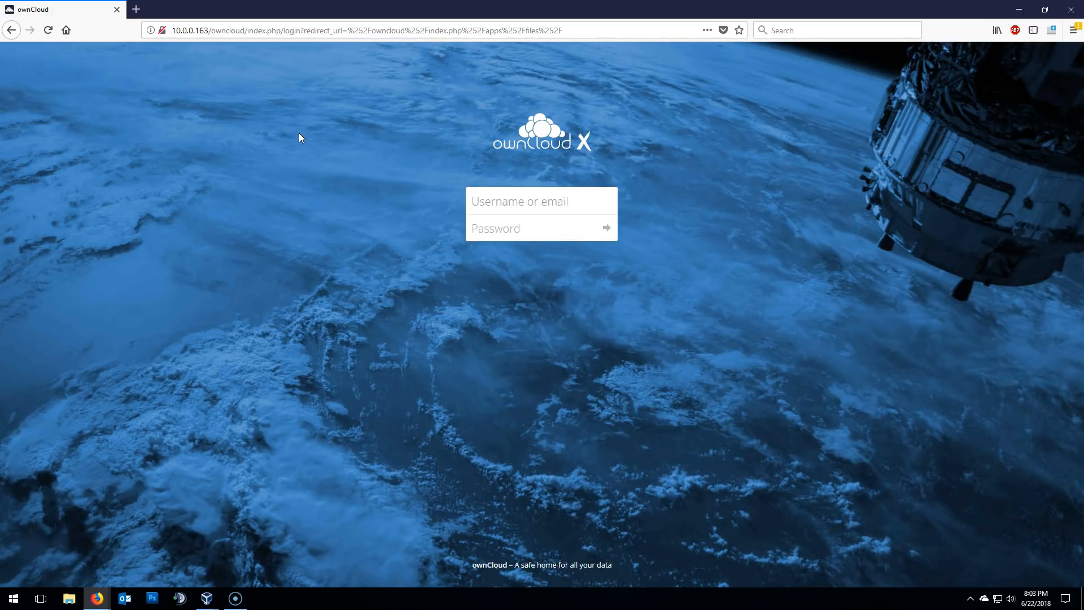
text(avo)
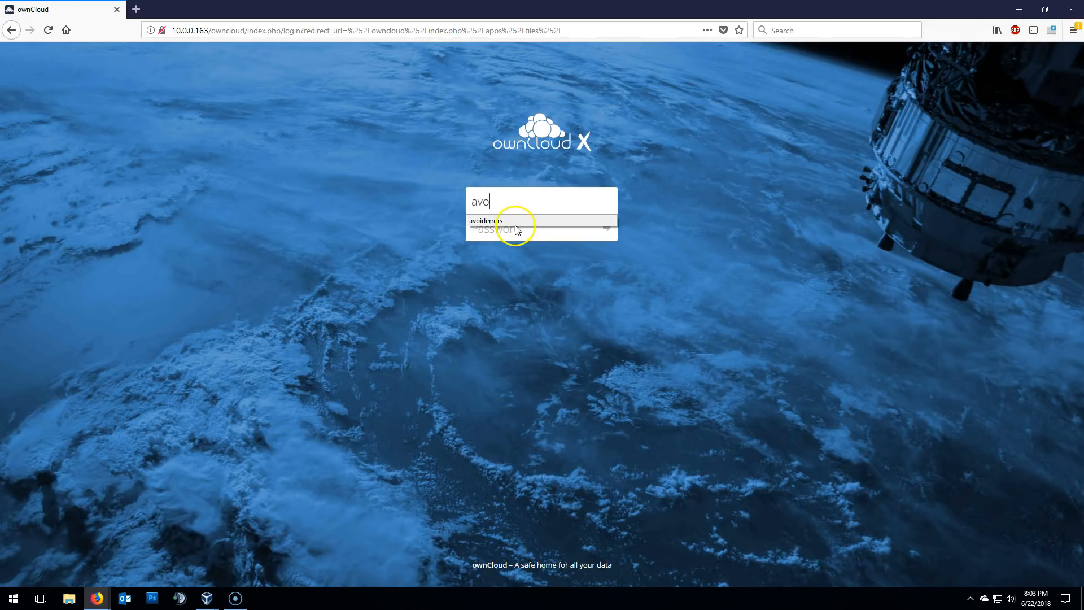
click(485, 220)
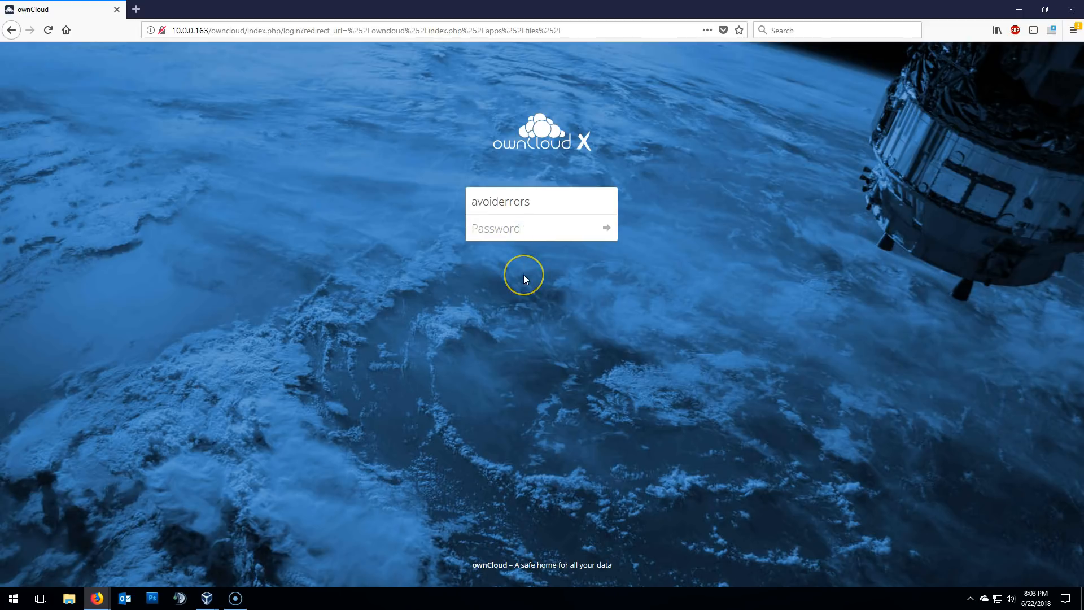
text(password)
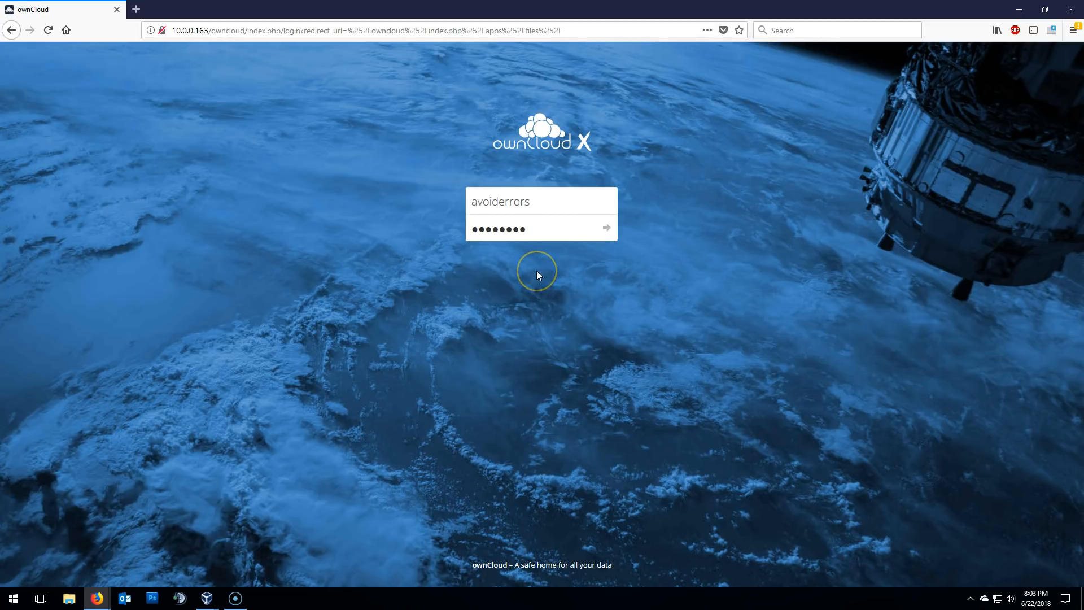
click(606, 227)
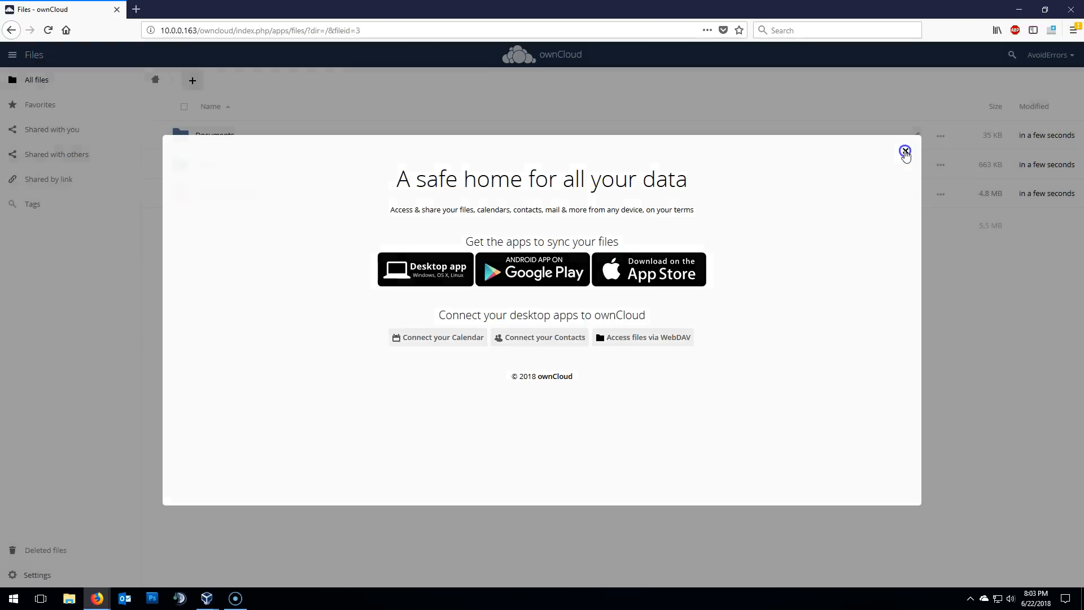
click(904, 151)
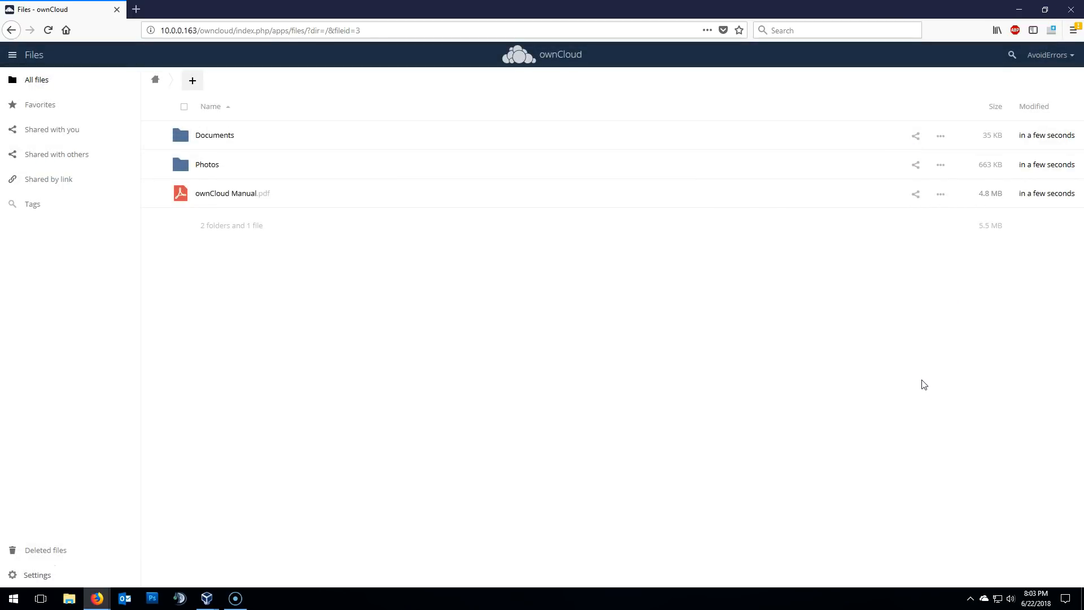